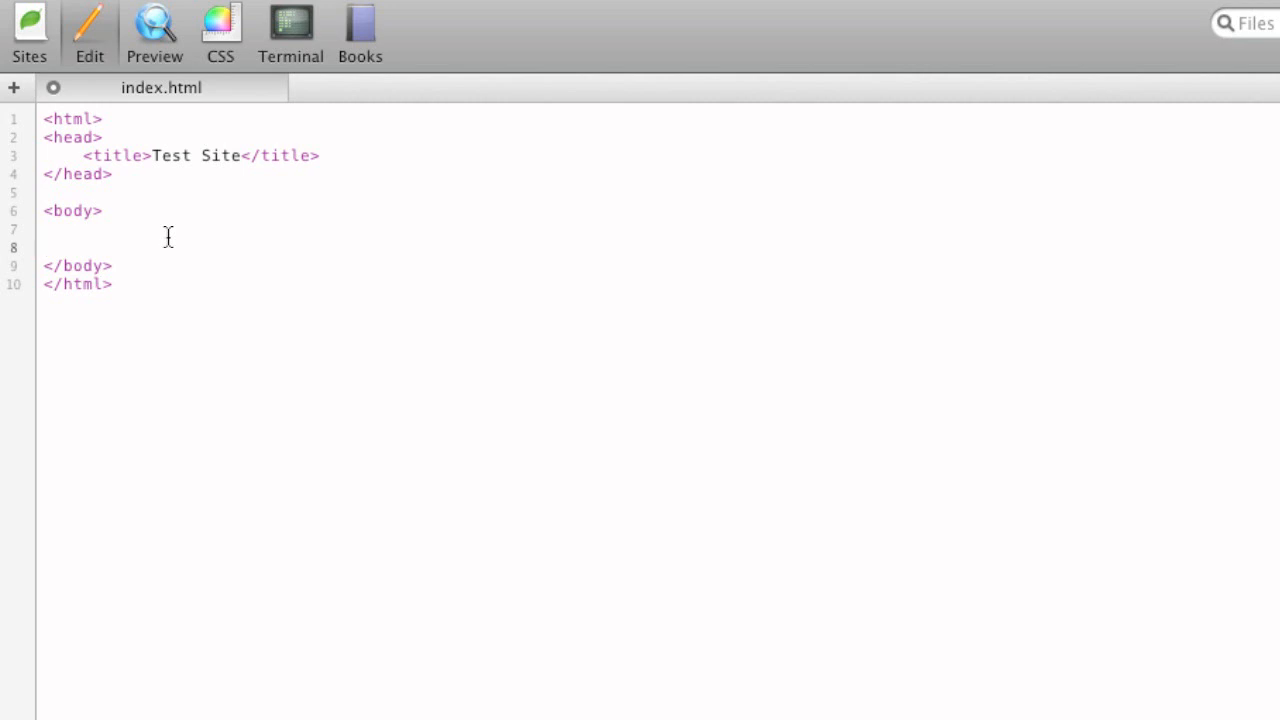
click(44, 248)
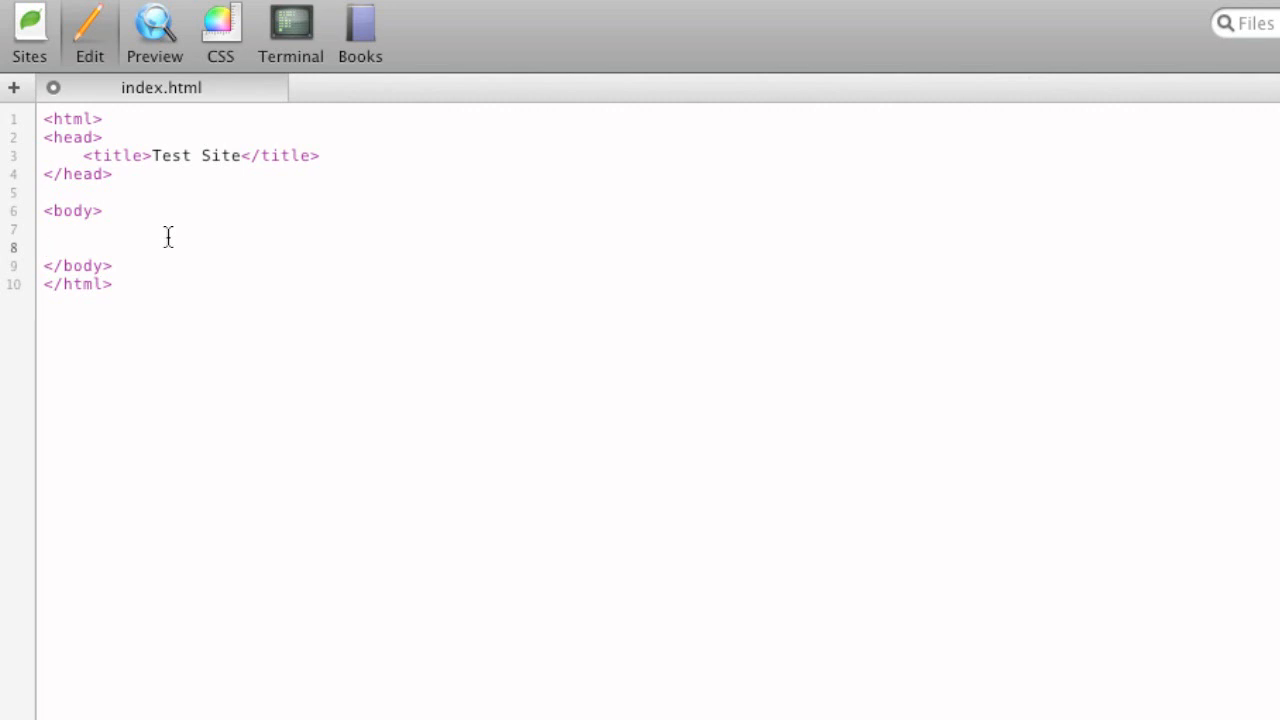
key(Return)
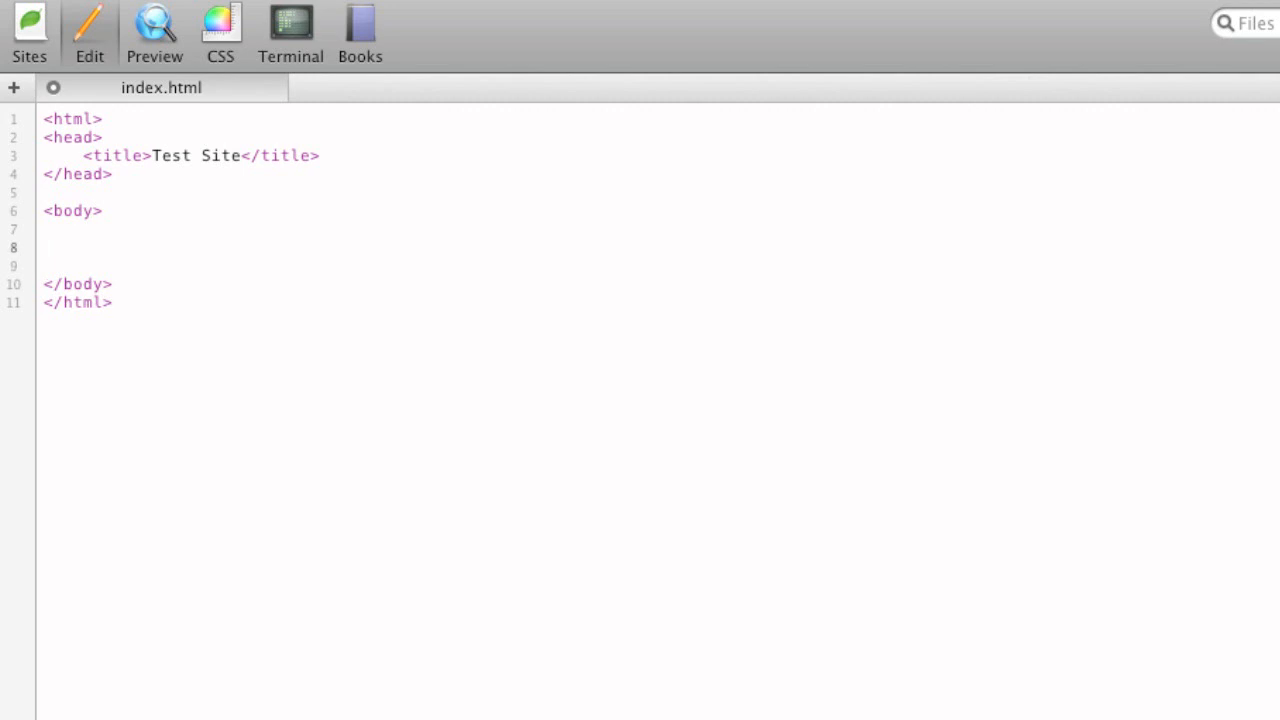
text(<a)
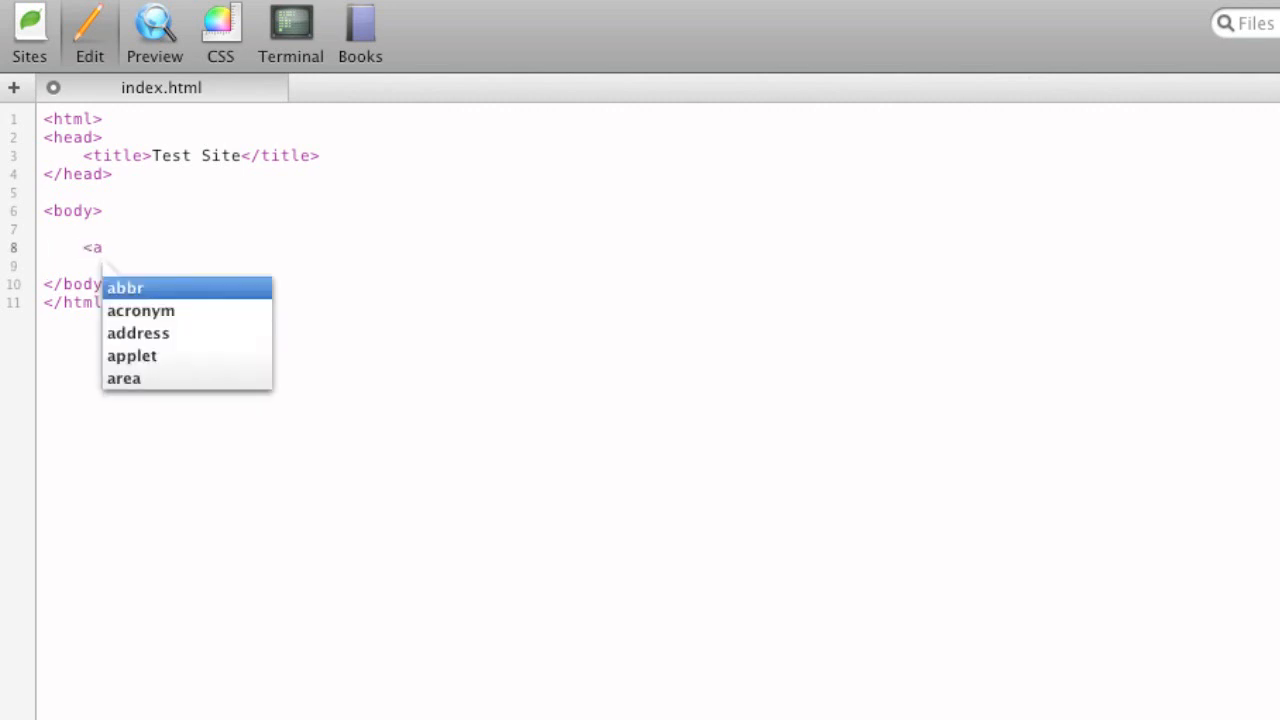
text(href=")
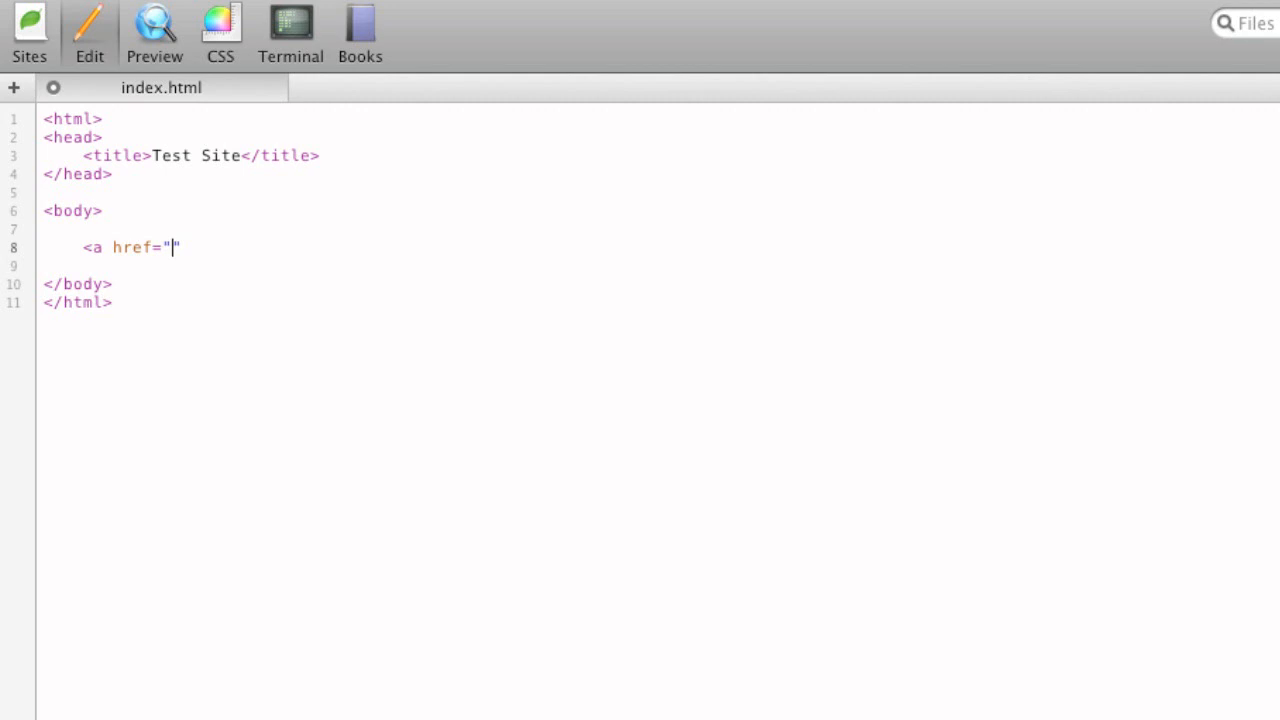
text(http)
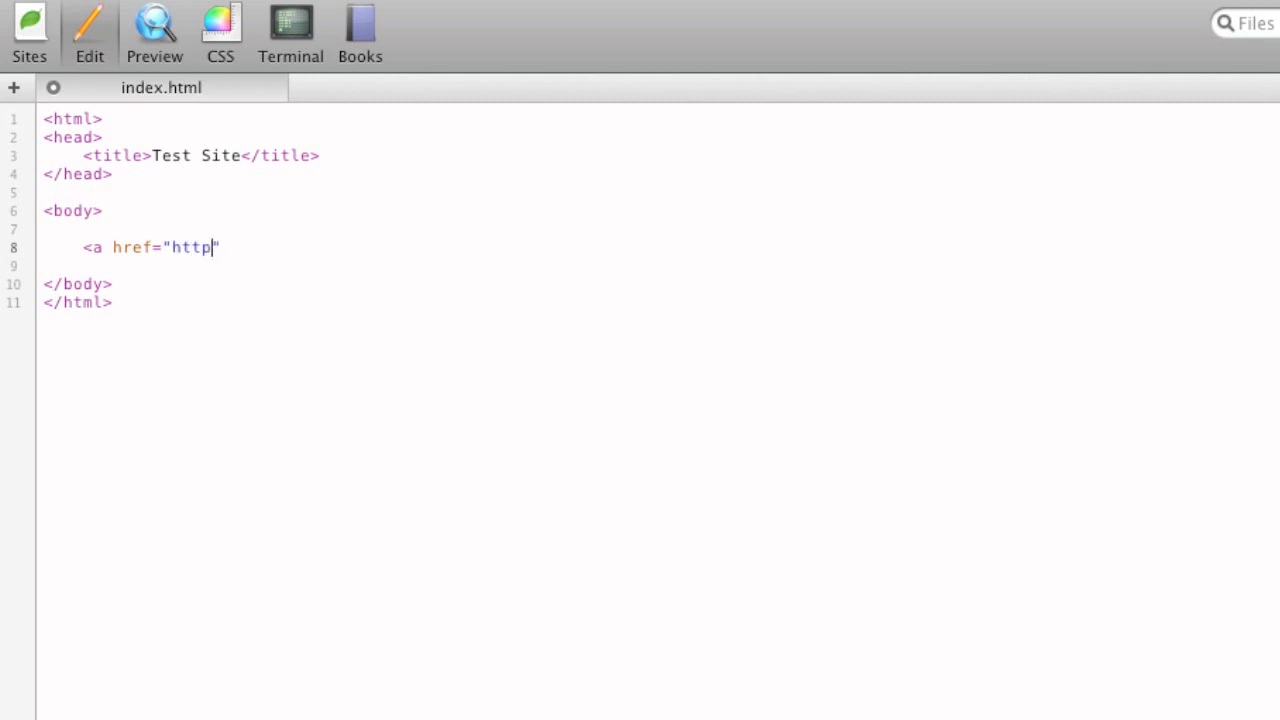
text(://google.com)
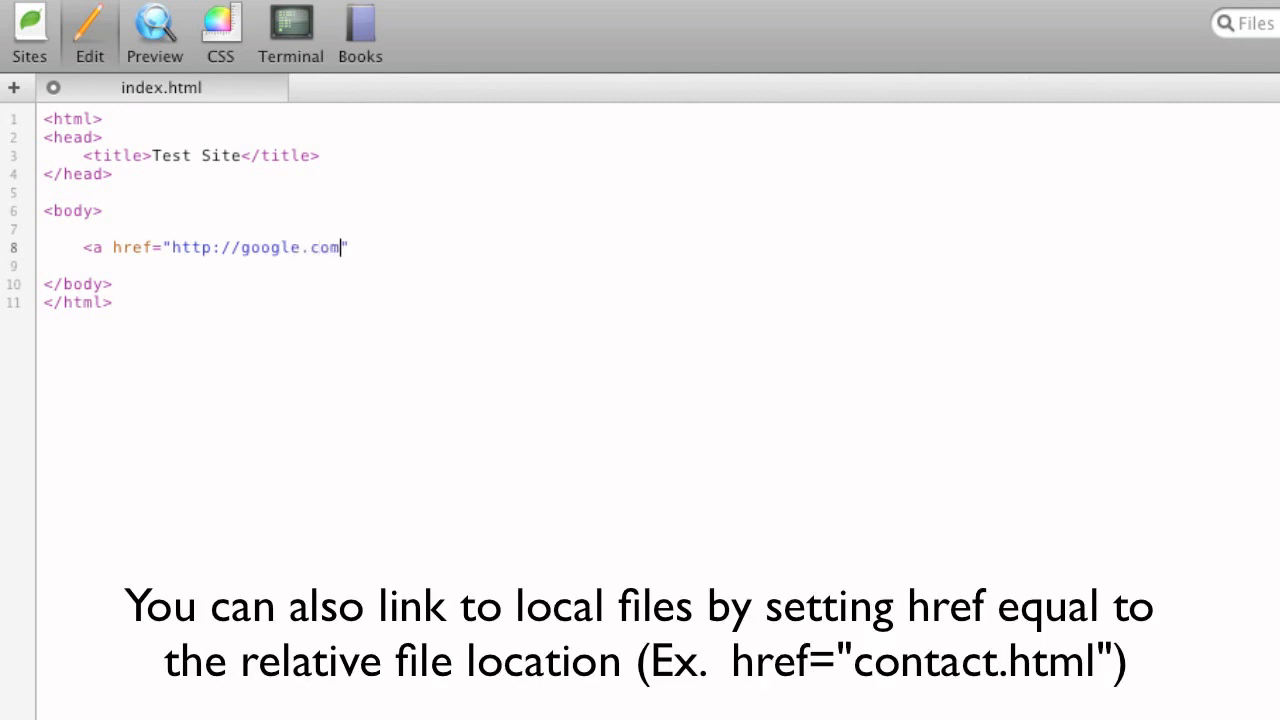
text("></a>")
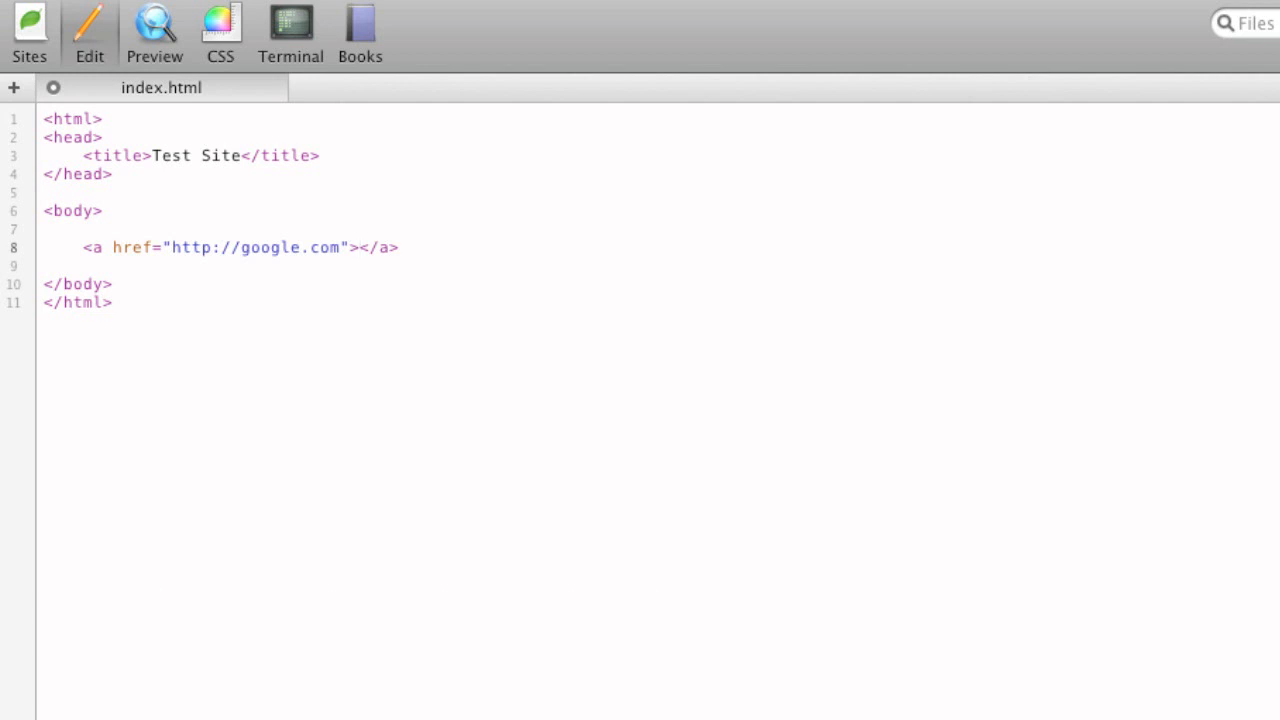
text(Google)
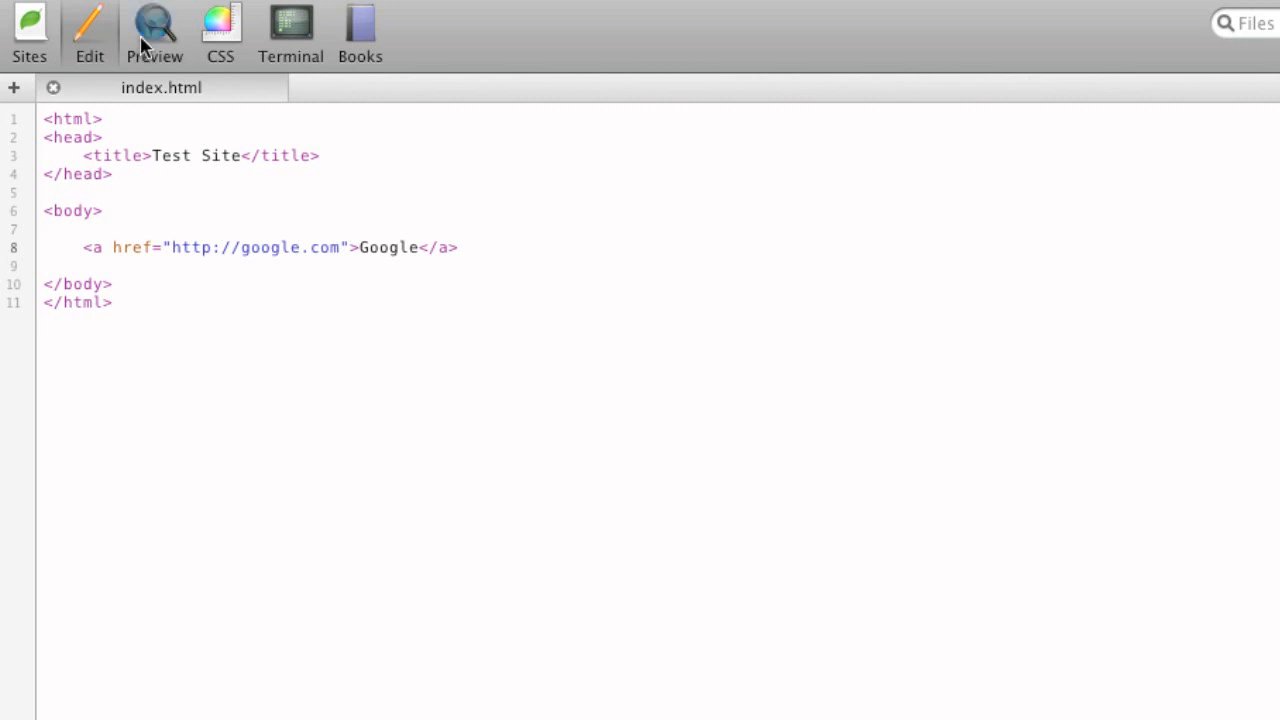
Preview the page, follow the Google link, then return to the source
click(154, 24)
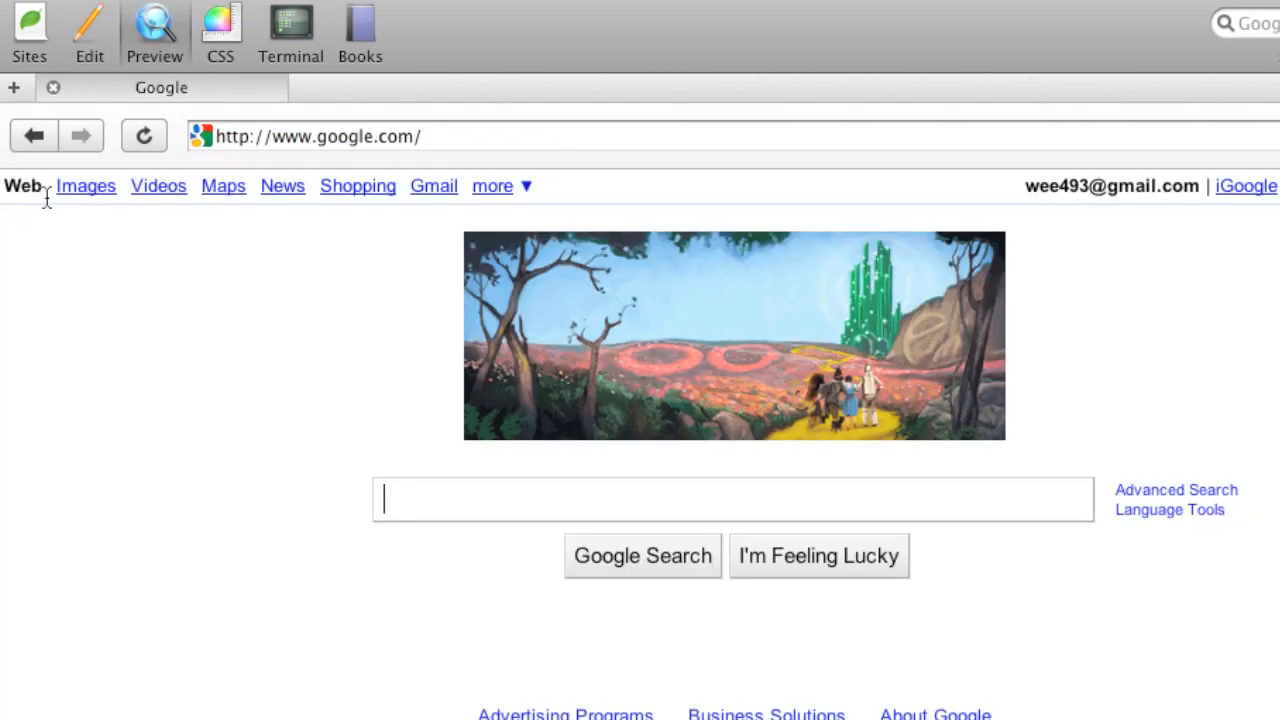
click(32, 136)
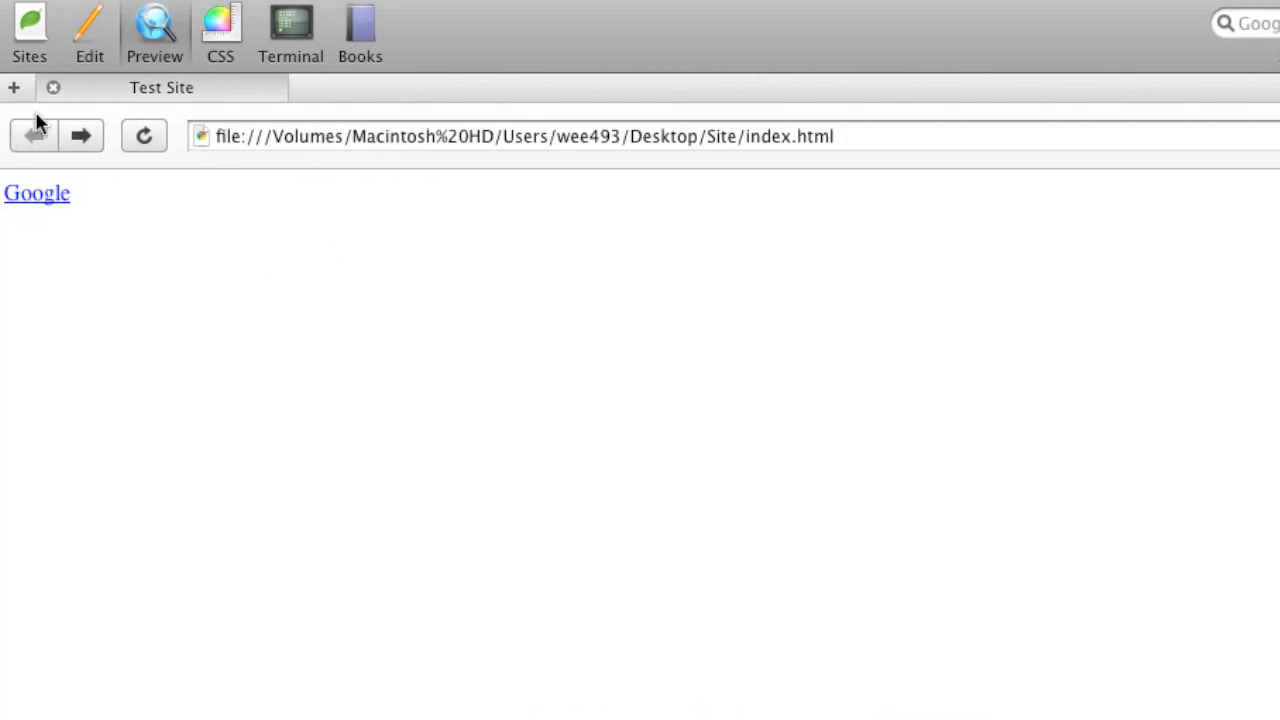
click(88, 30)
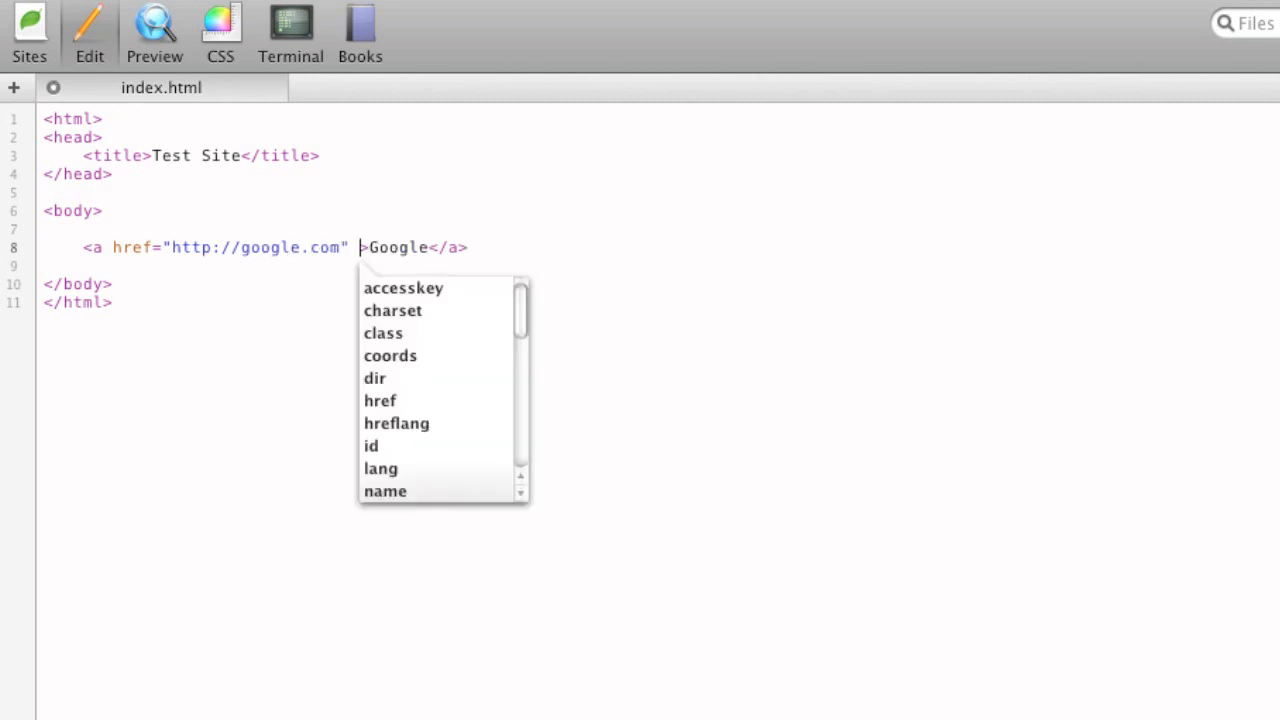
Add target="_blank" to the Google anchor and confirm it opens Google in a new tab
text(target=")
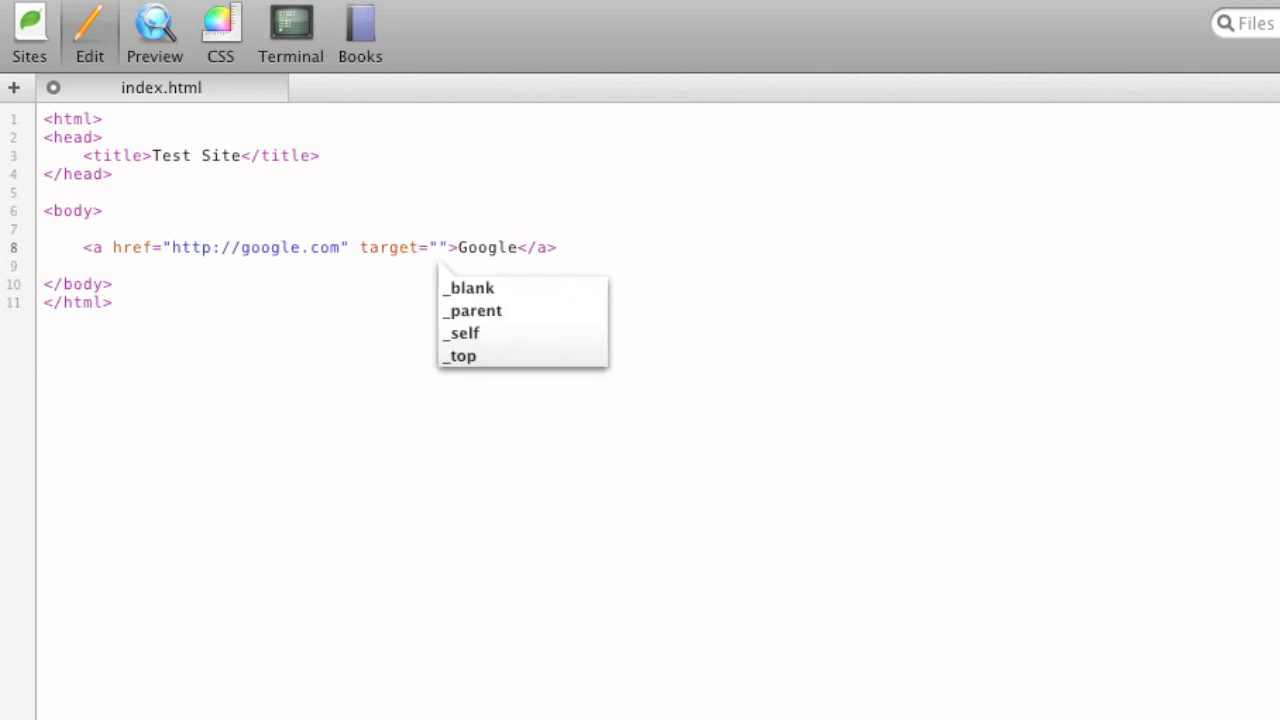
click(468, 288)
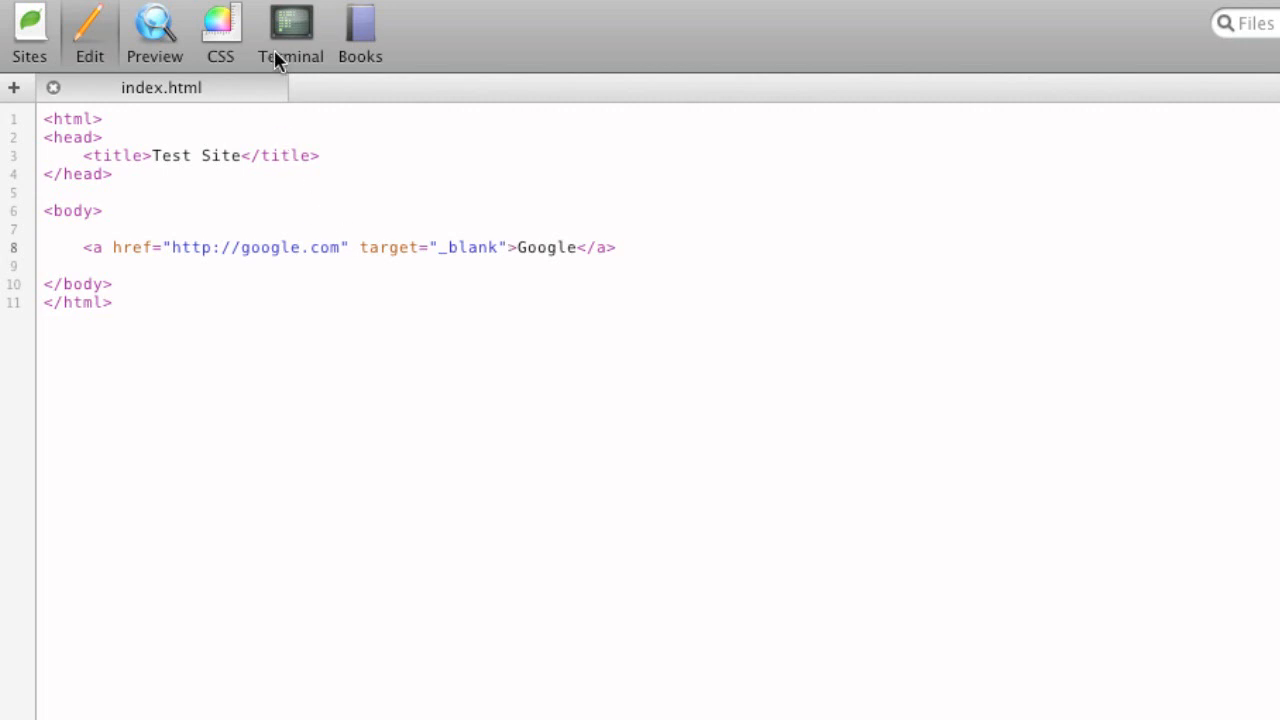
click(154, 30)
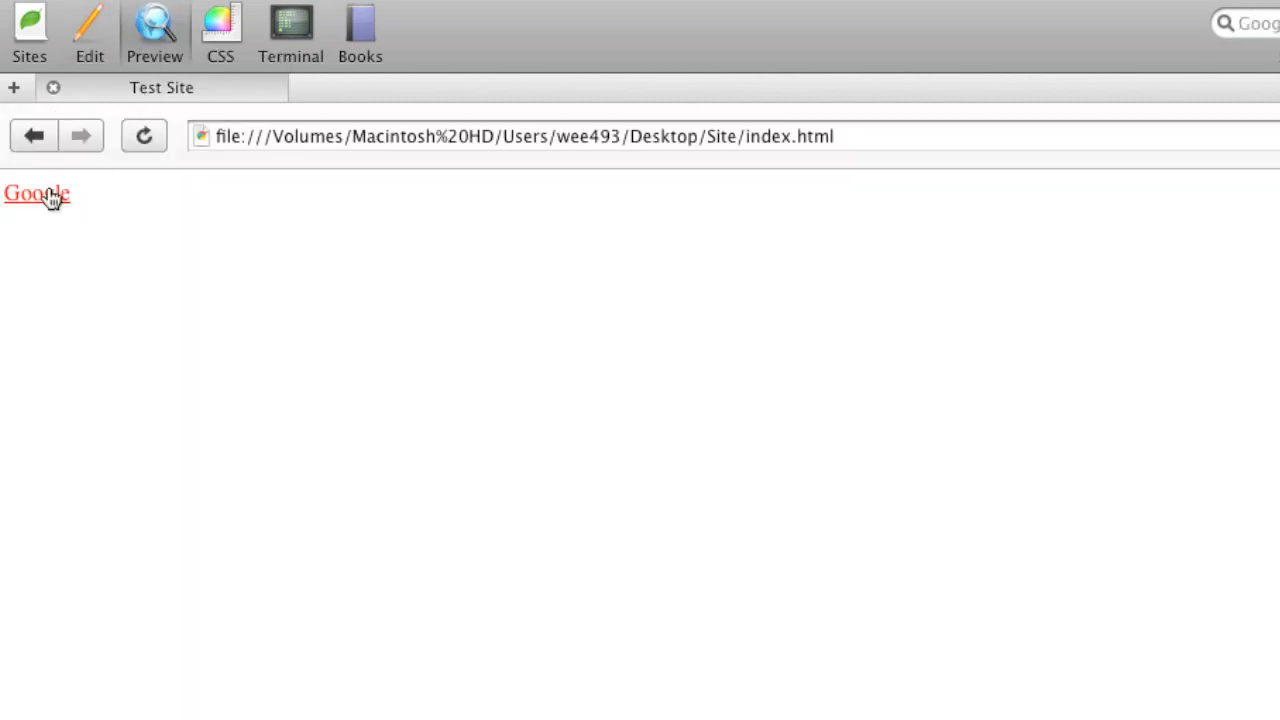
click(36, 192)
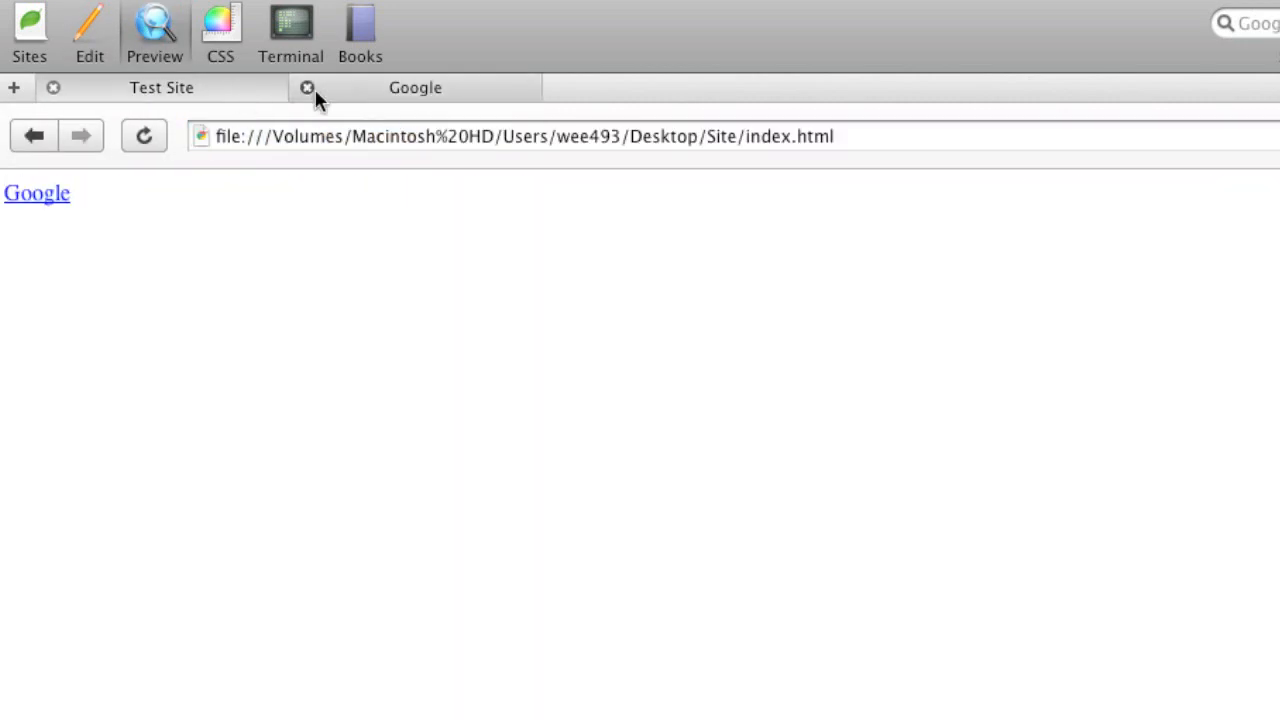
click(308, 88)
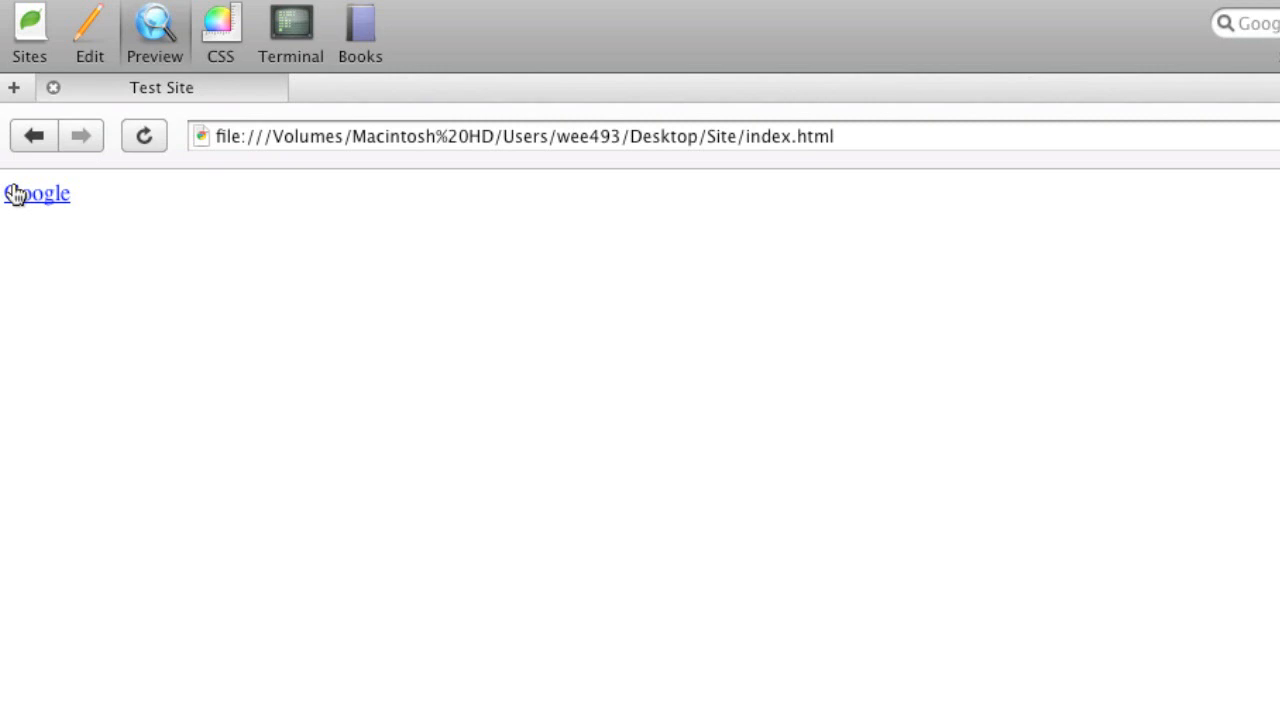
mouse_move(58, 60)
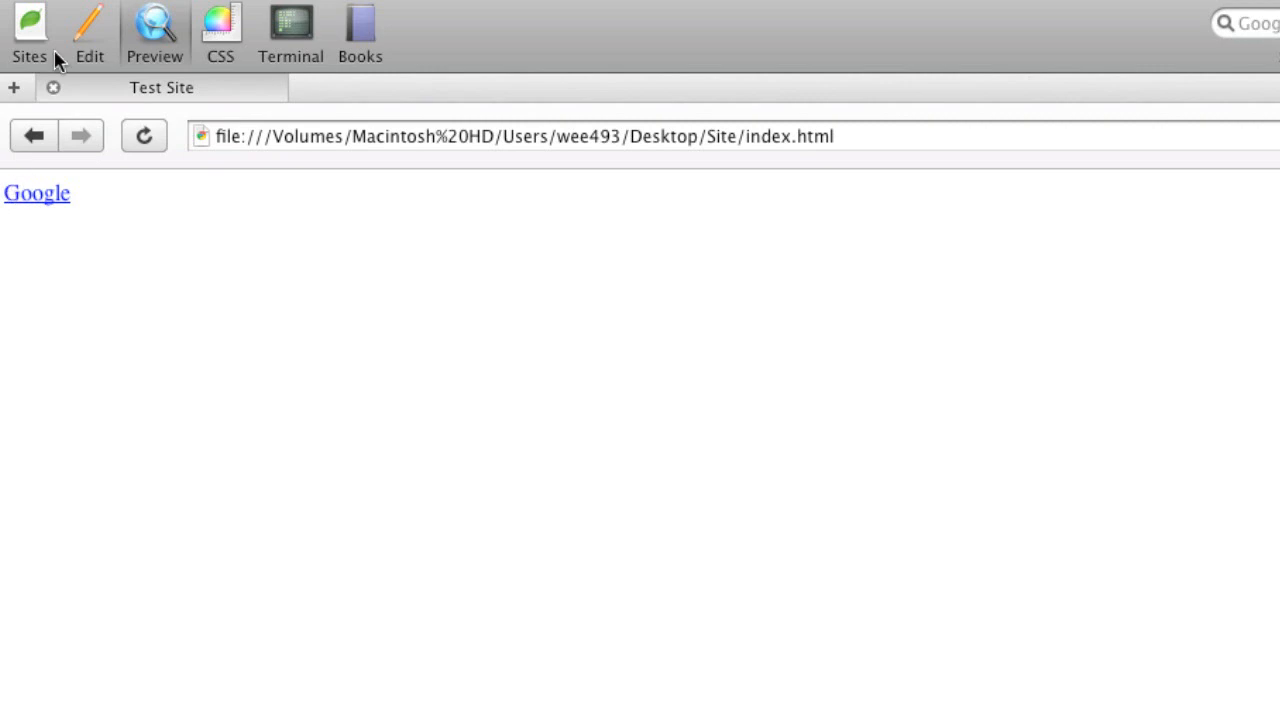
click(88, 30)
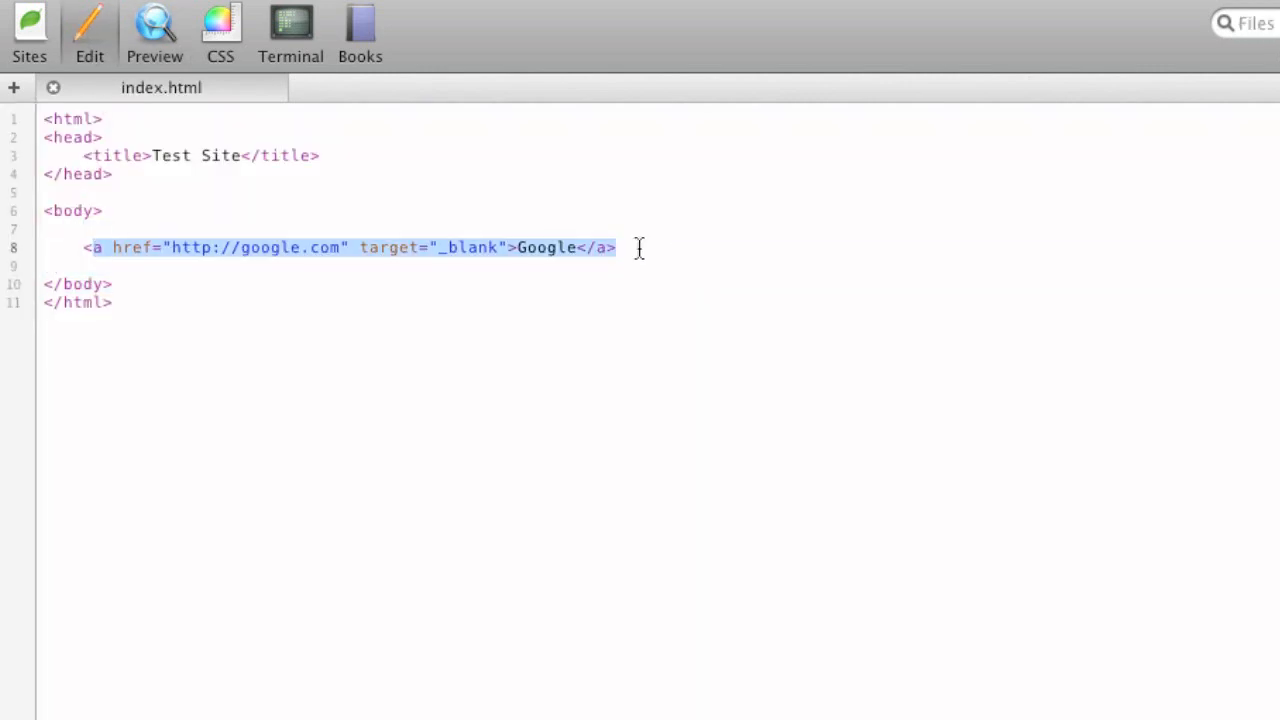
Start a table with border="1px" containing an empty first row
text(<table)
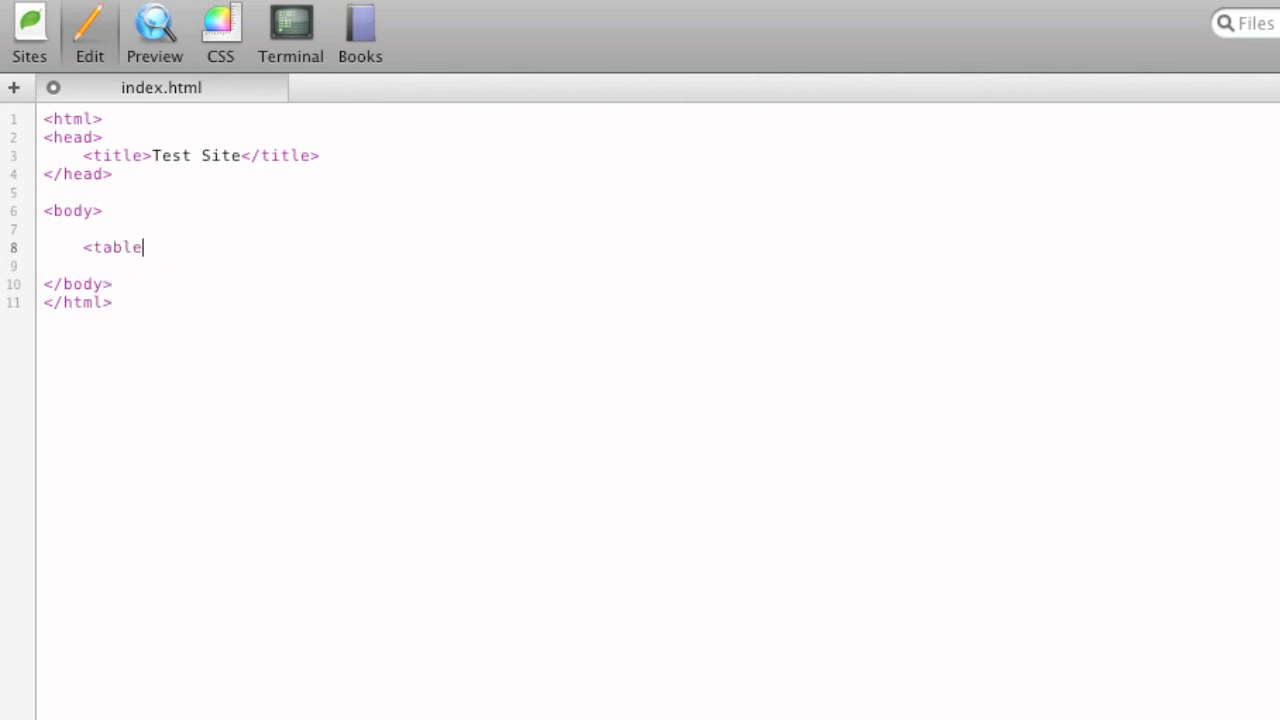
text(>)
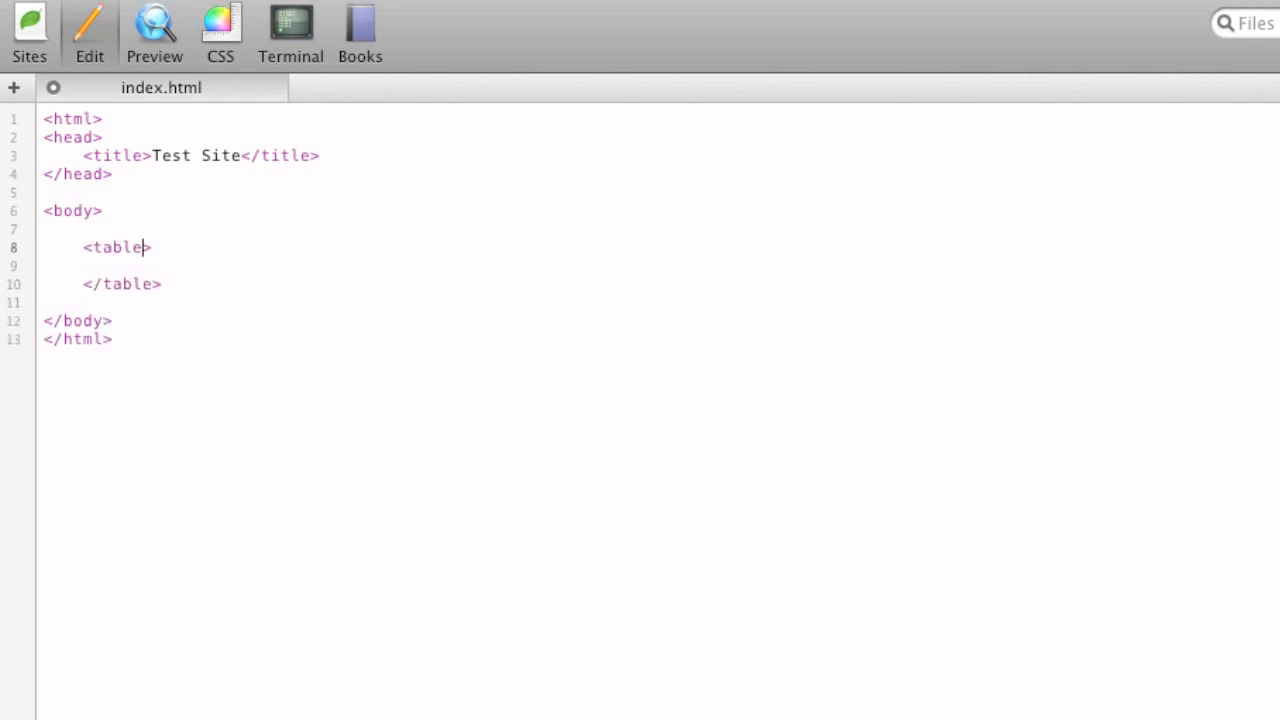
text(b)
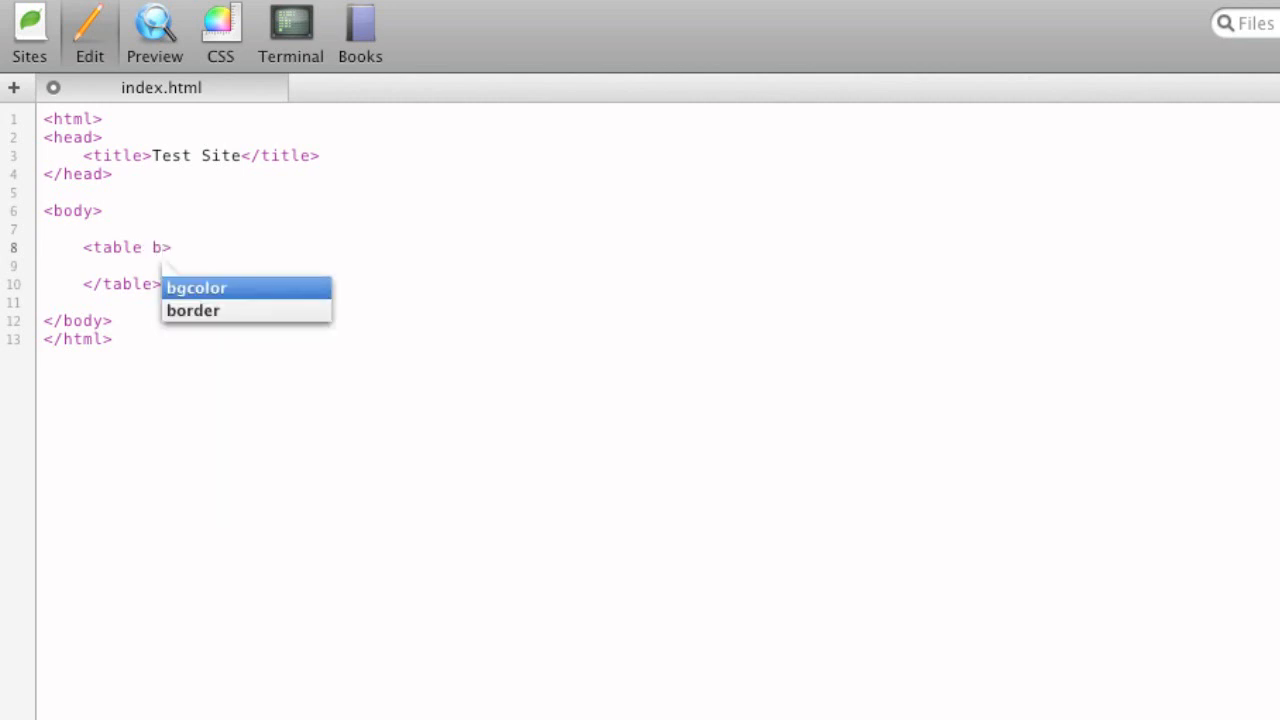
click(192, 310)
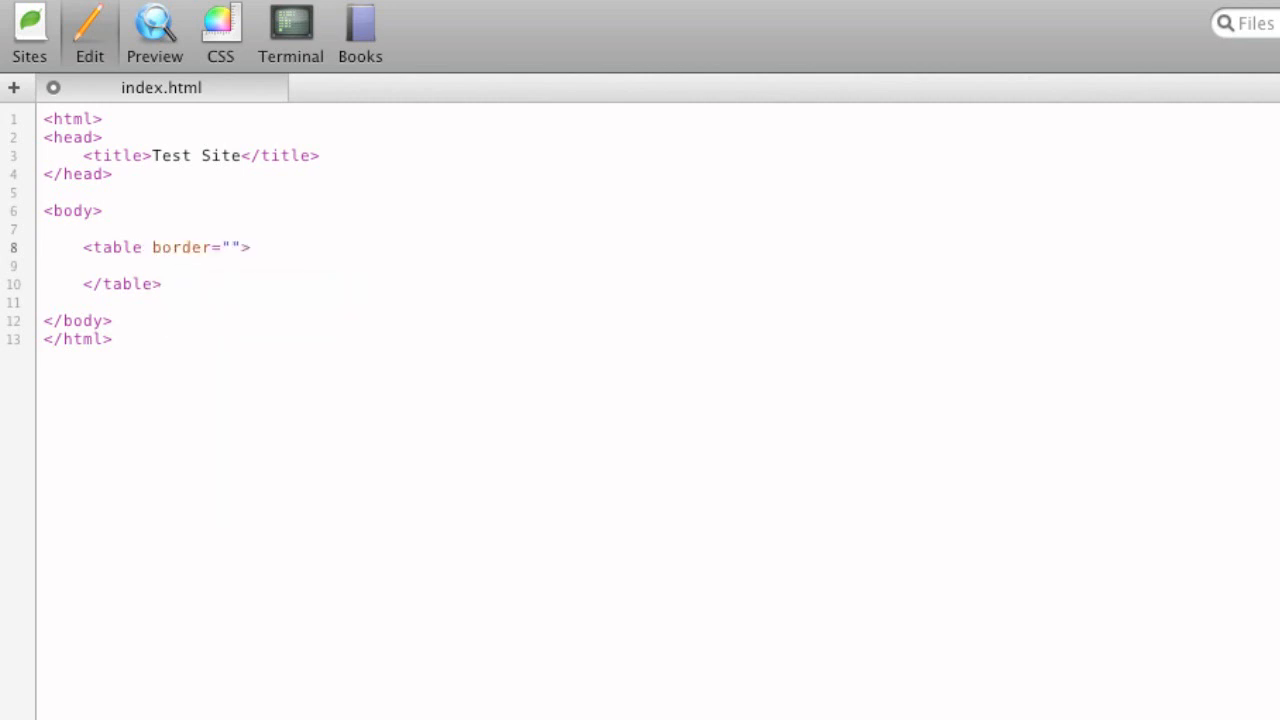
text(1px)
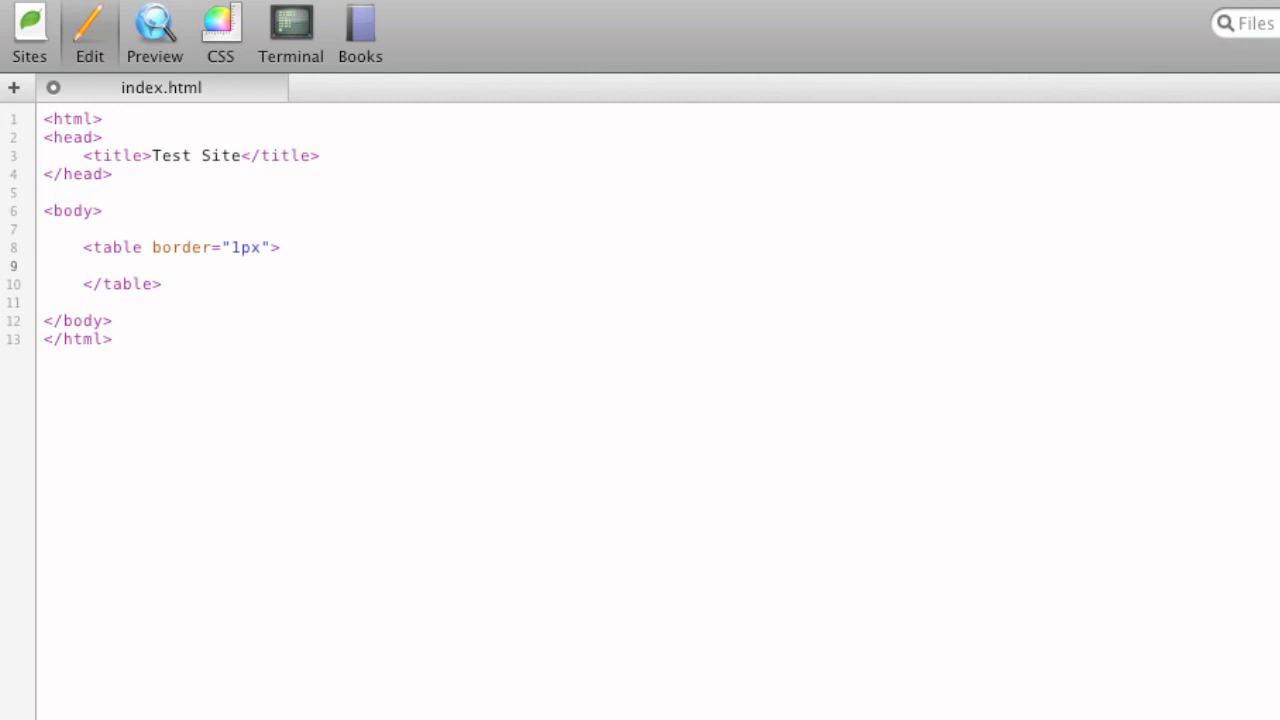
click(122, 266)
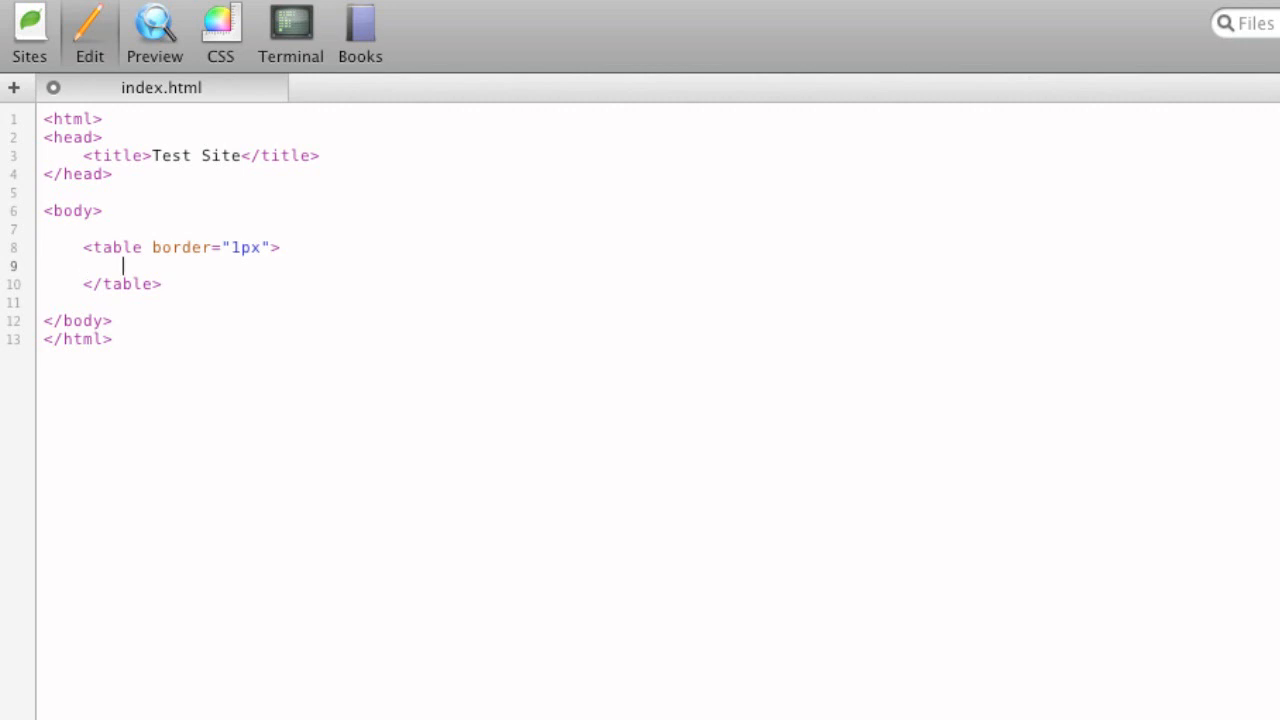
text(<Tr></TR>)
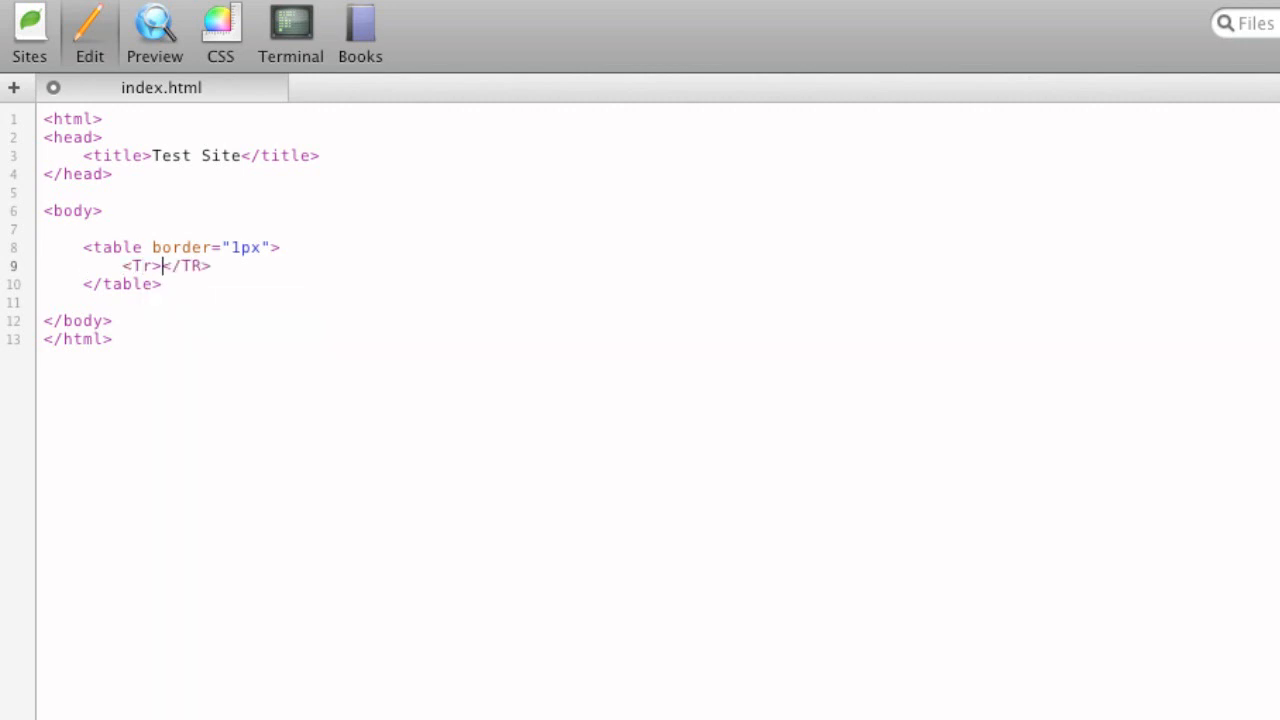
text(tr>)
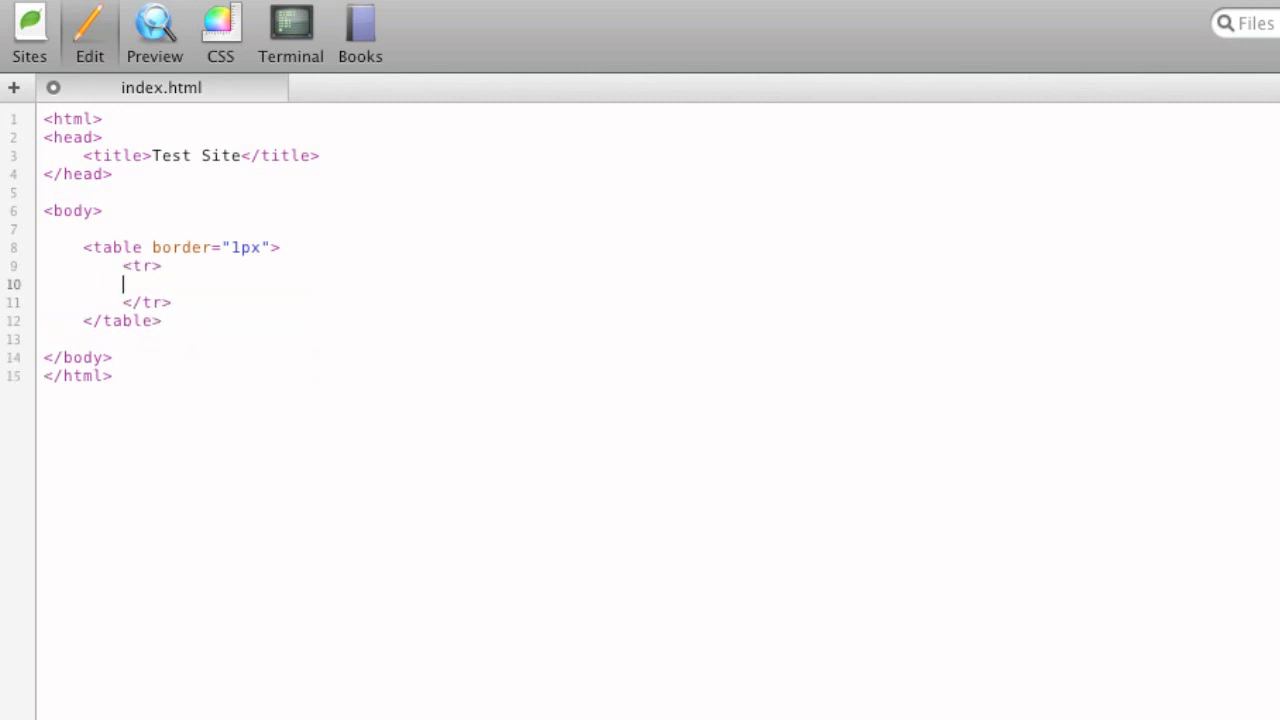
Fill the row with td cells reading Column 1 and Column 2 and preview the table
text(<td></td>)
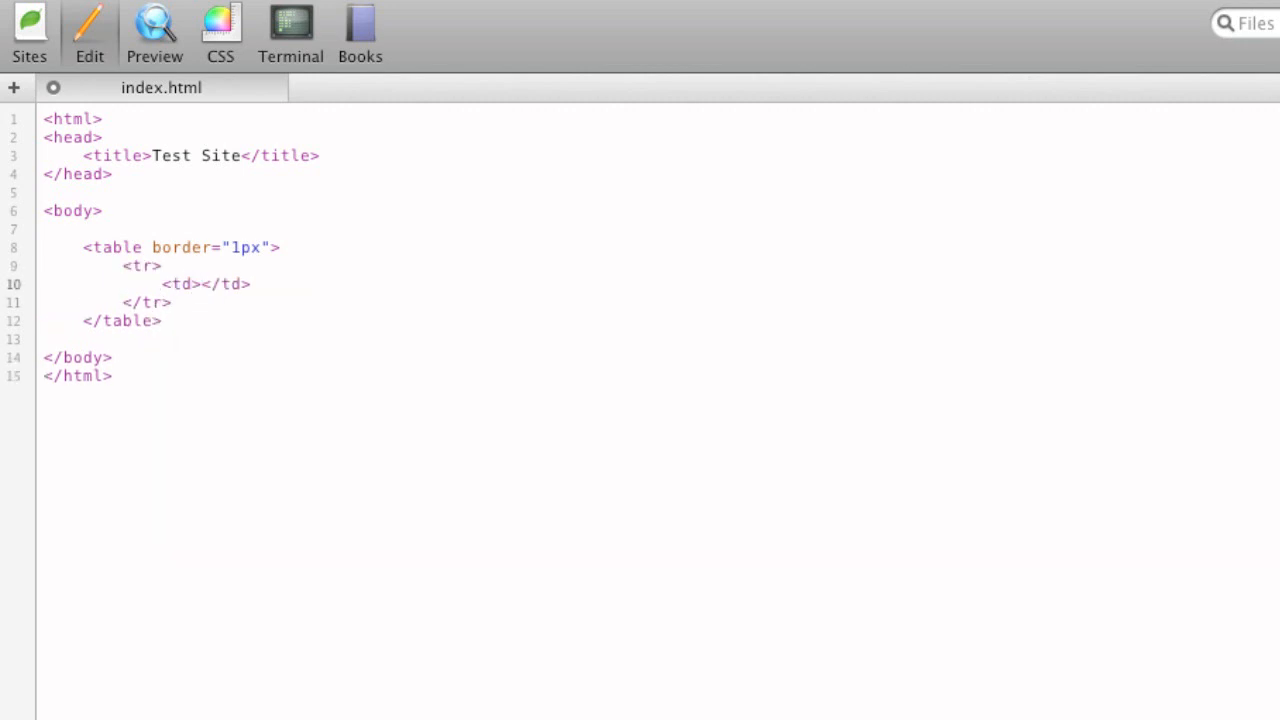
click(202, 284)
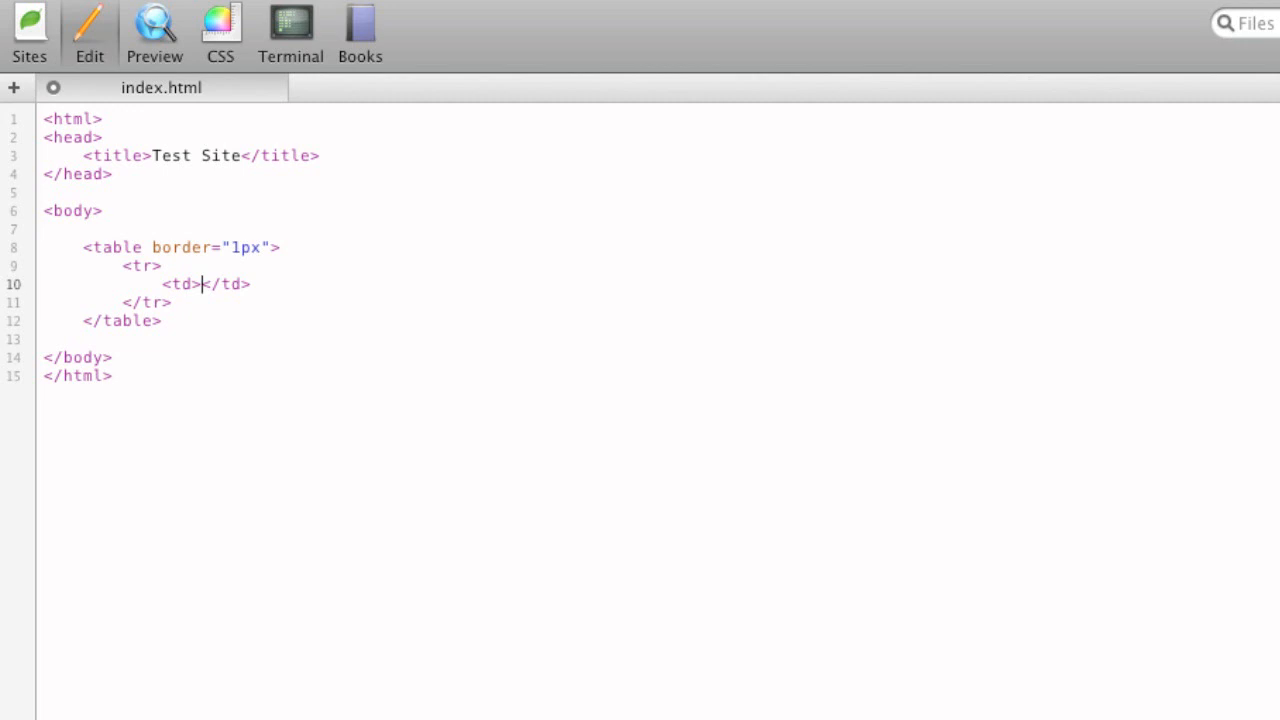
text(Co)
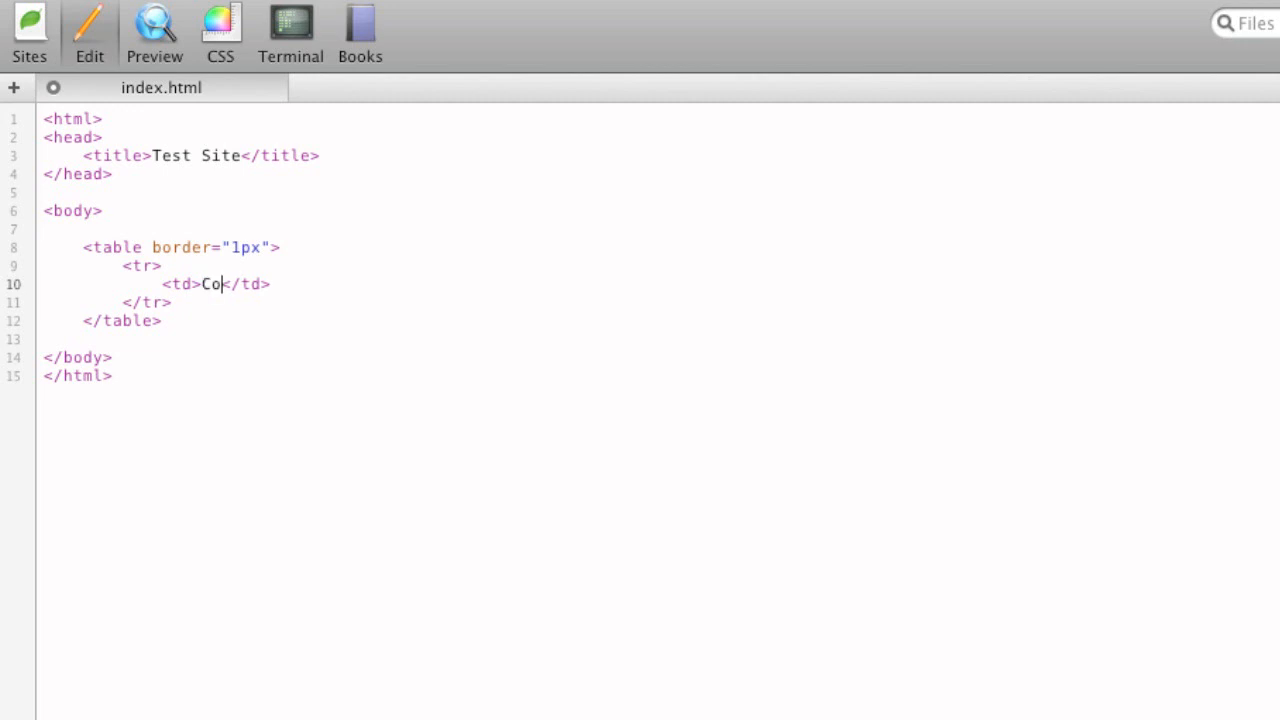
text(lumn 1)
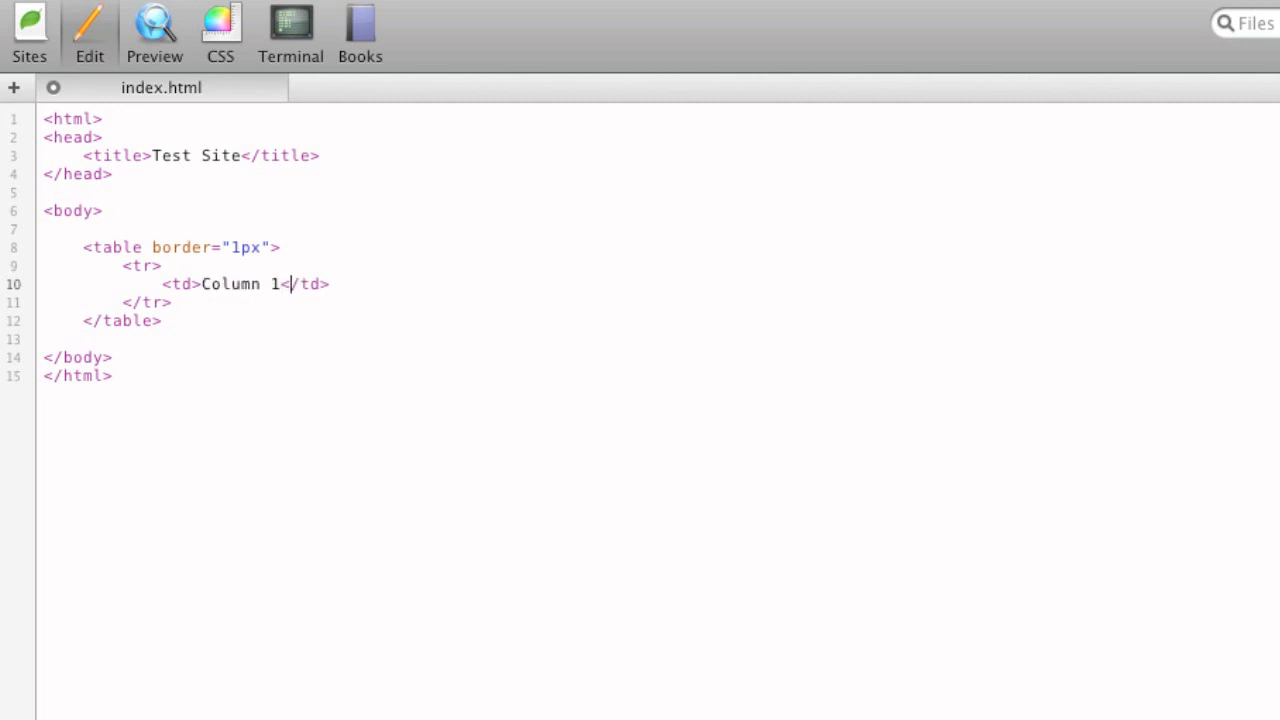
key(Return)
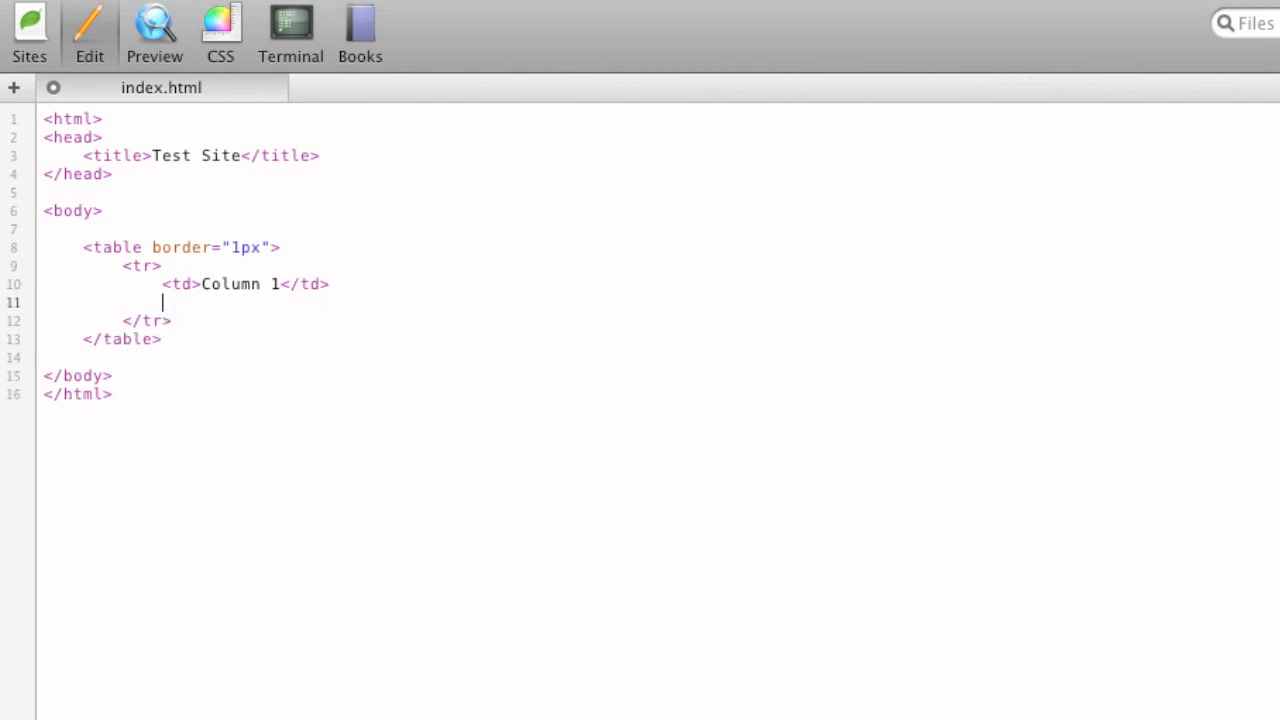
text(<td>Col</td>)
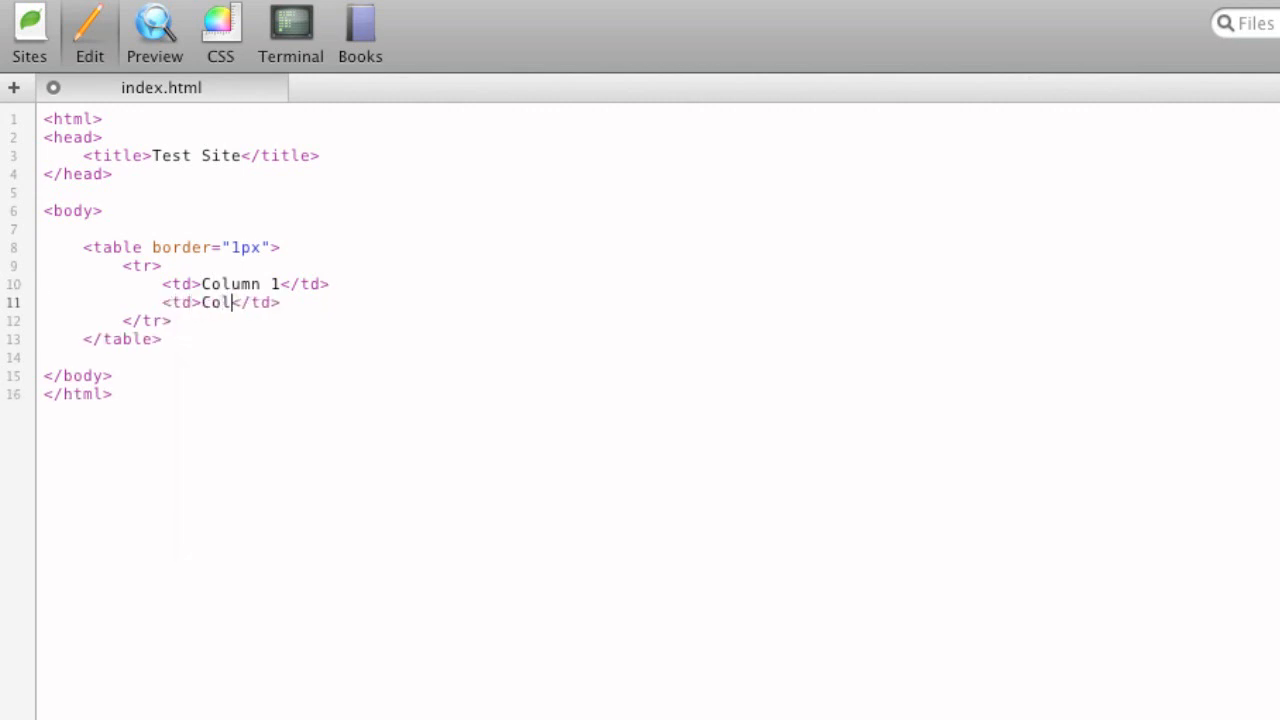
text(umn 2)
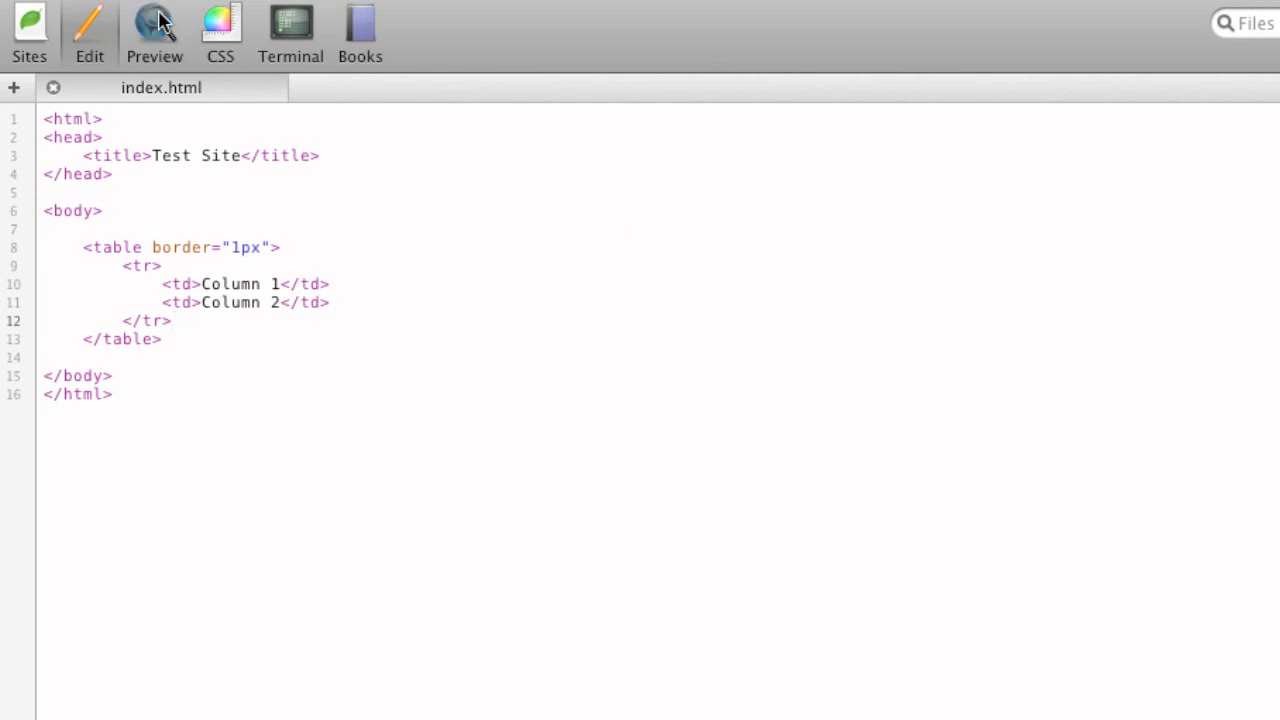
click(154, 30)
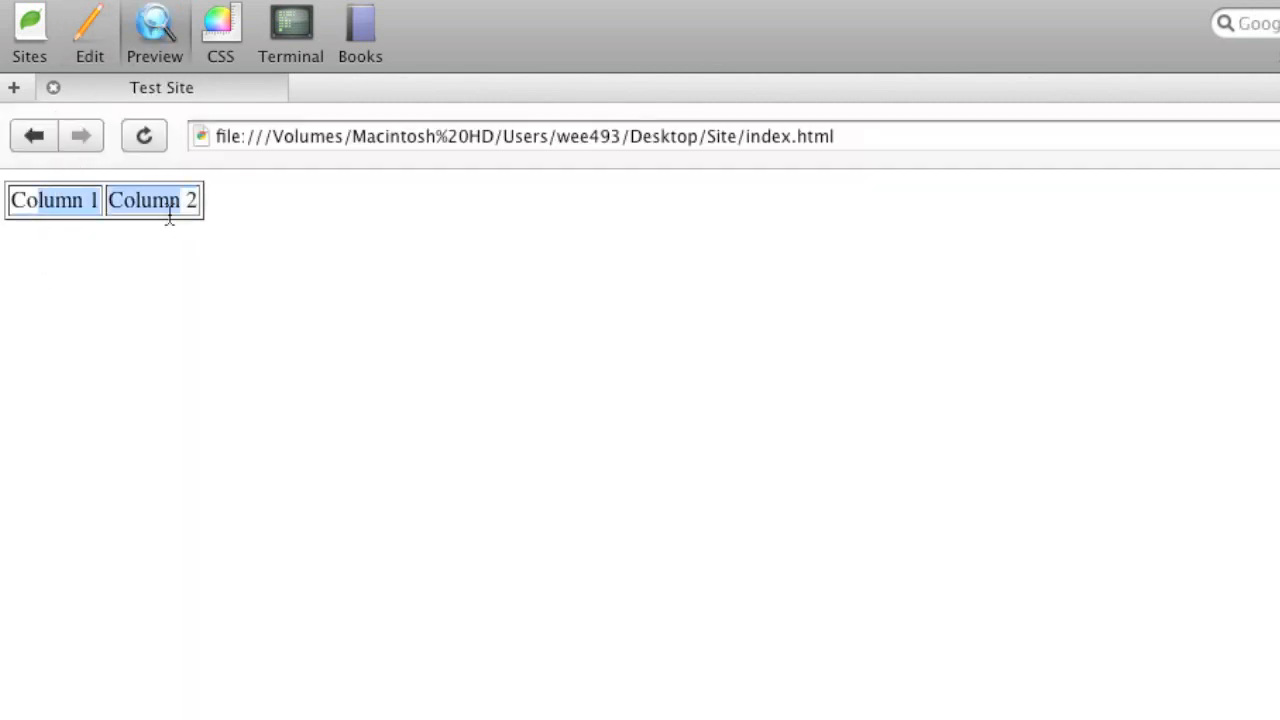
click(88, 24)
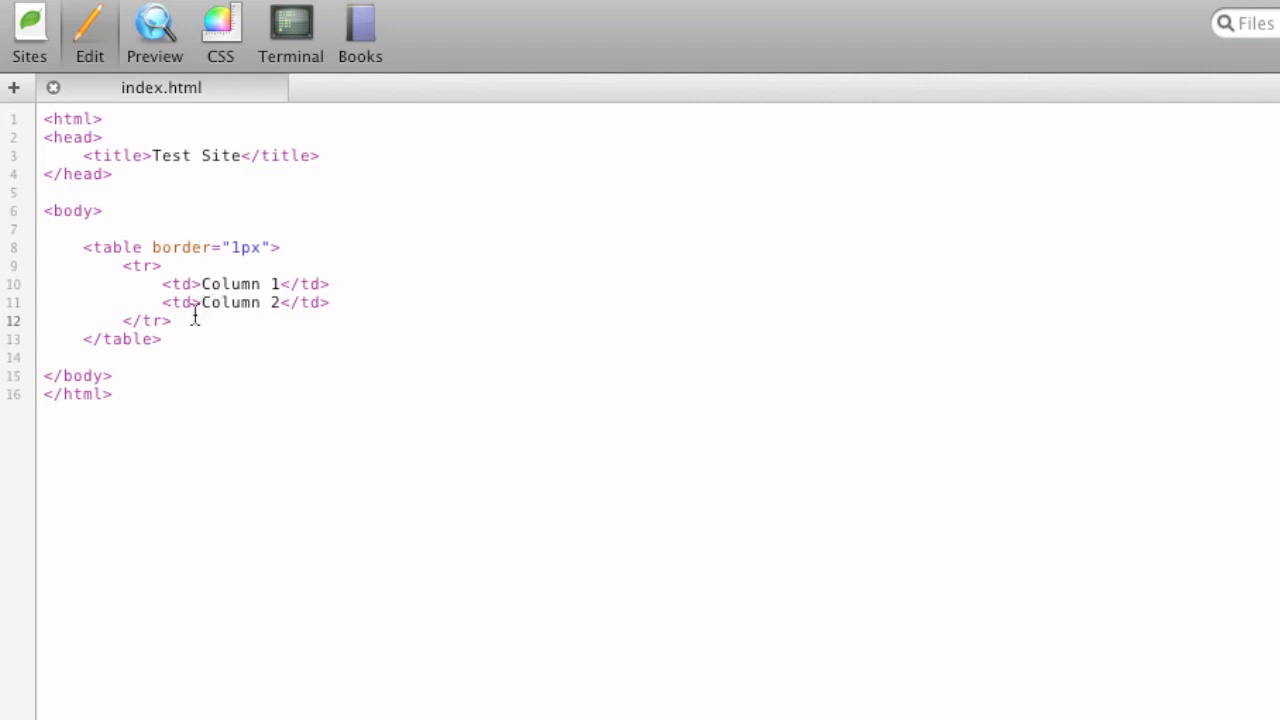
Add a second row with cells Info and More Info and preview the two-row table
text(<tr></tr>)
click(660, 356)
text(<td></td>)
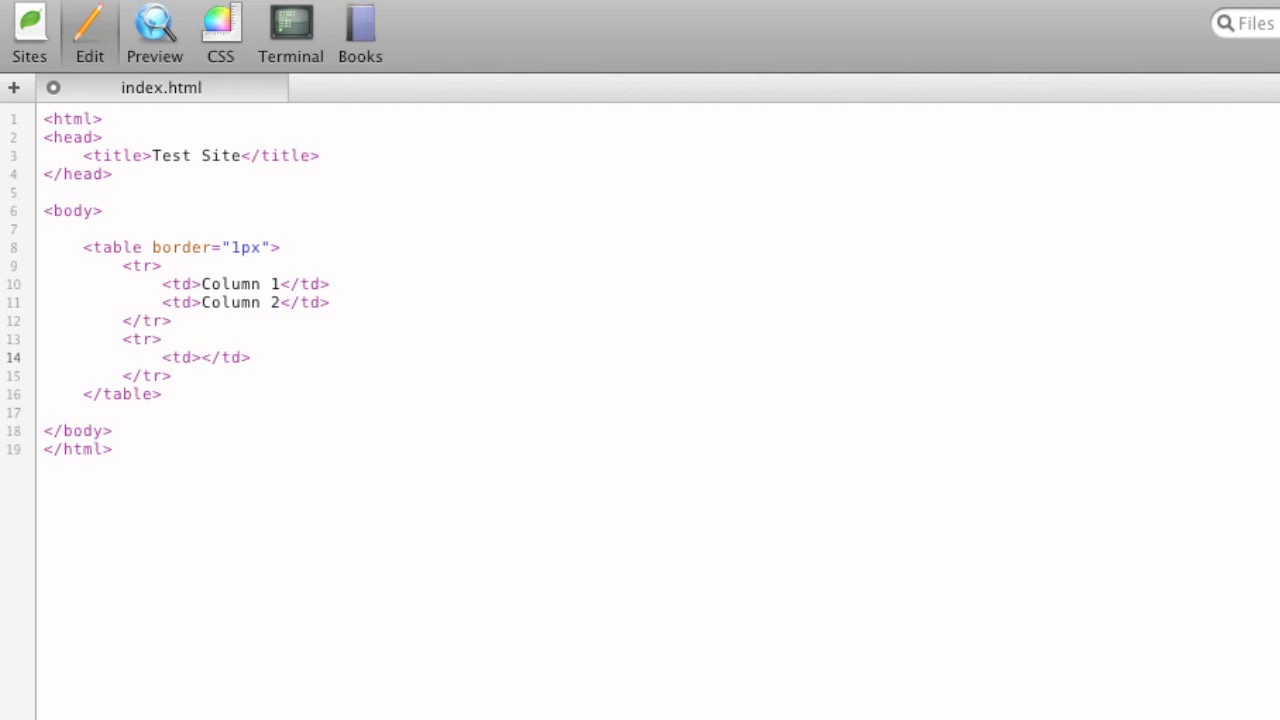
text(I)
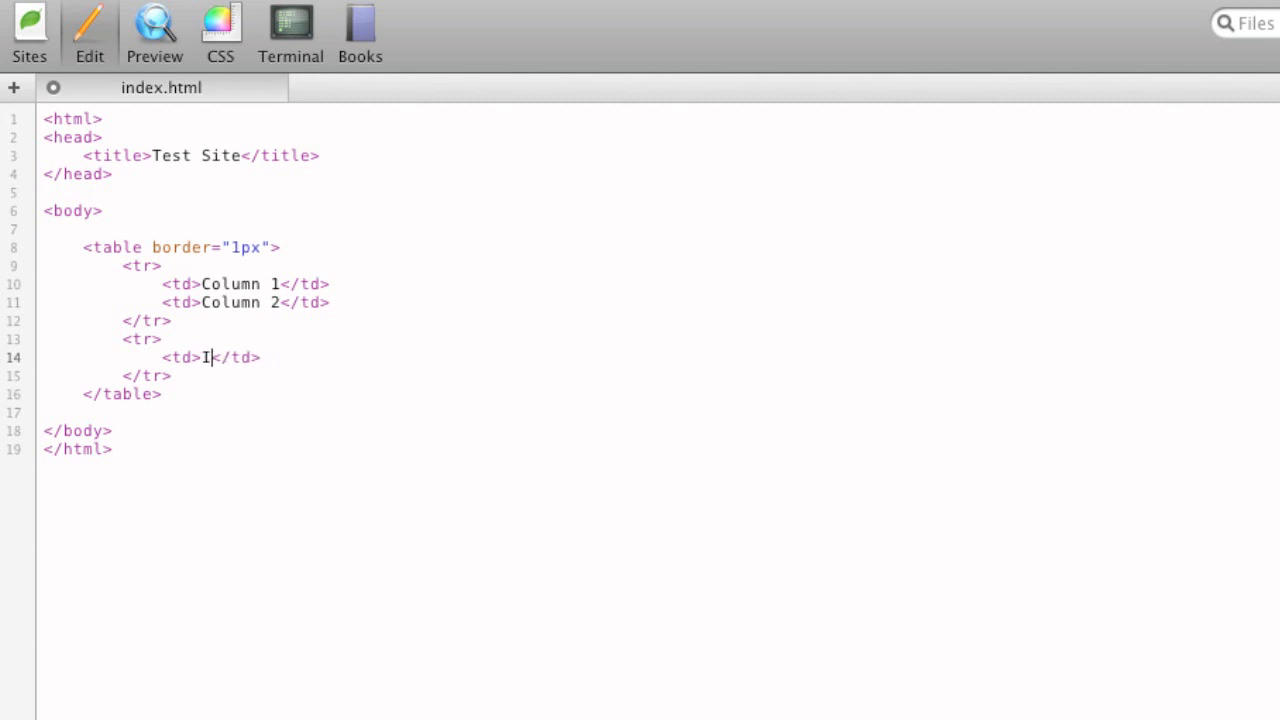
text(nfo)
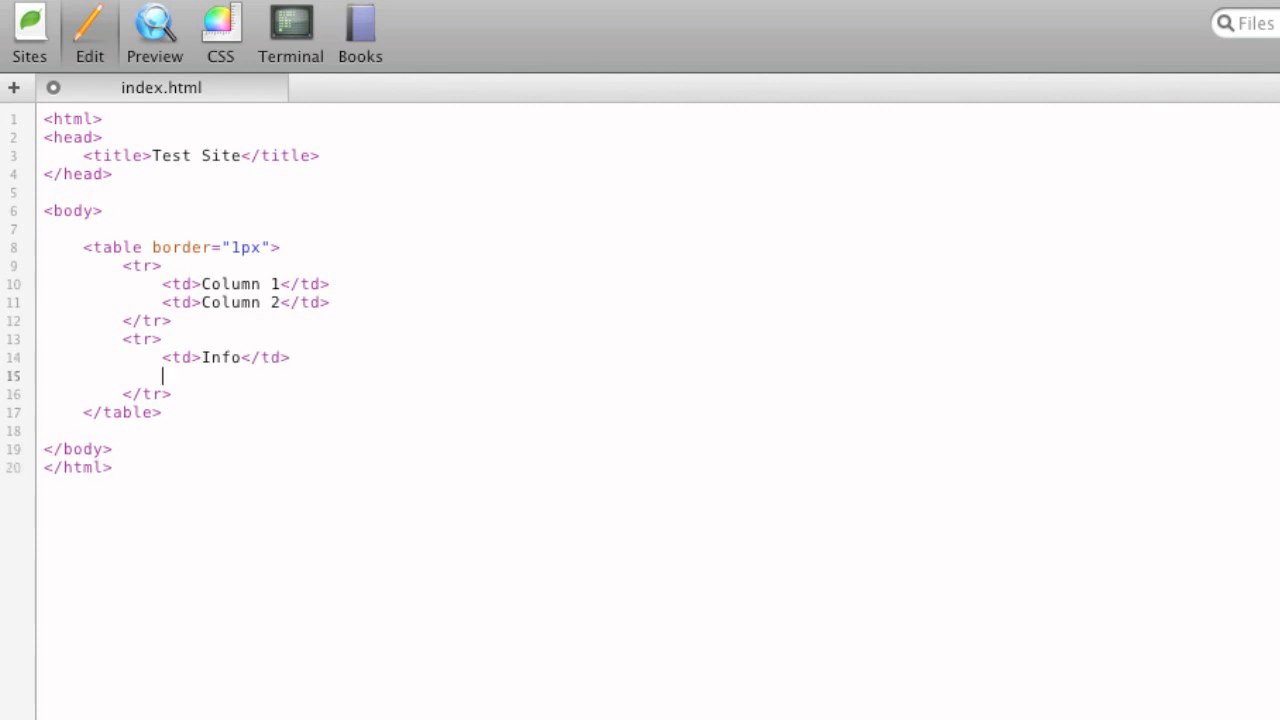
text(<td></td>)
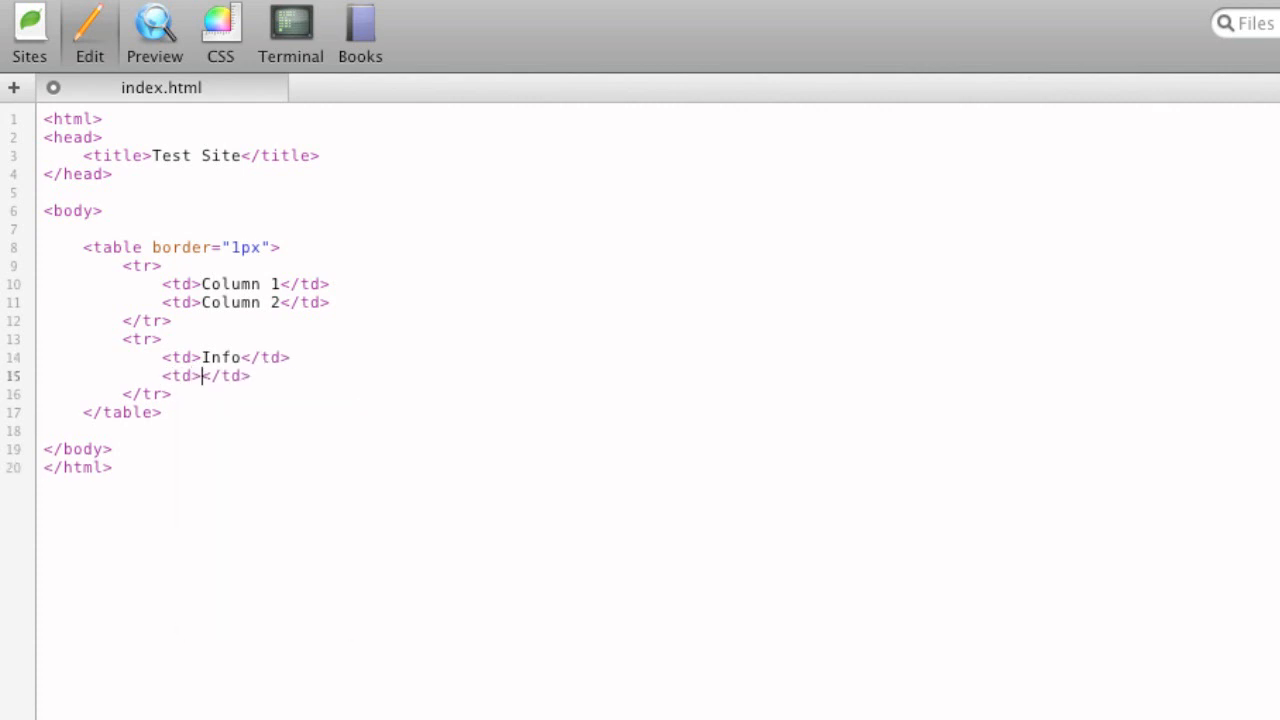
text(More Info)
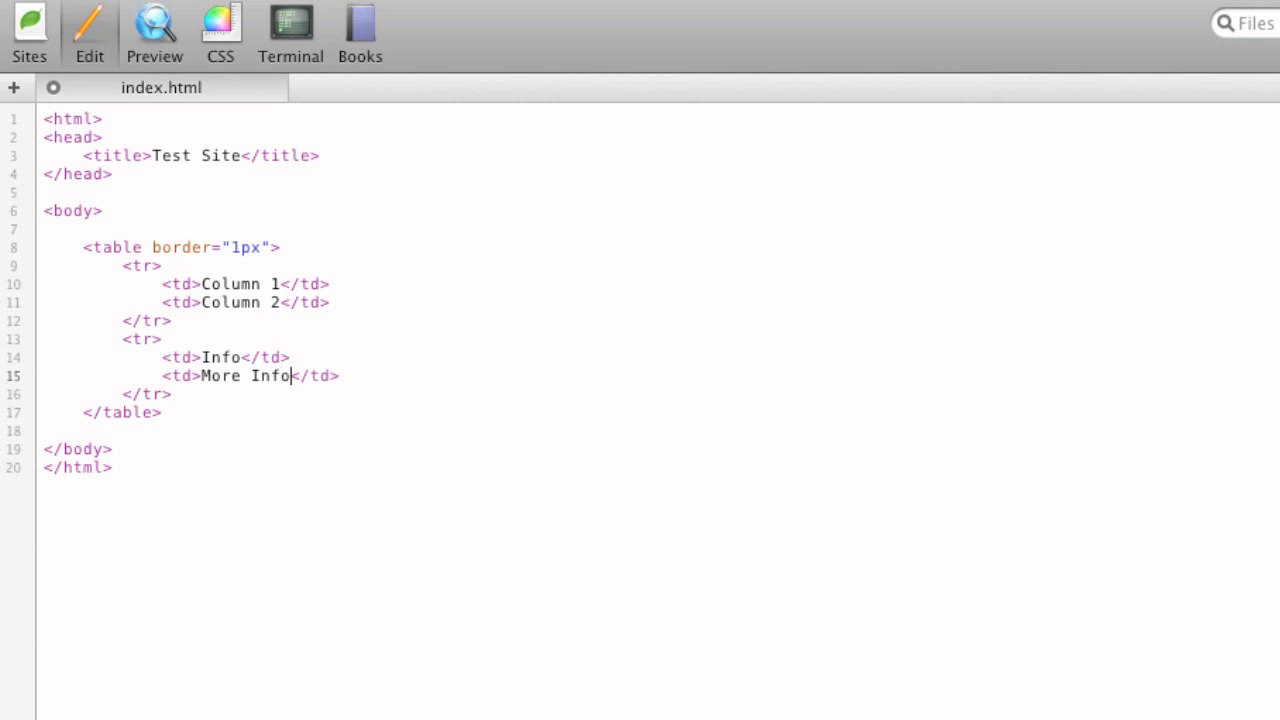
click(154, 30)
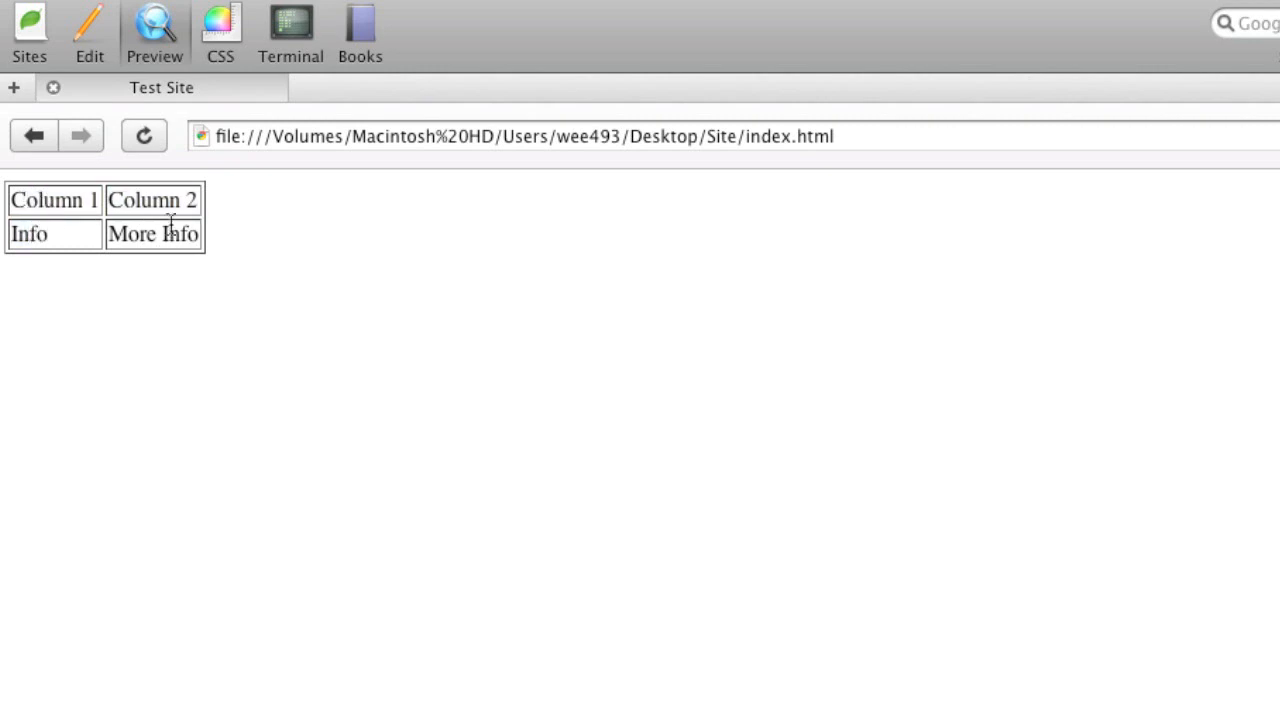
click(88, 30)
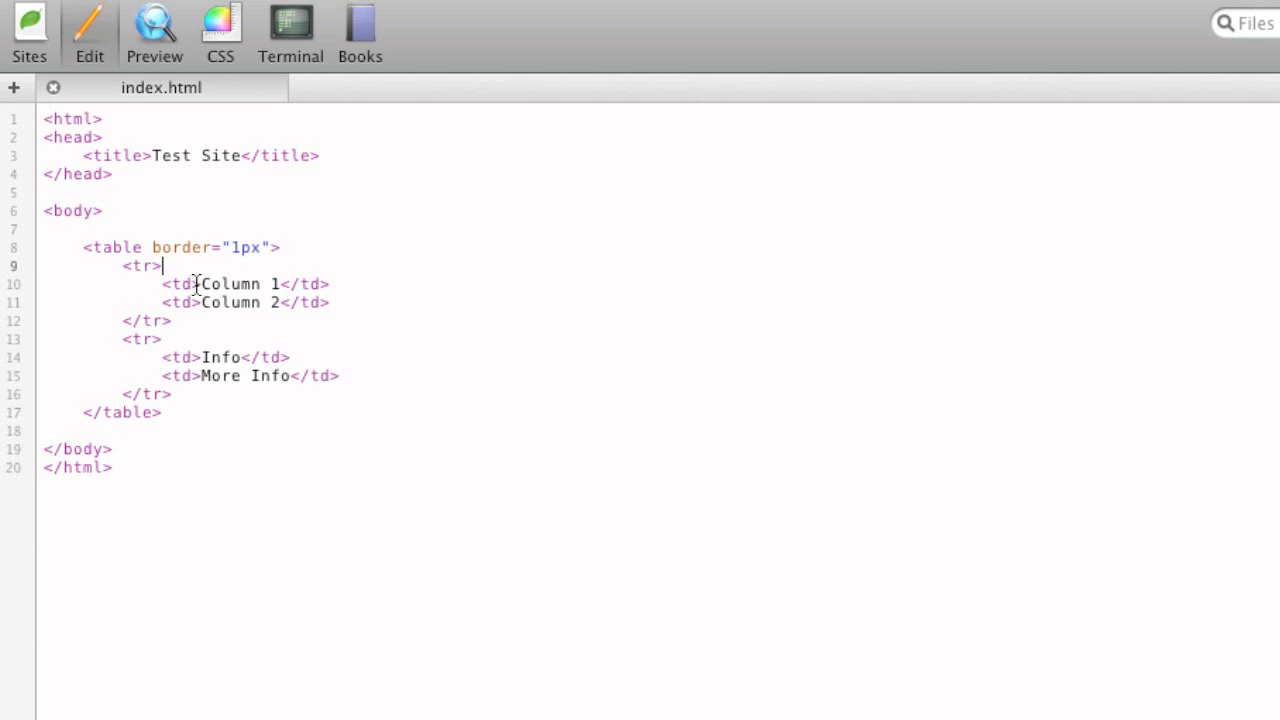
mouse_move(244, 292)
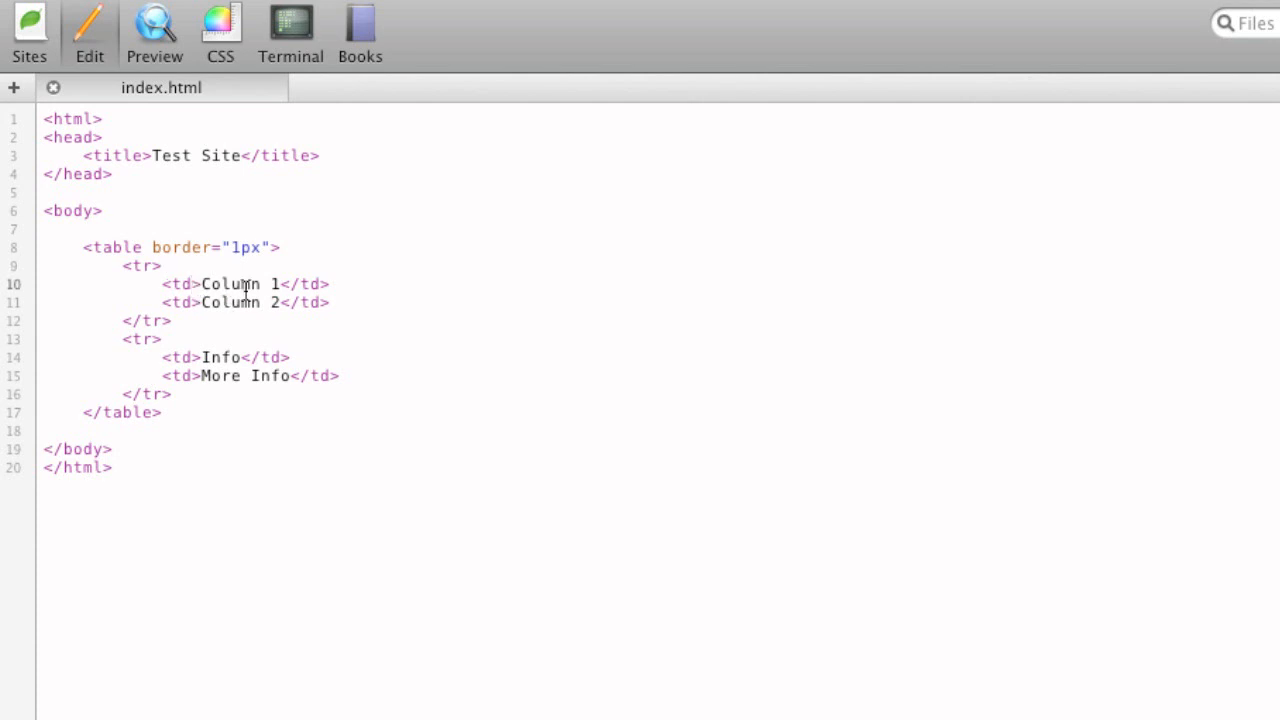
Add align="right" to the Column 1 cell and preview the right-aligned text
text(align="")
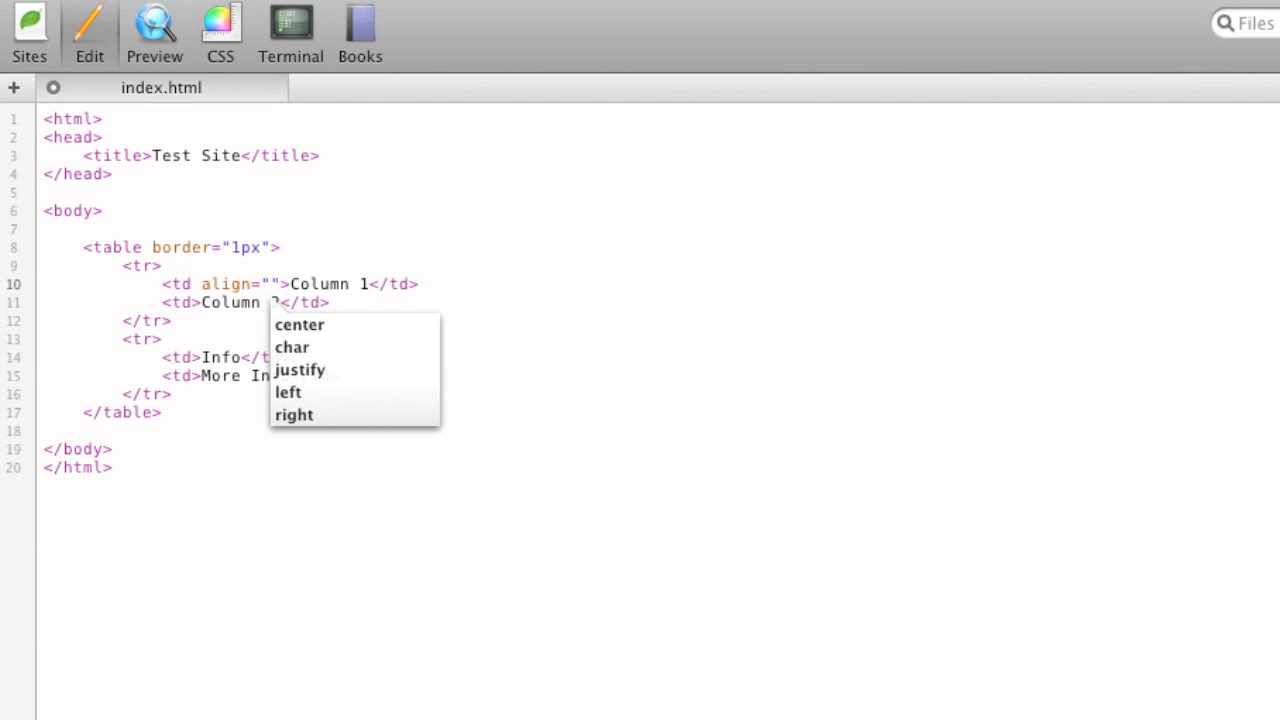
click(294, 414)
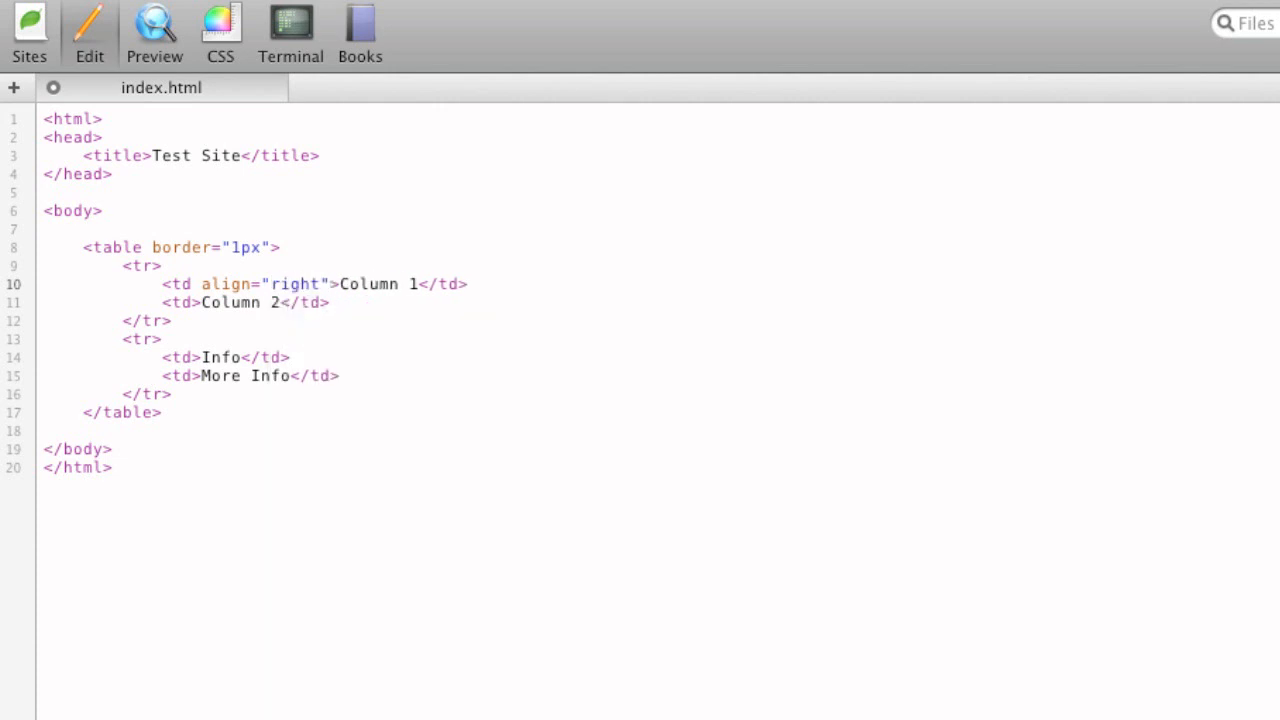
click(154, 30)
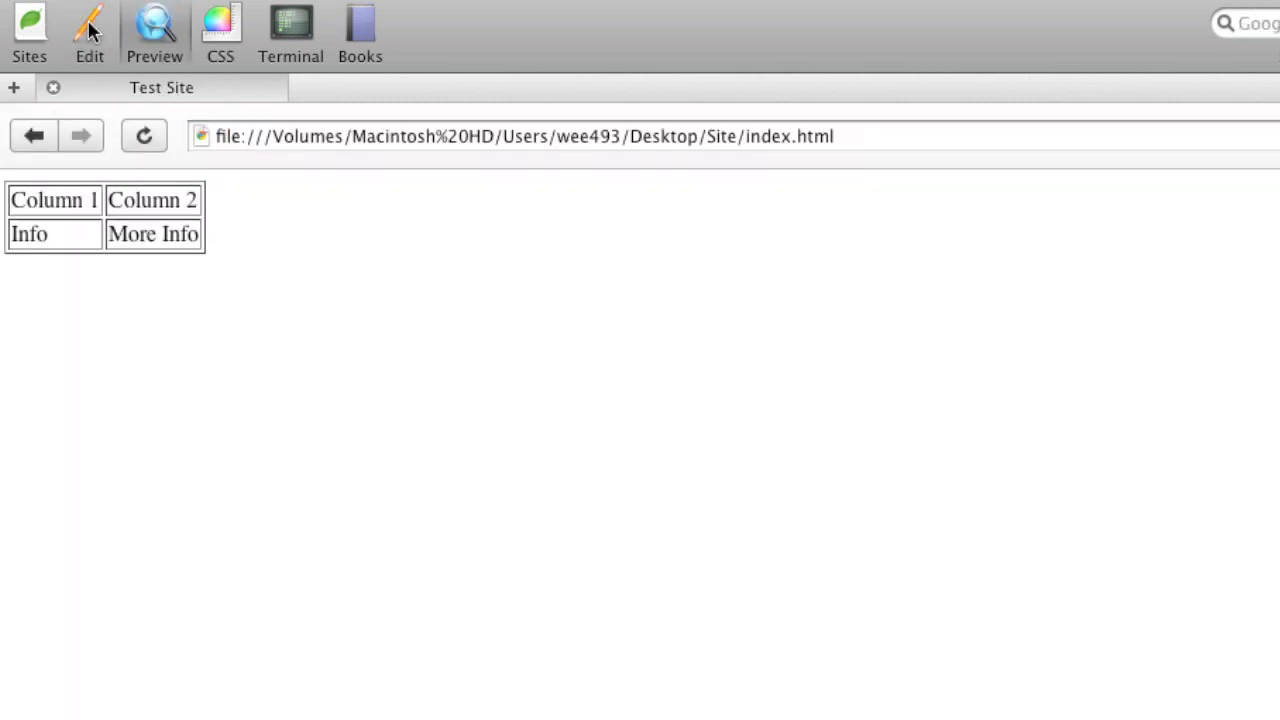
click(88, 24)
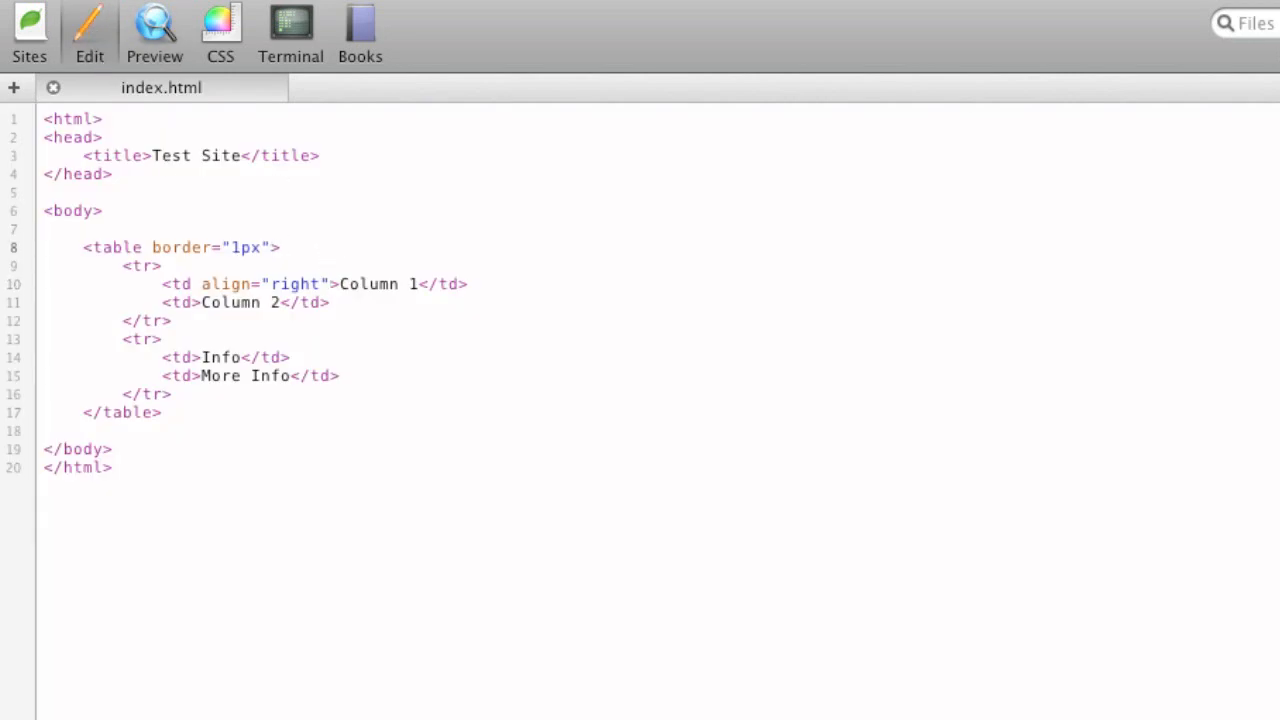
Add width="25%" to the table tag and preview the wider table
text(width=)
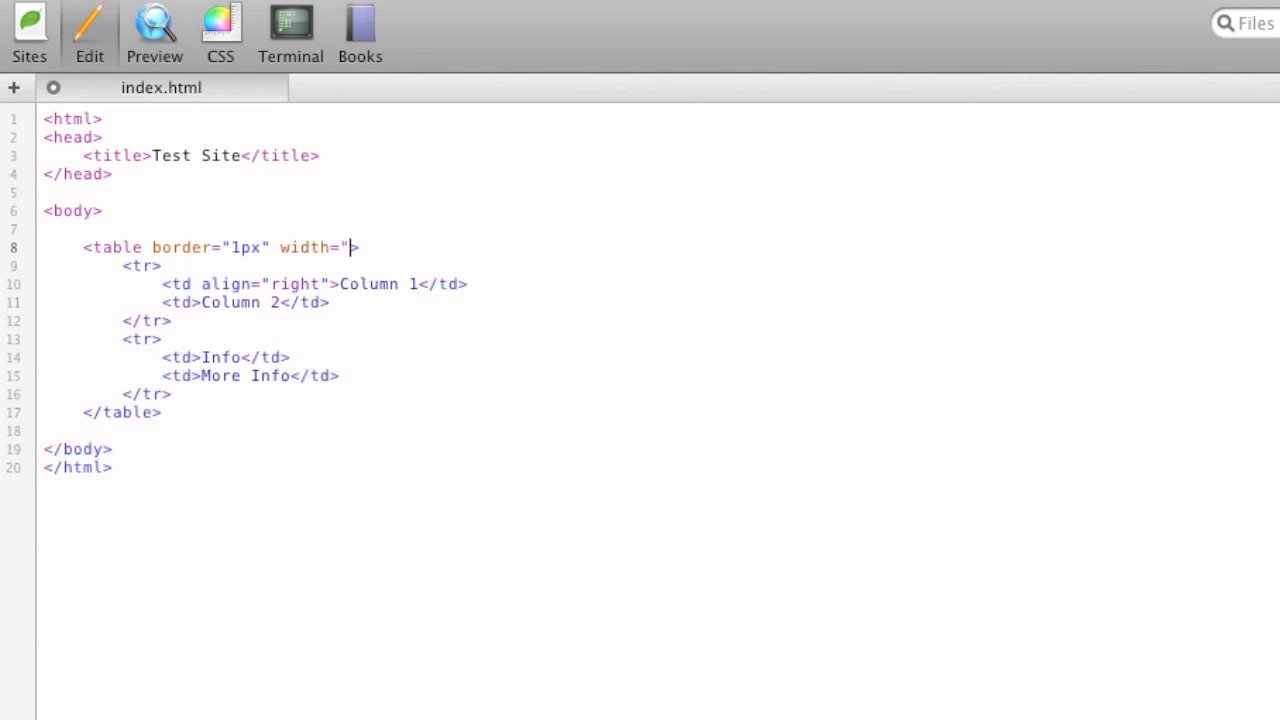
text(")
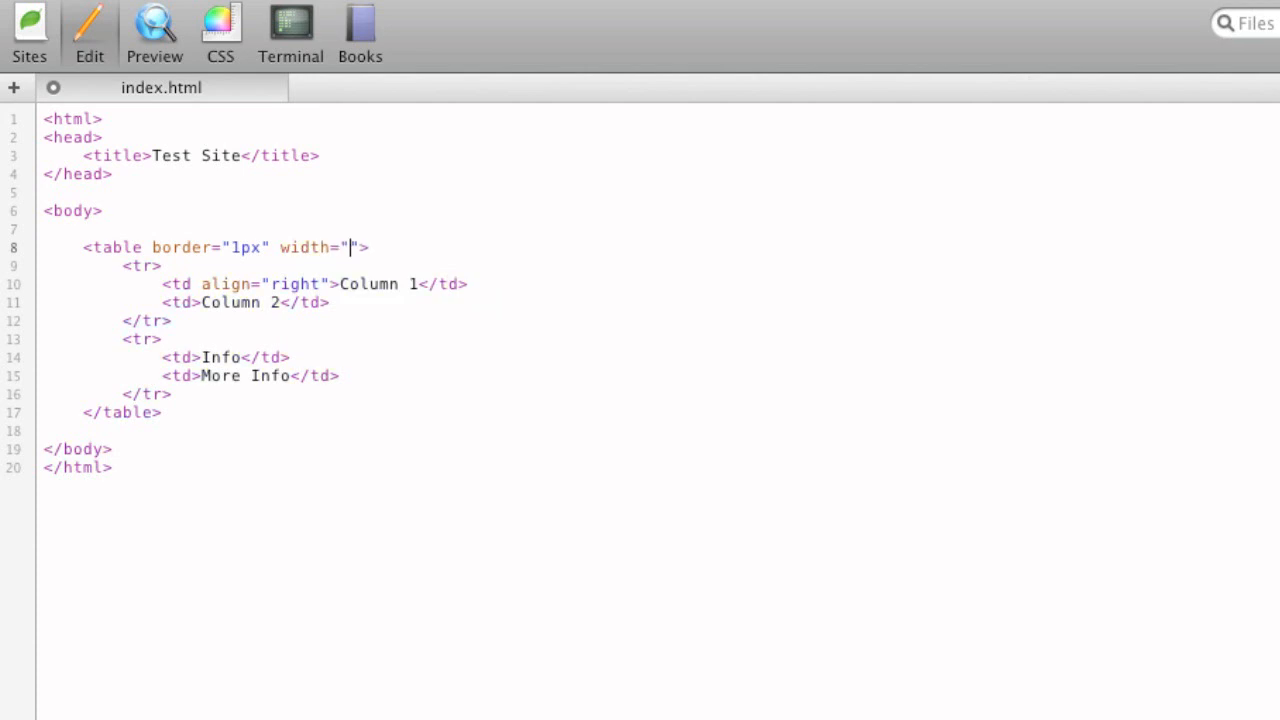
text(25)
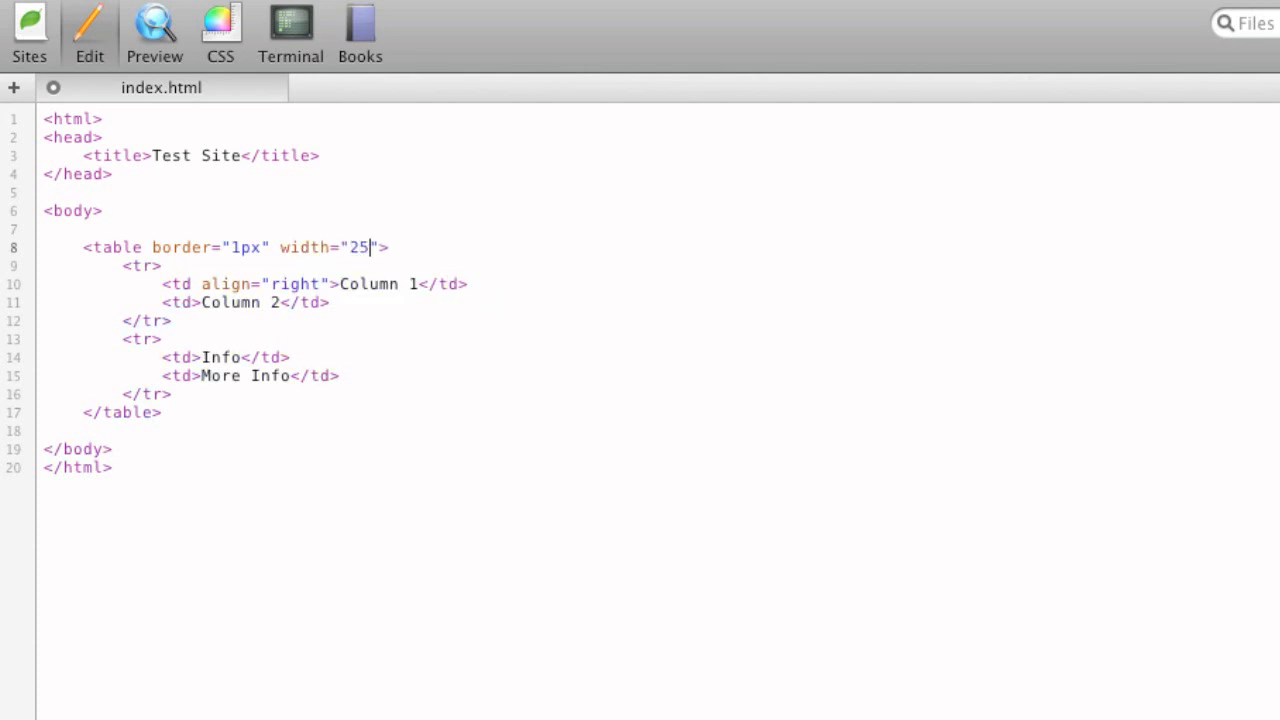
text(%)
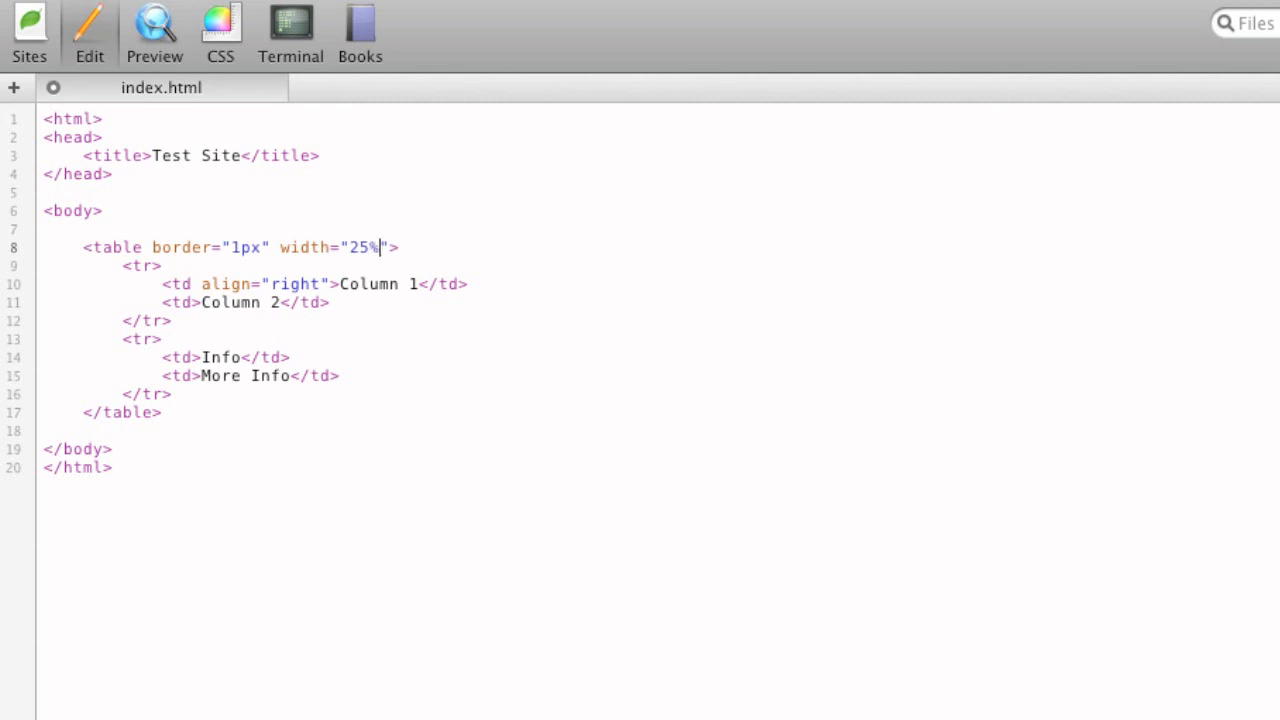
click(154, 24)
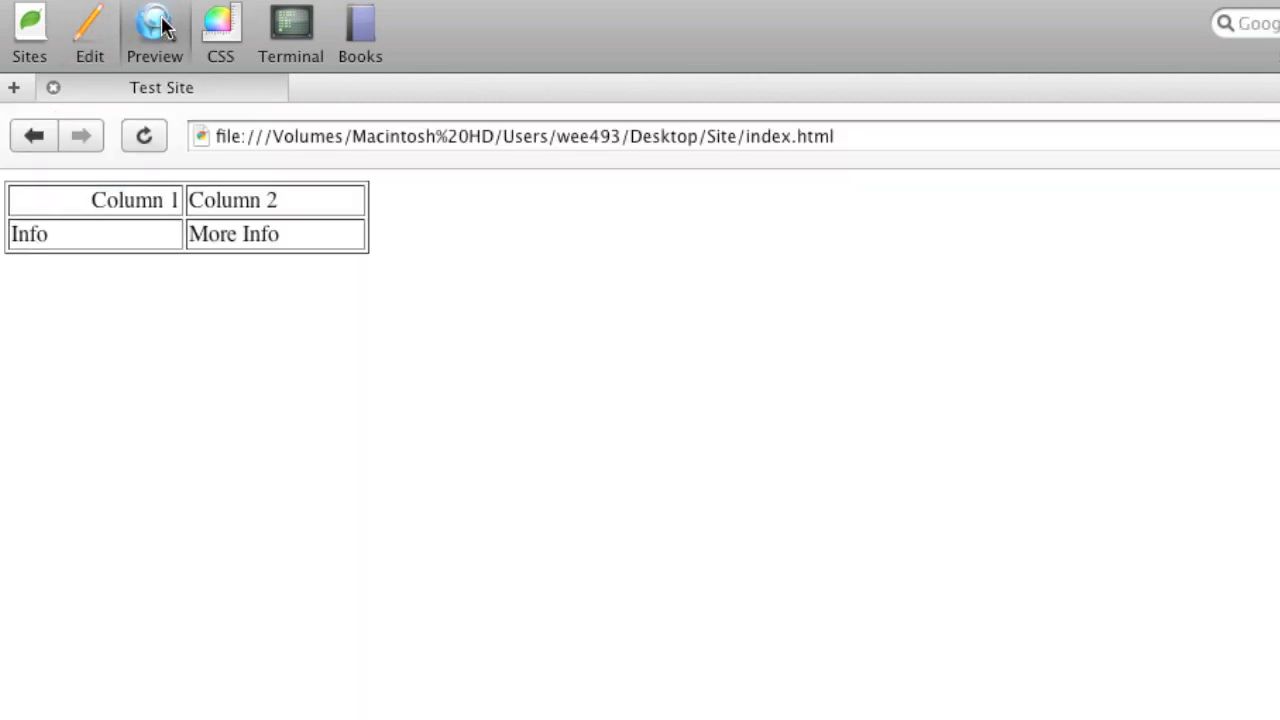
mouse_move(544, 232)
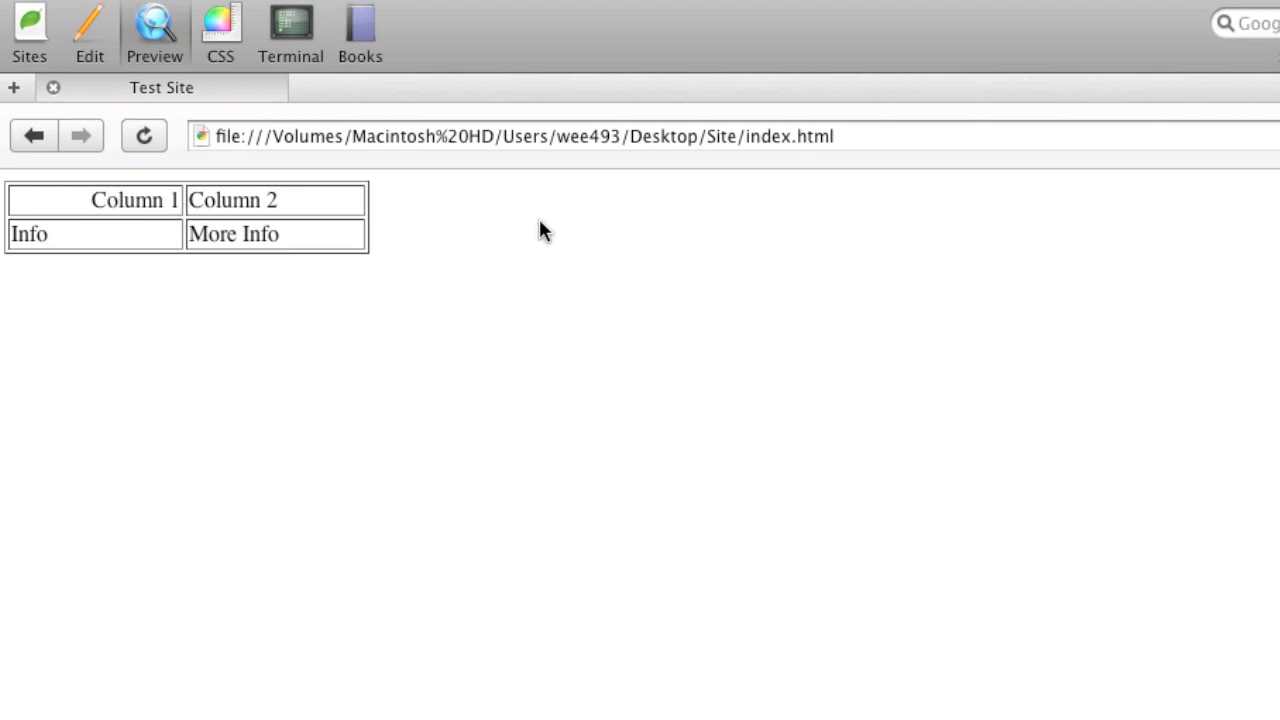
double_click(124, 200)
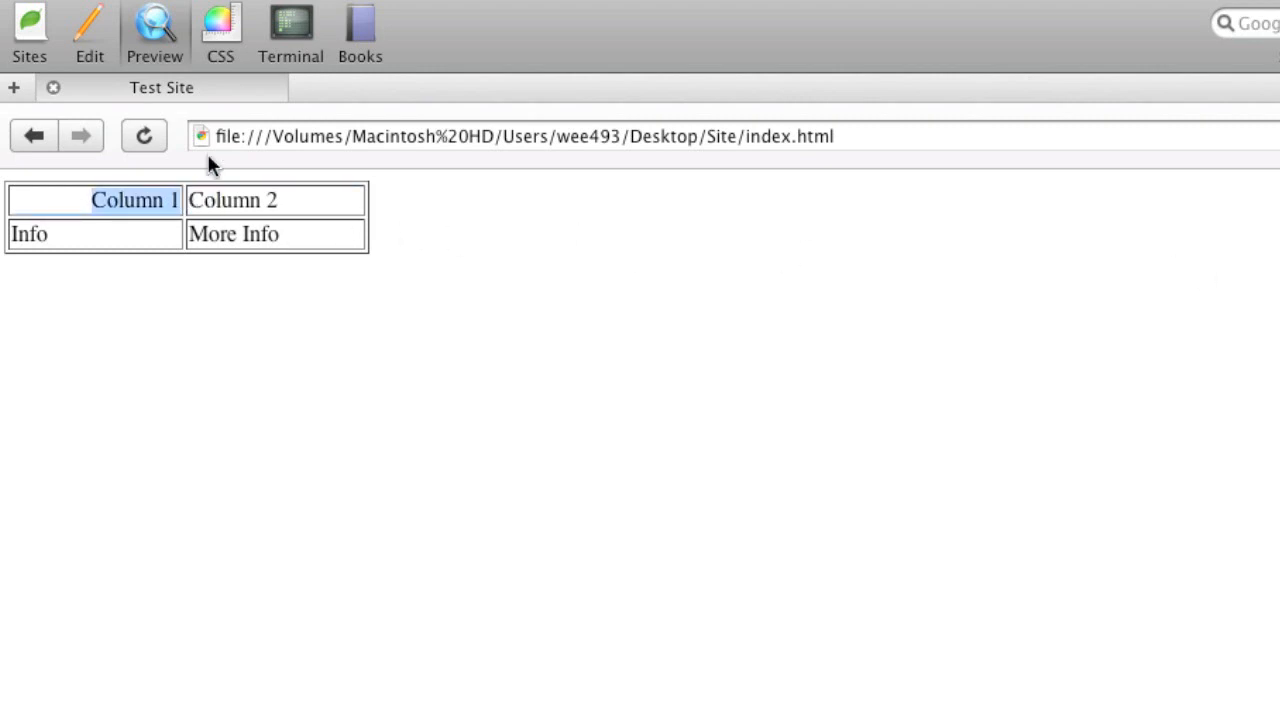
mouse_move(90, 42)
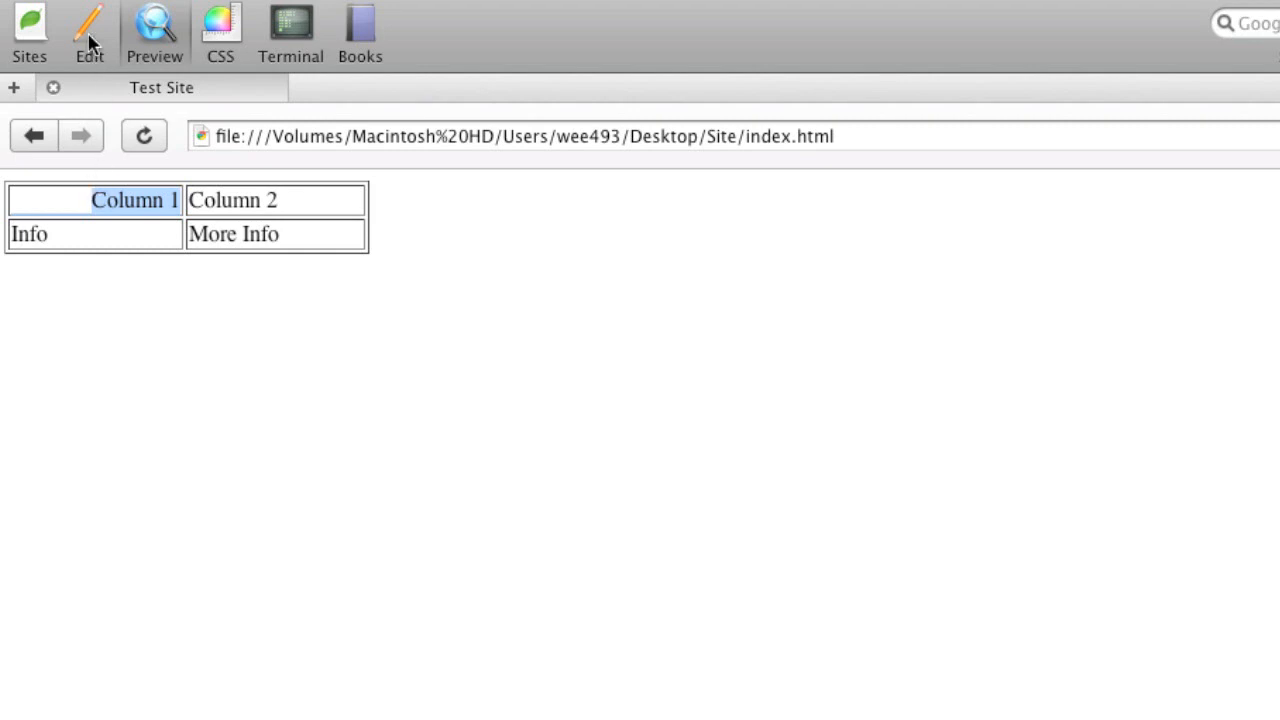
Insert a header row with th cells Table Title and Title and preview it in bold
click(88, 24)
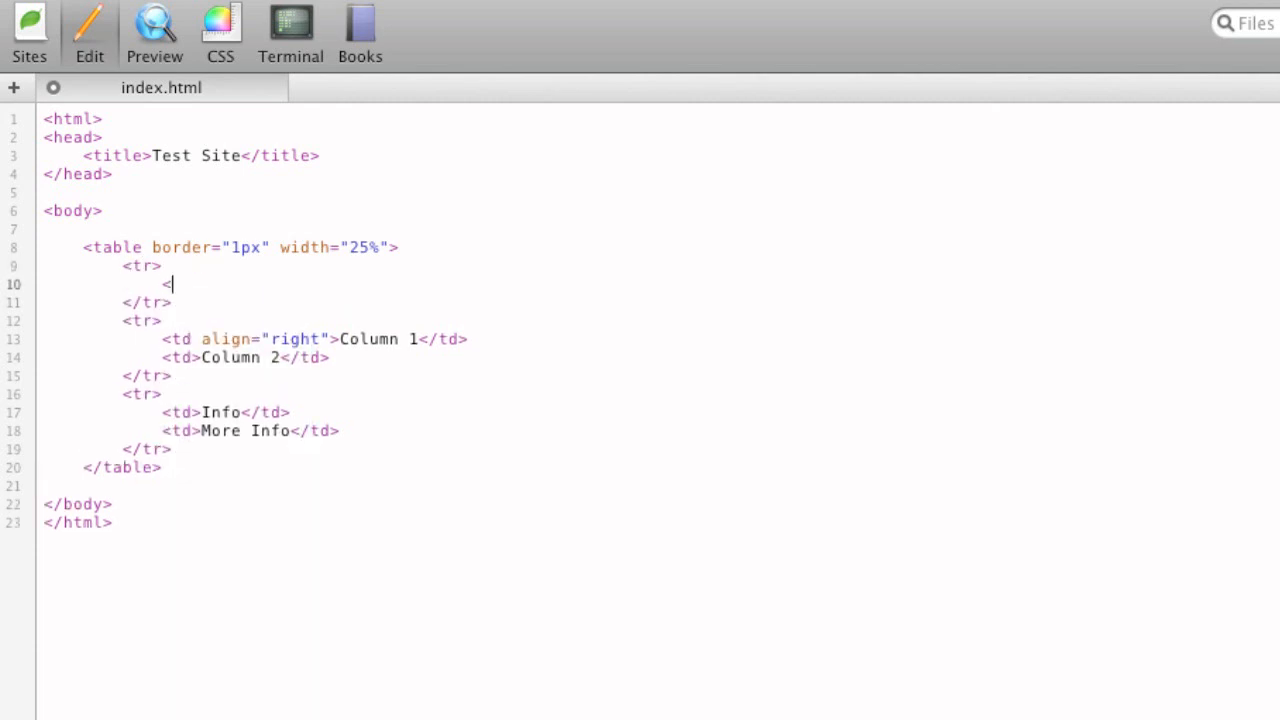
text(th></th>)
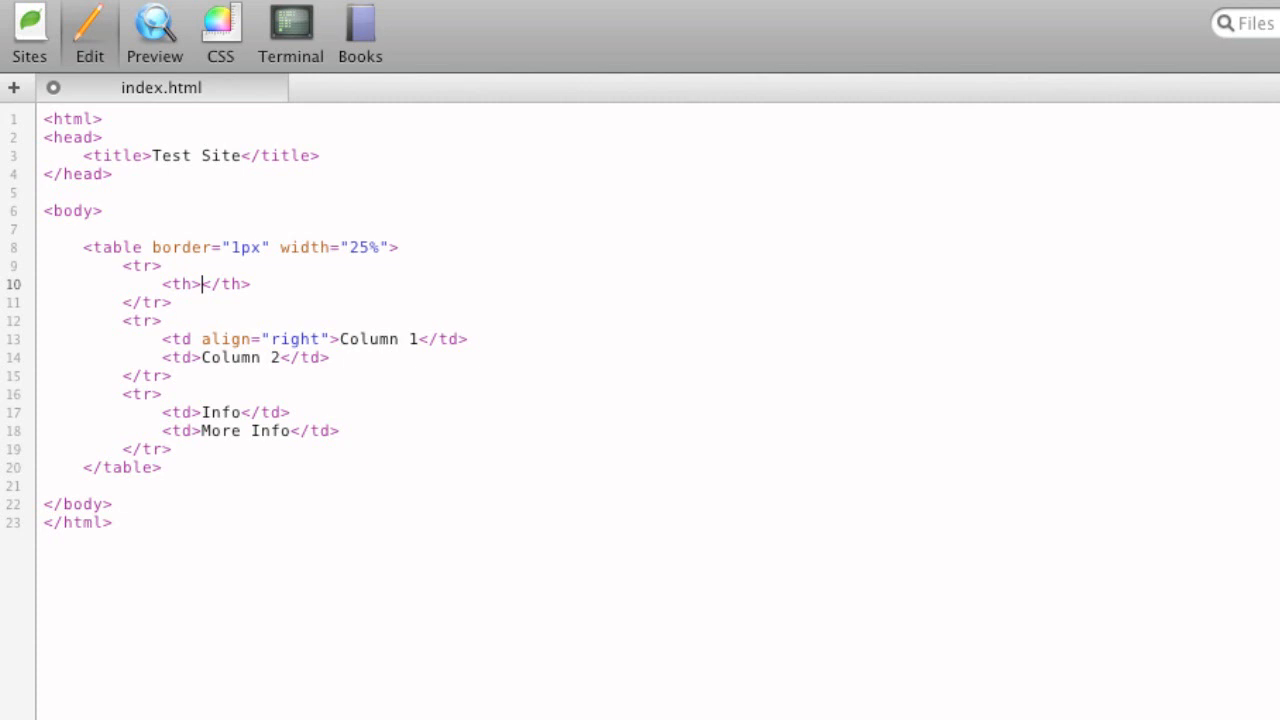
text(Table)
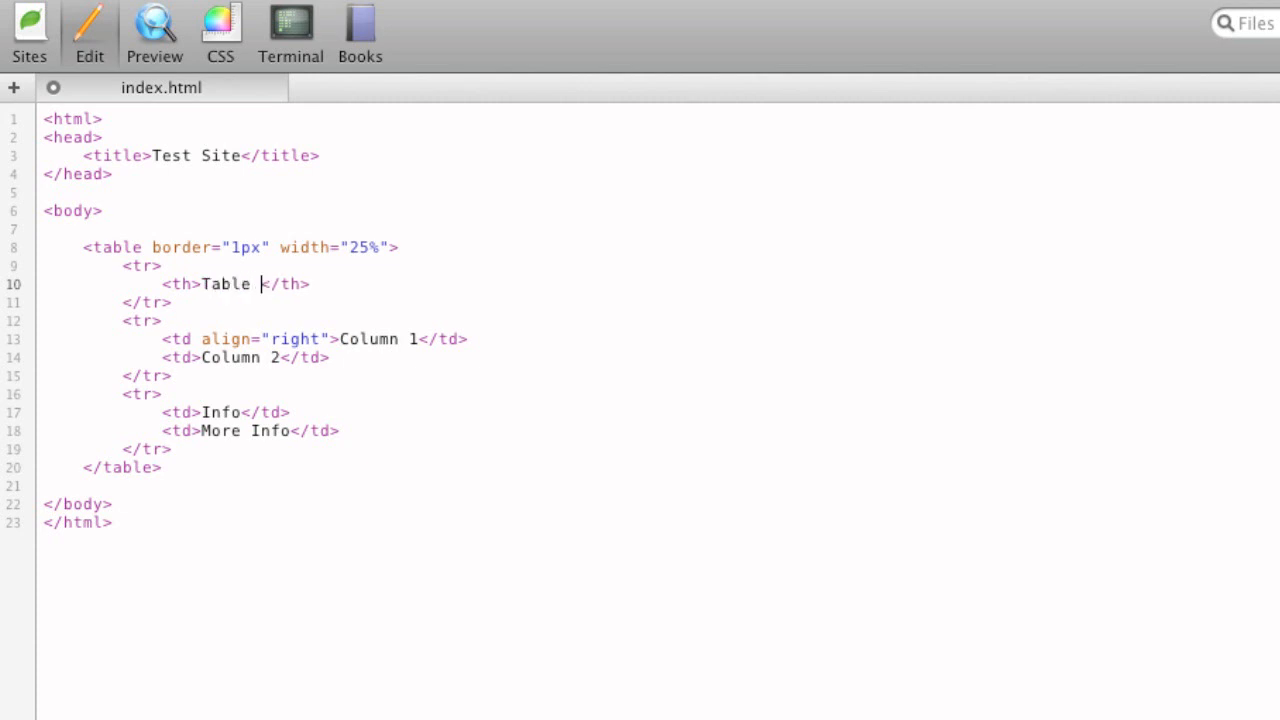
text(Title)
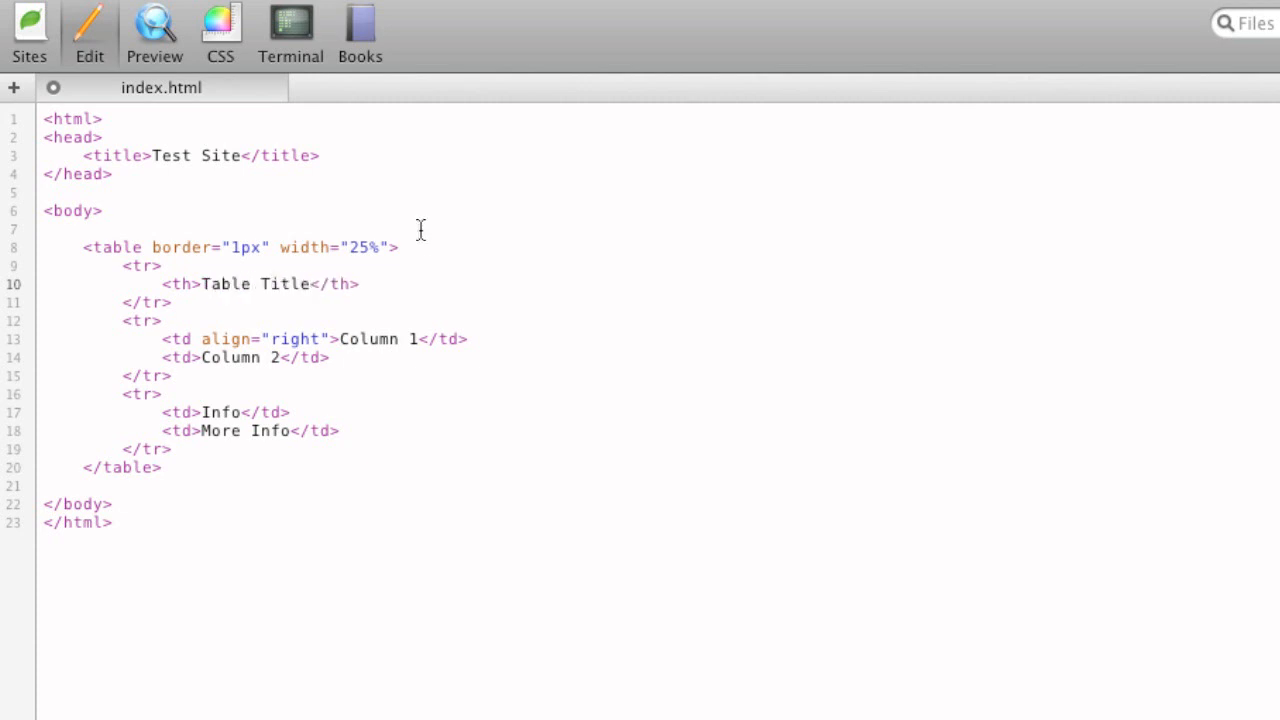
mouse_move(224, 262)
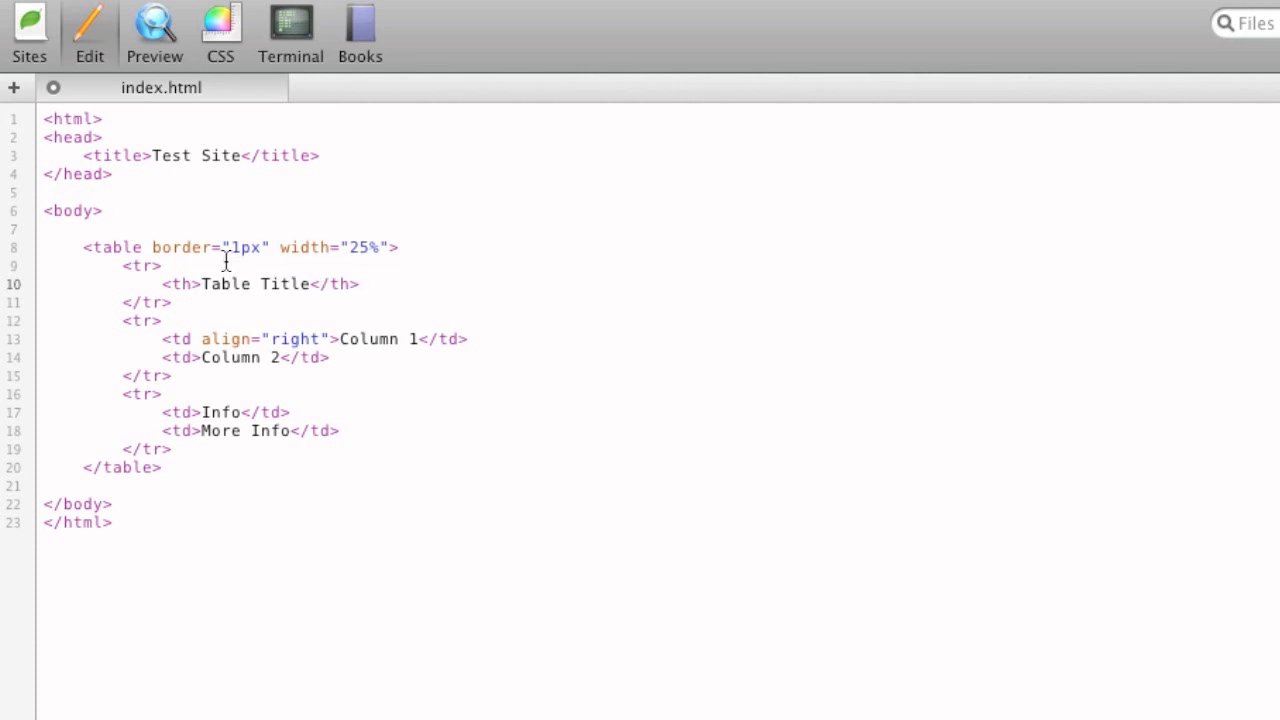
click(360, 284)
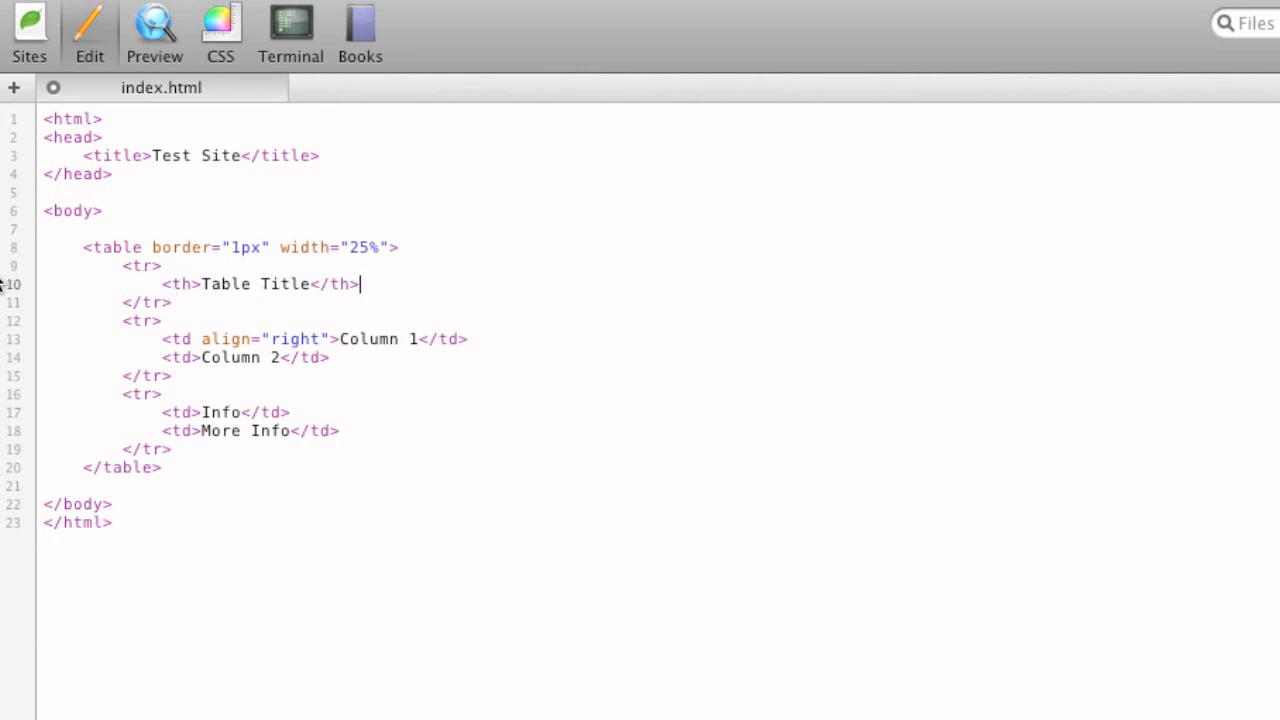
triple_click(256, 284)
text(<th></th>)
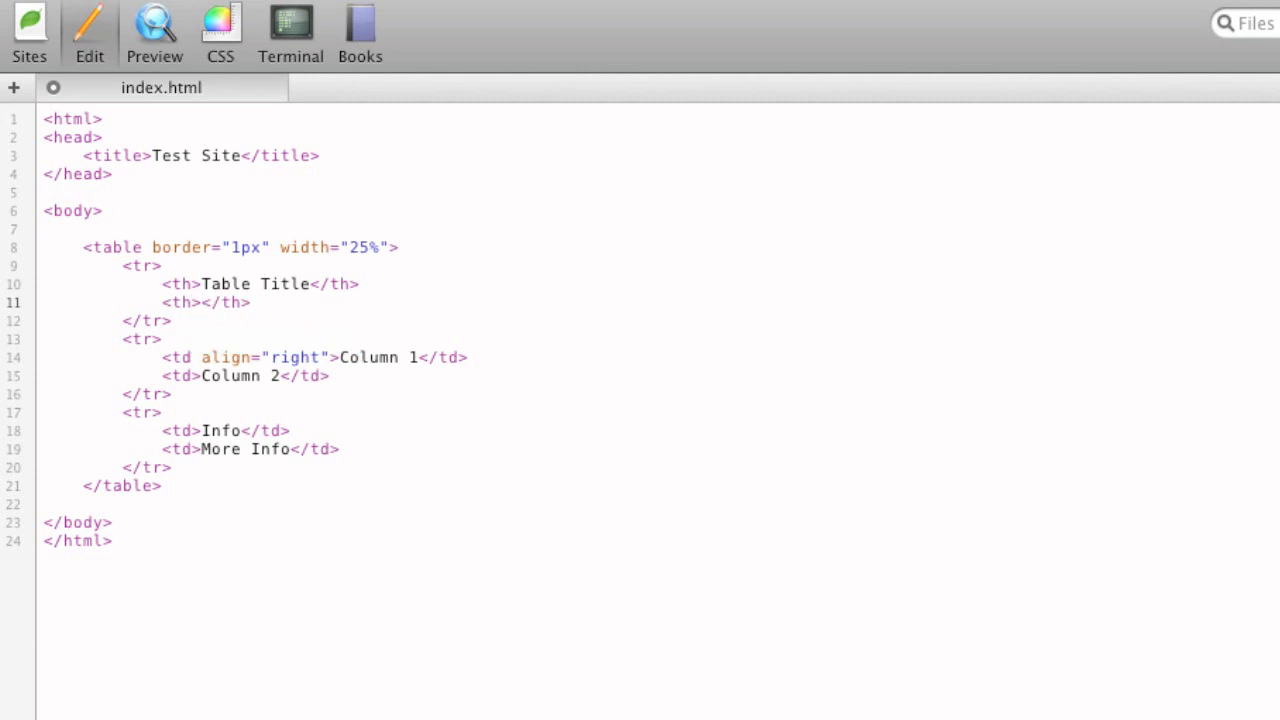
text(T)
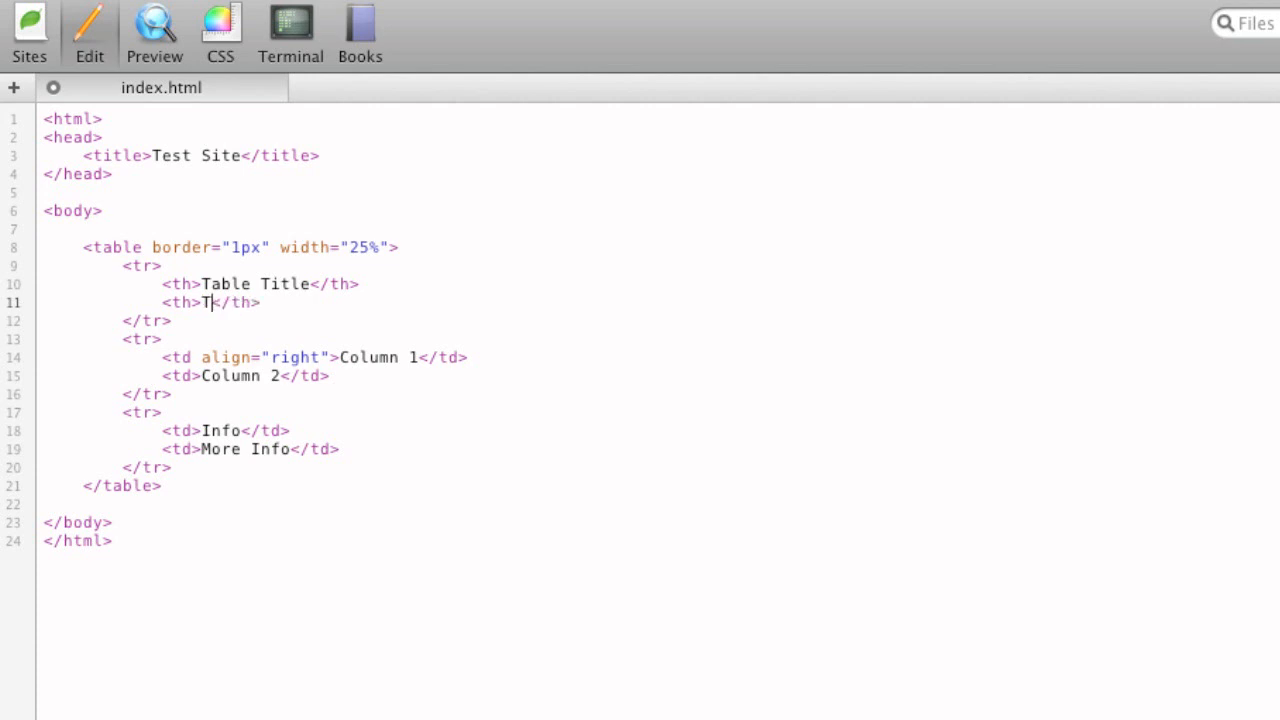
click(154, 32)
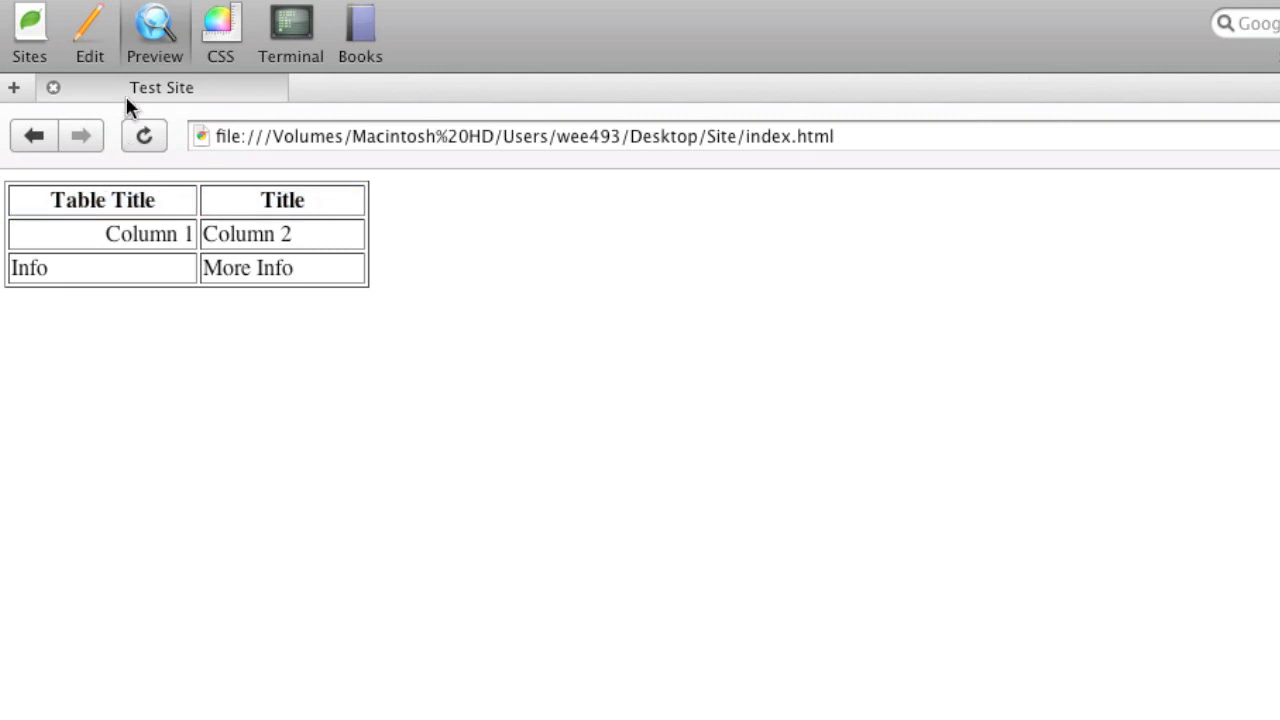
Reduce the header to one Table Title th with colspan="2" and preview it spanning both columns
click(88, 30)
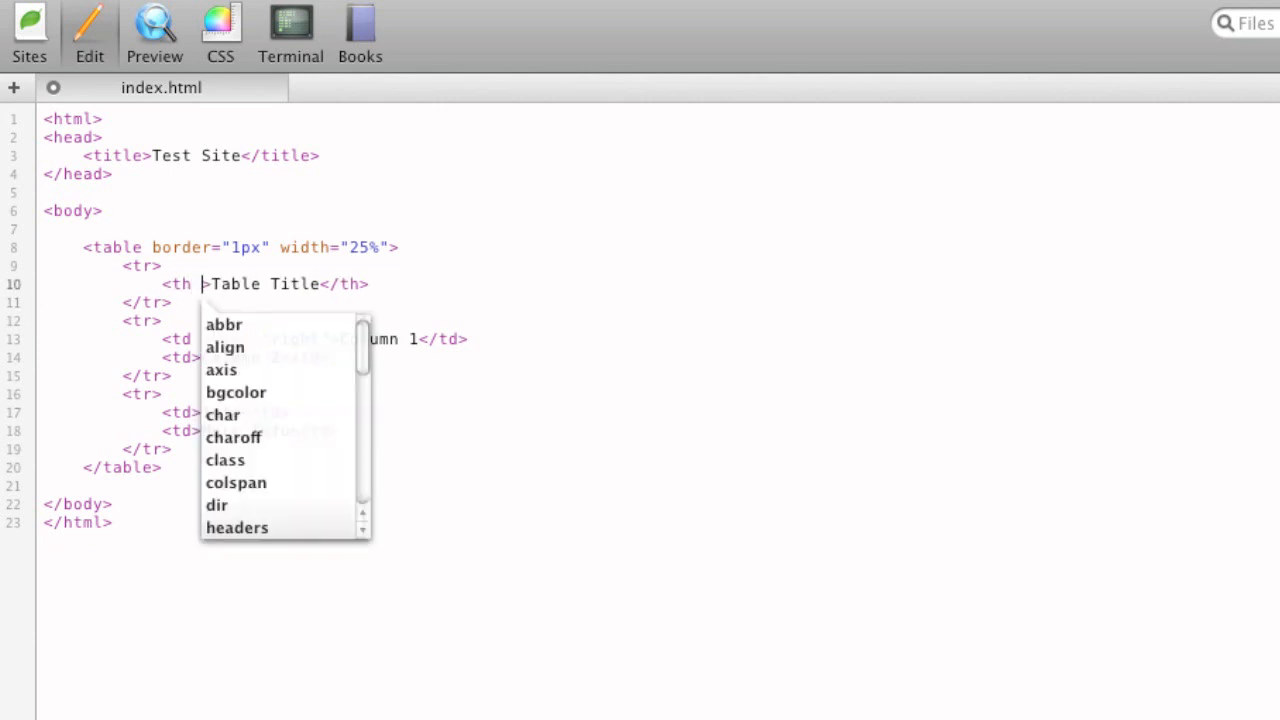
text(colspan=")
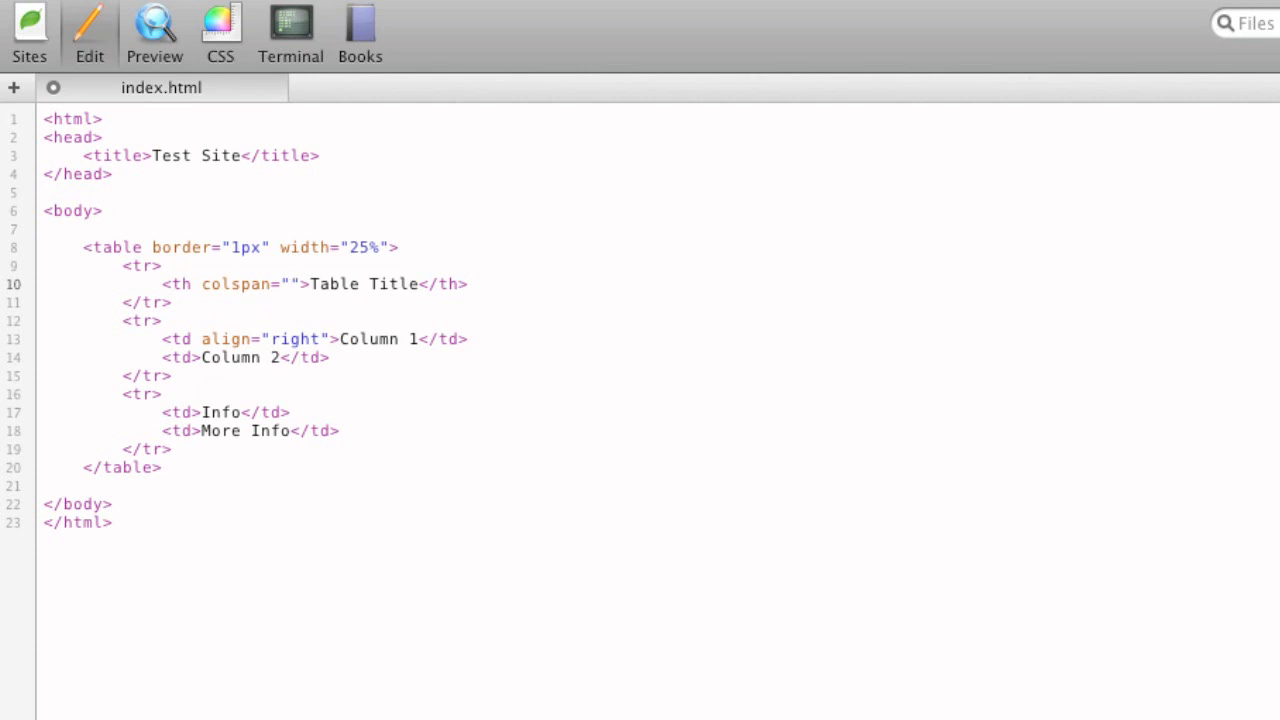
text(2)
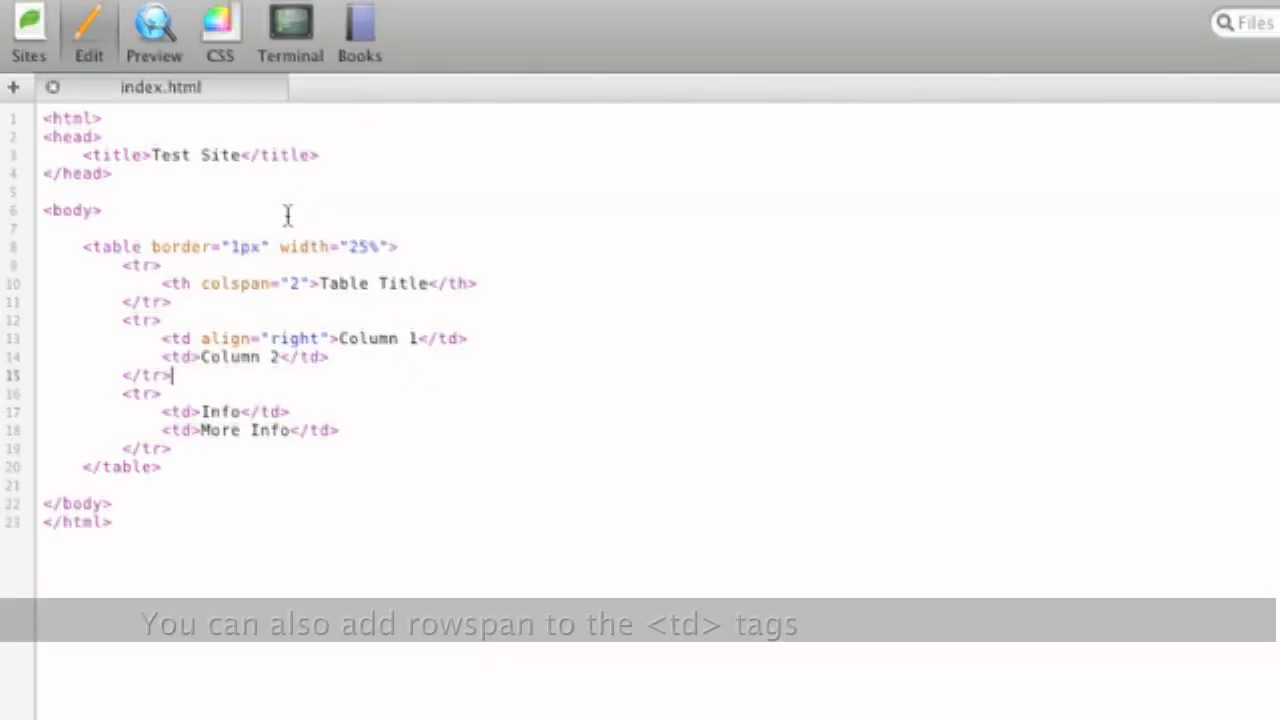
click(152, 30)
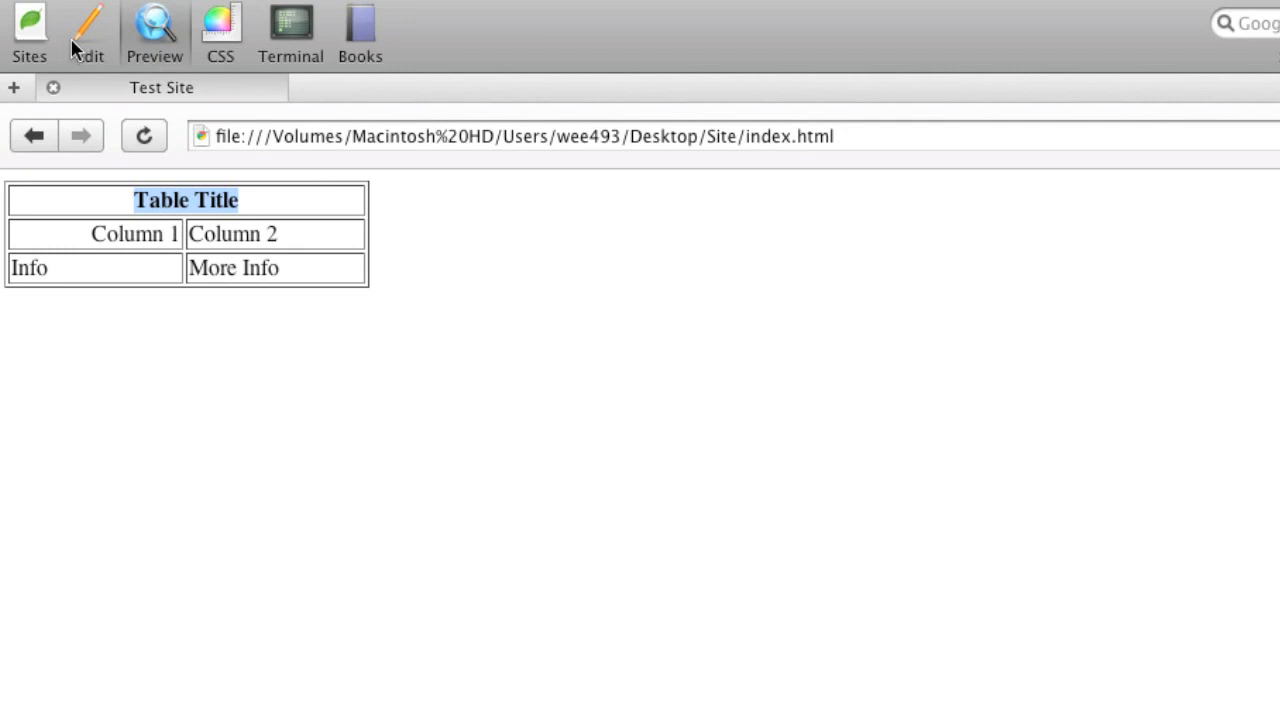
click(88, 30)
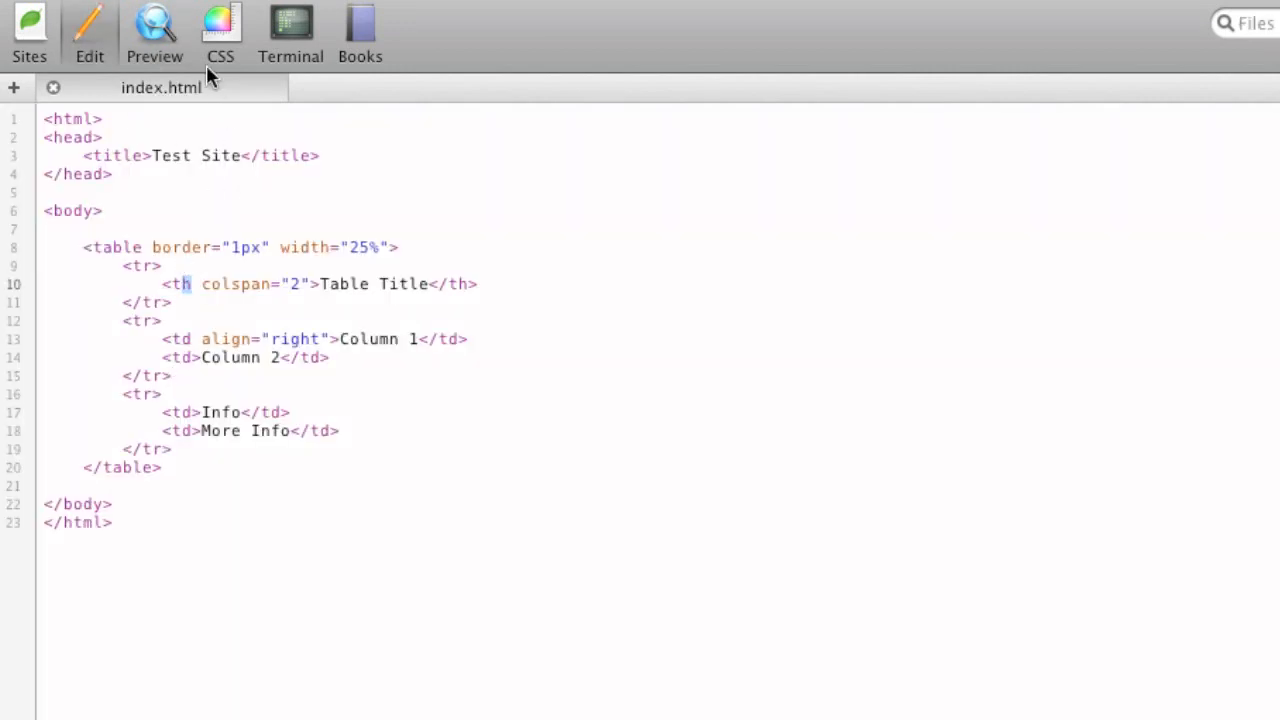
click(154, 30)
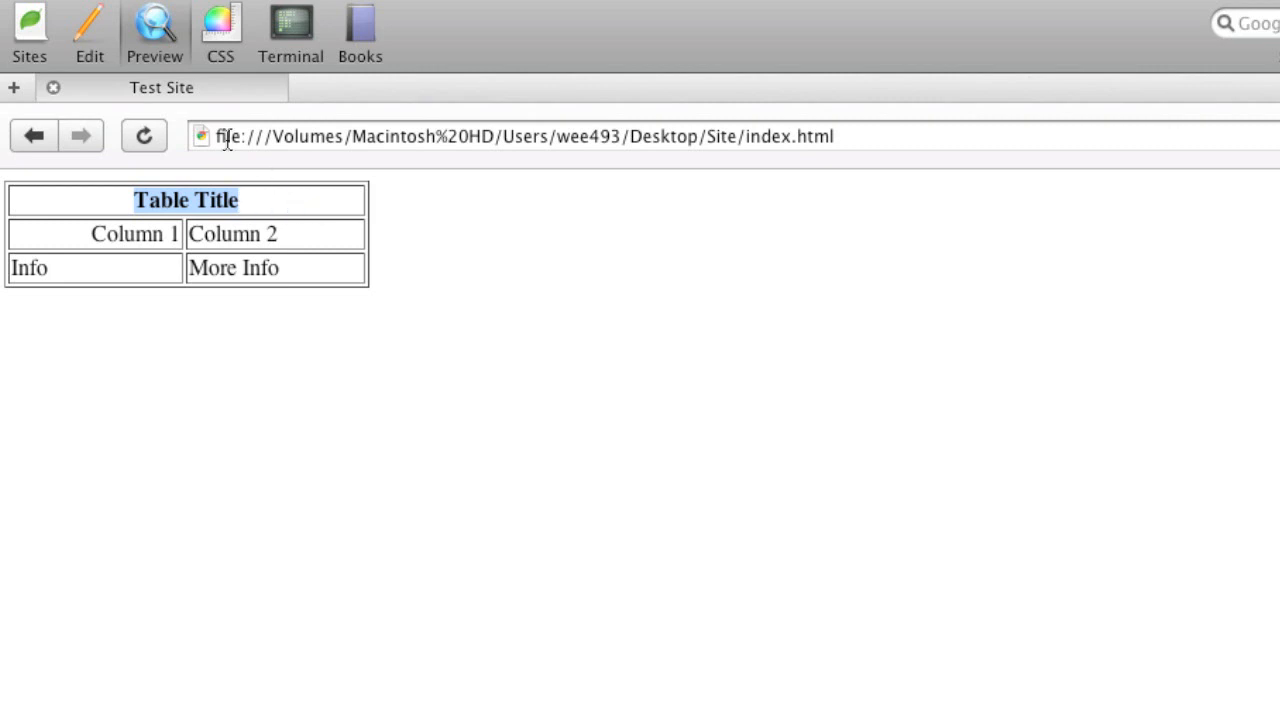
mouse_move(96, 50)
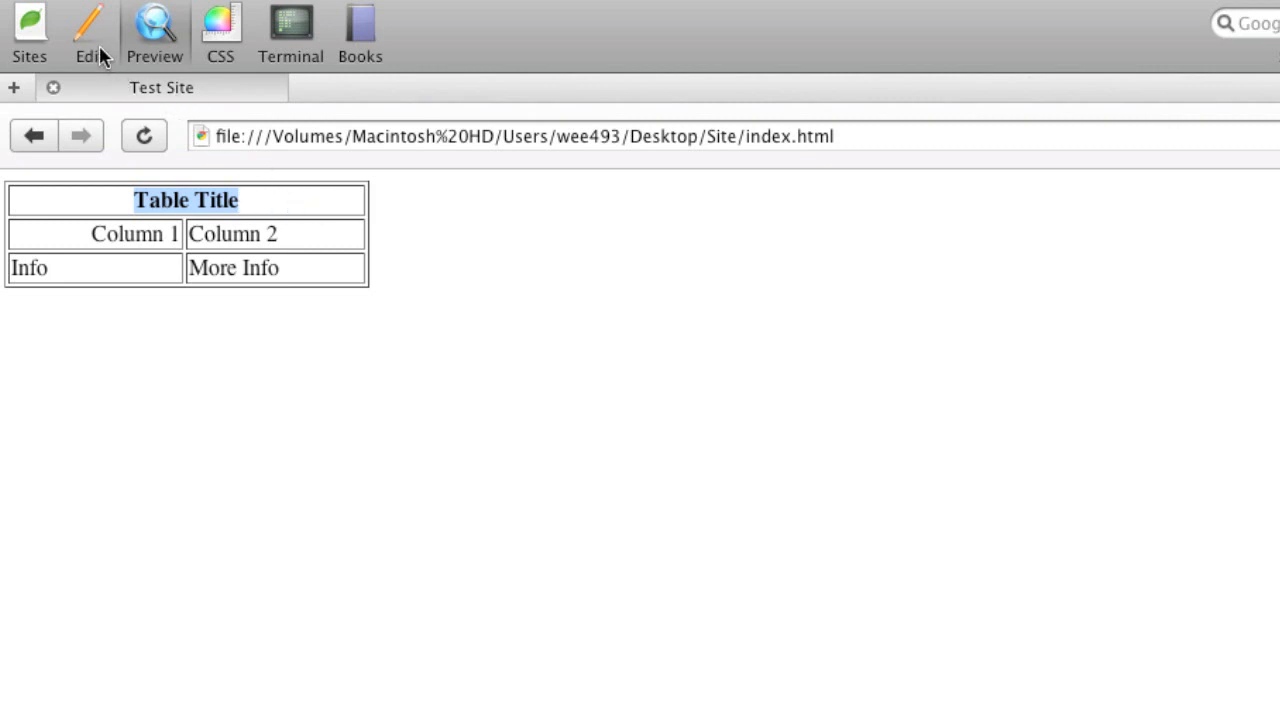
mouse_move(90, 24)
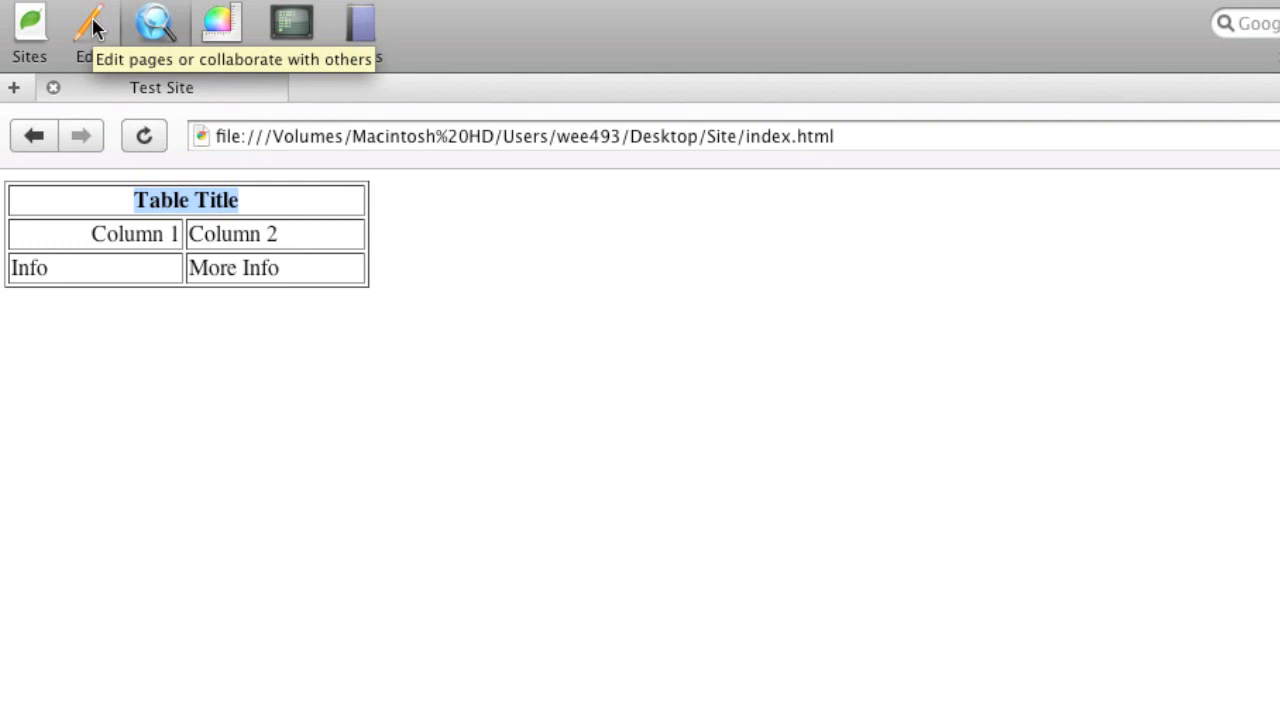
Give the header row bgcolor="blue" and preview the blue title
click(88, 24)
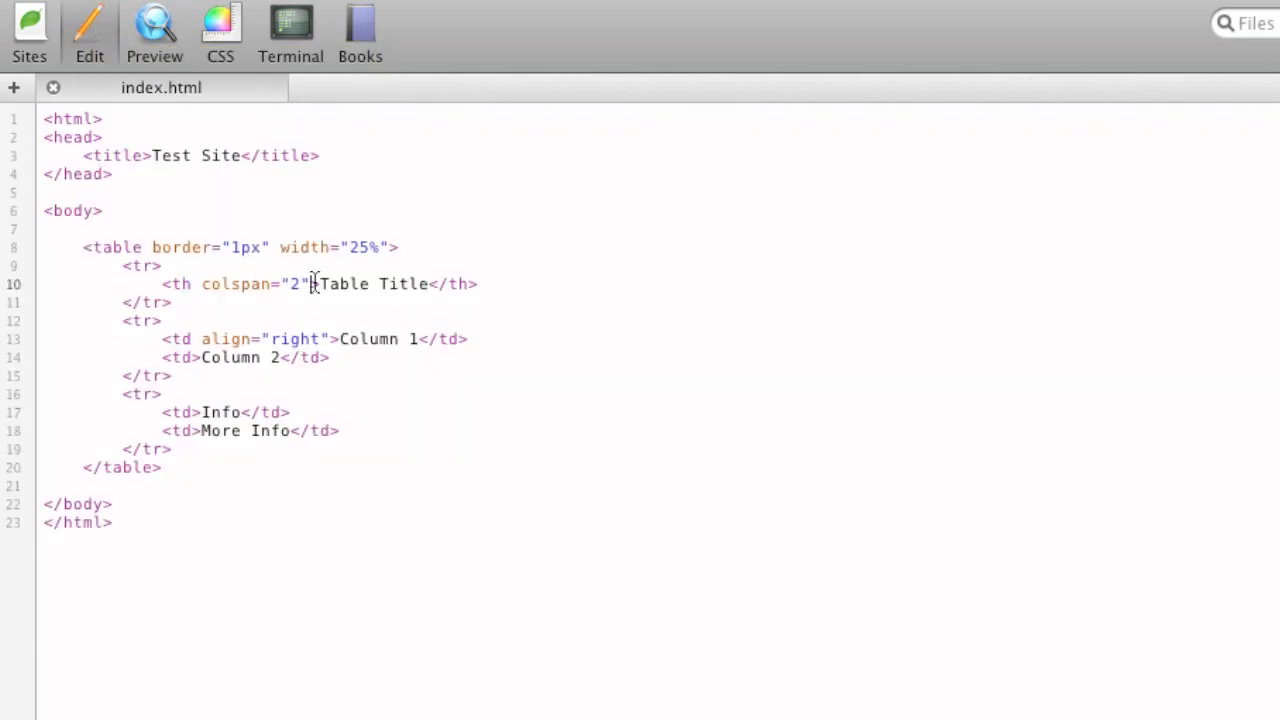
mouse_move(188, 394)
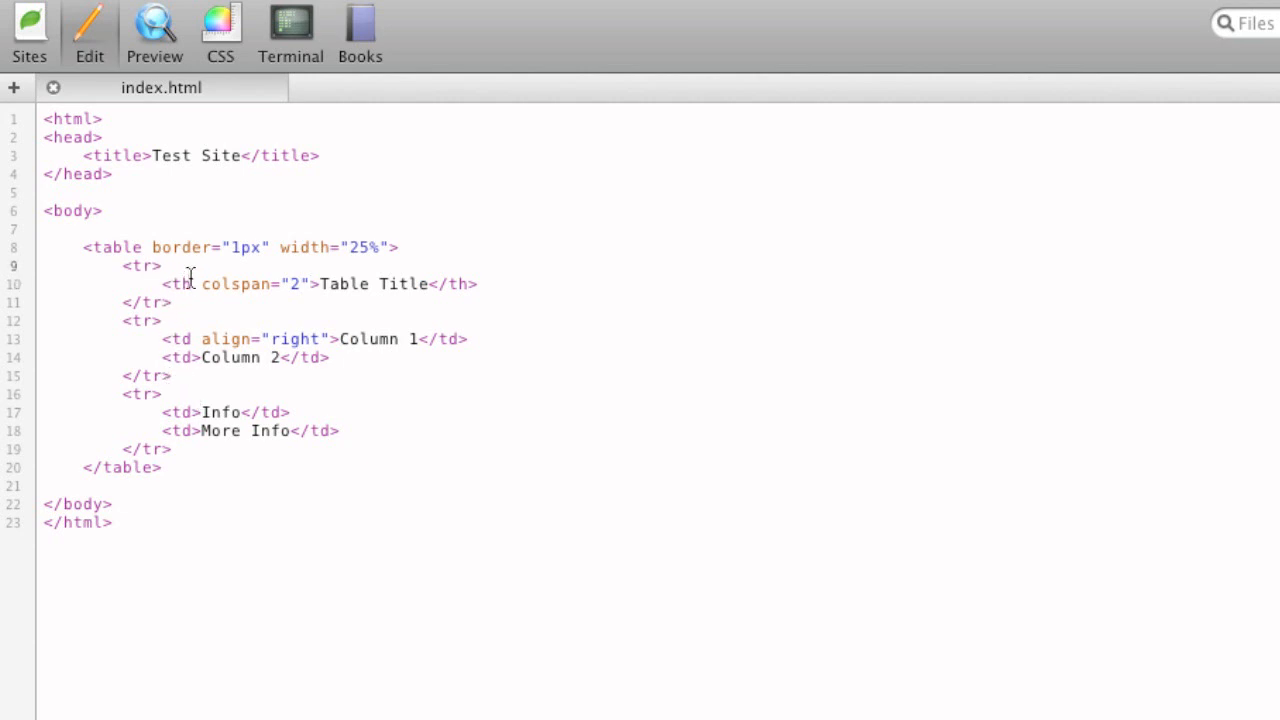
text(bgcolor="")
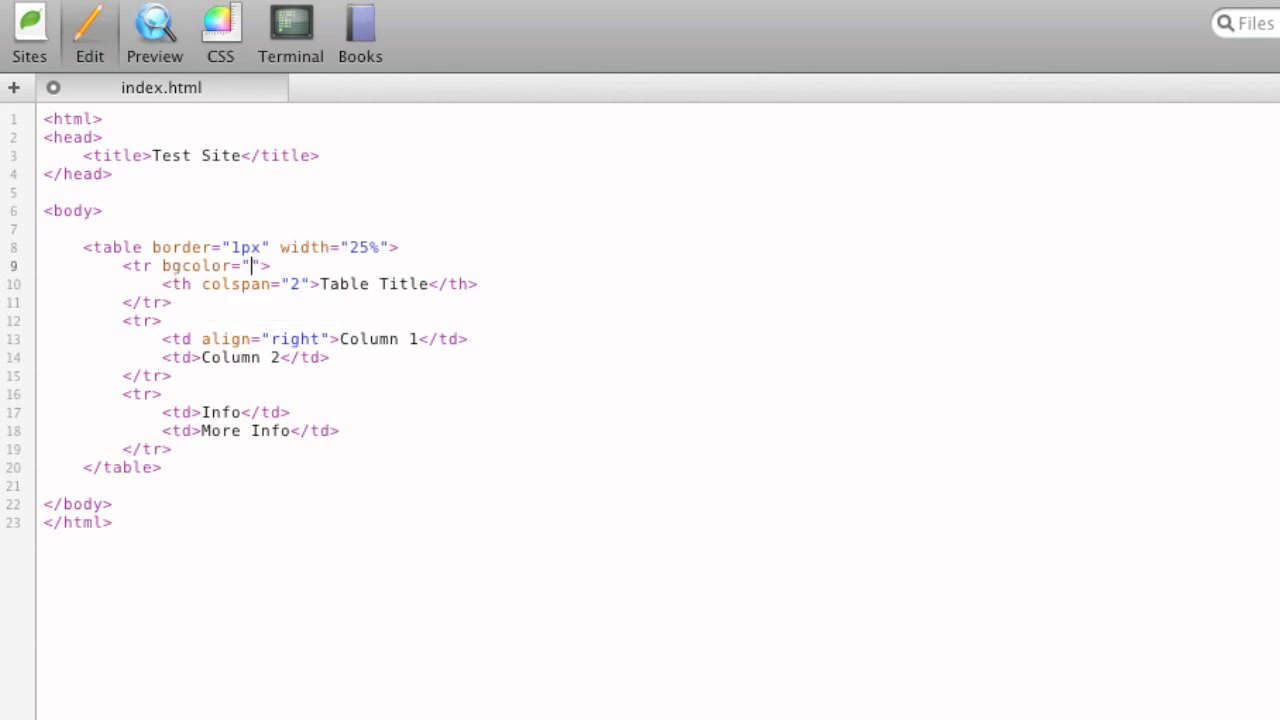
text(bl)
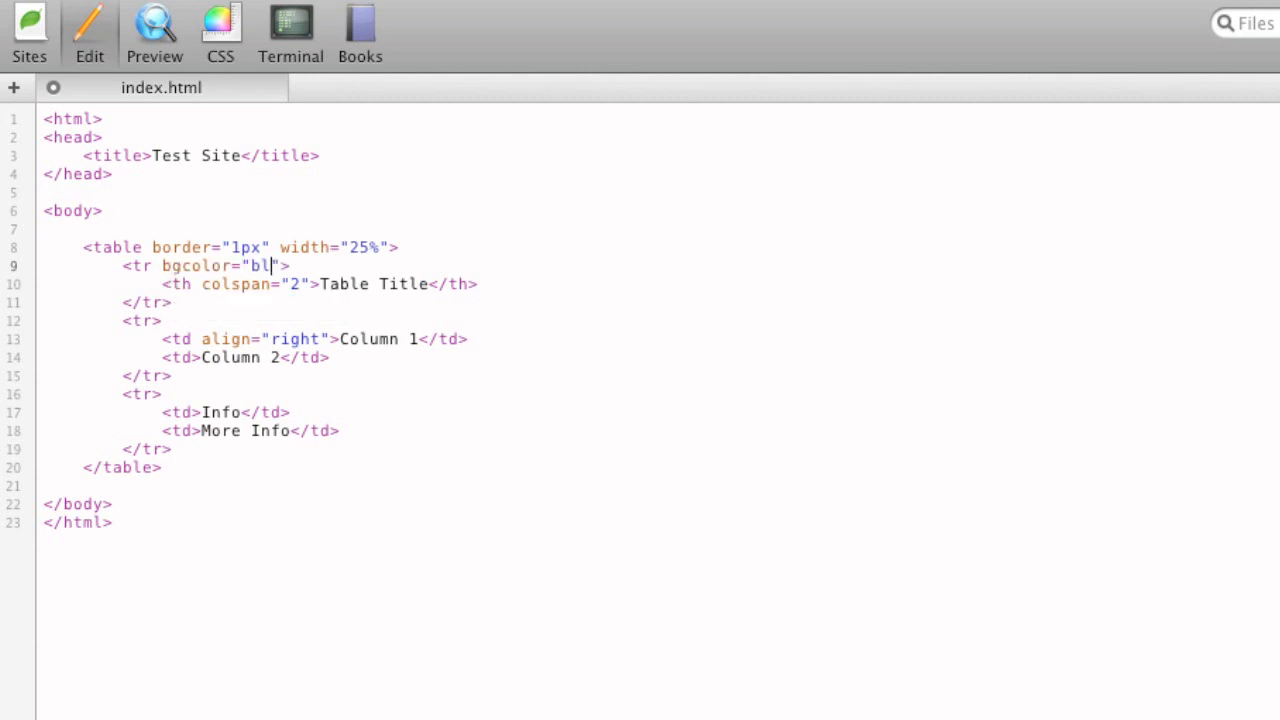
text(ue)
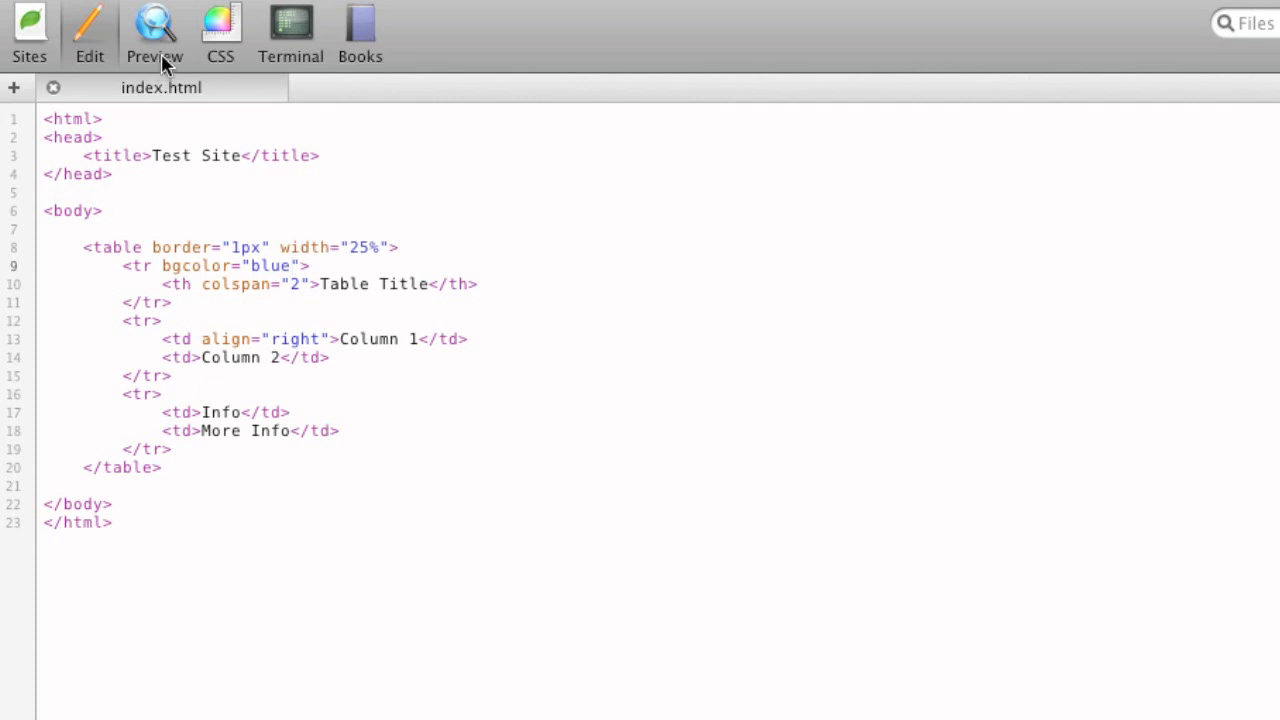
click(154, 32)
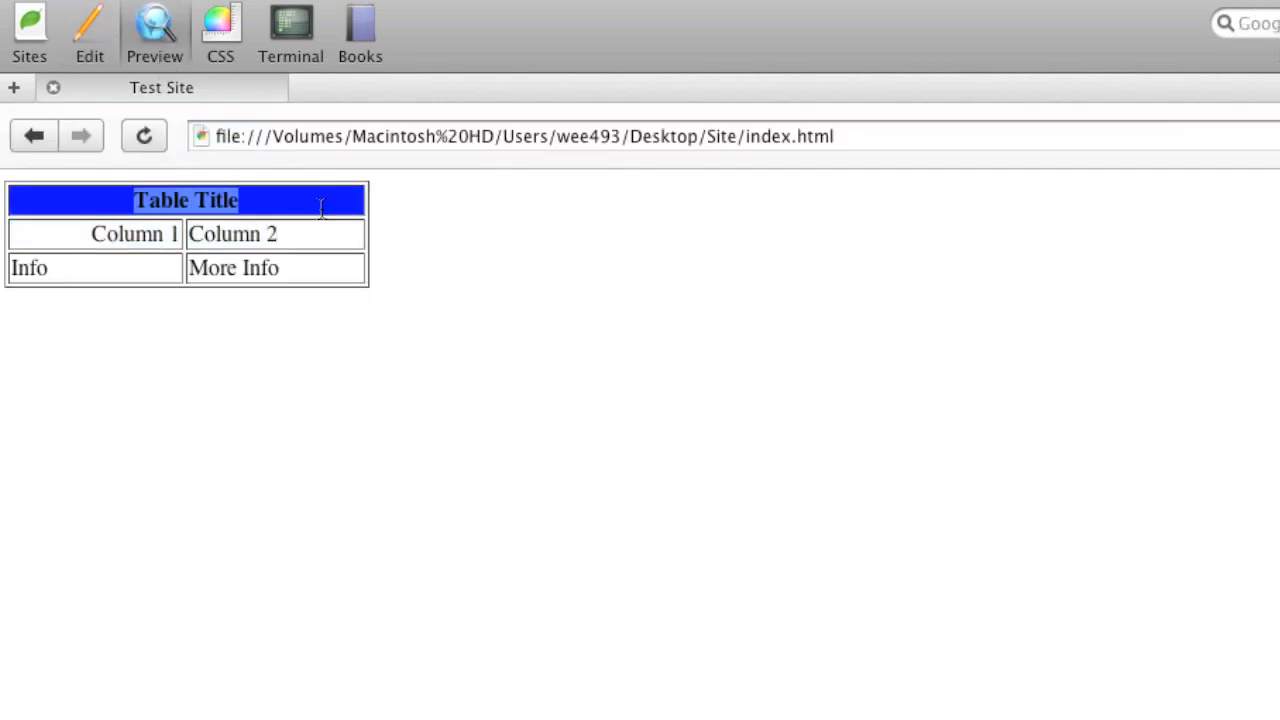
Give the Column 2 cell a bgcolor, trying red then settling on #EEE, and preview it
click(88, 30)
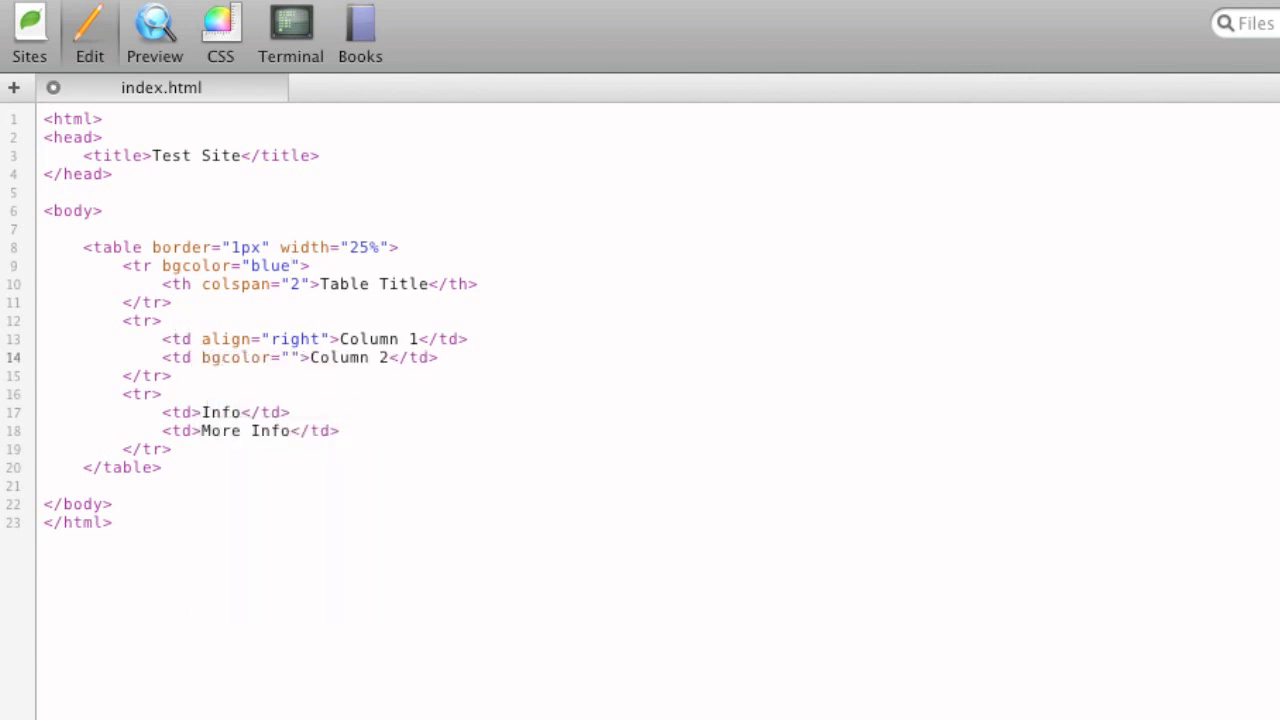
text(red)
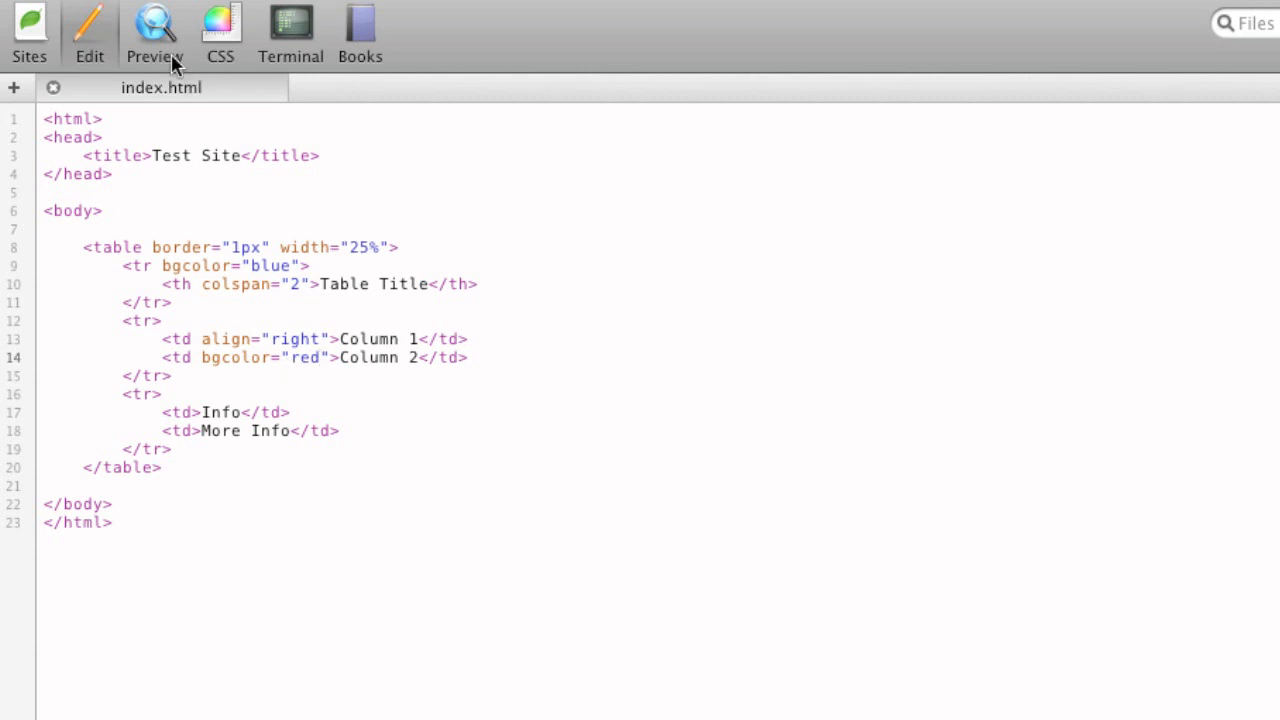
click(154, 32)
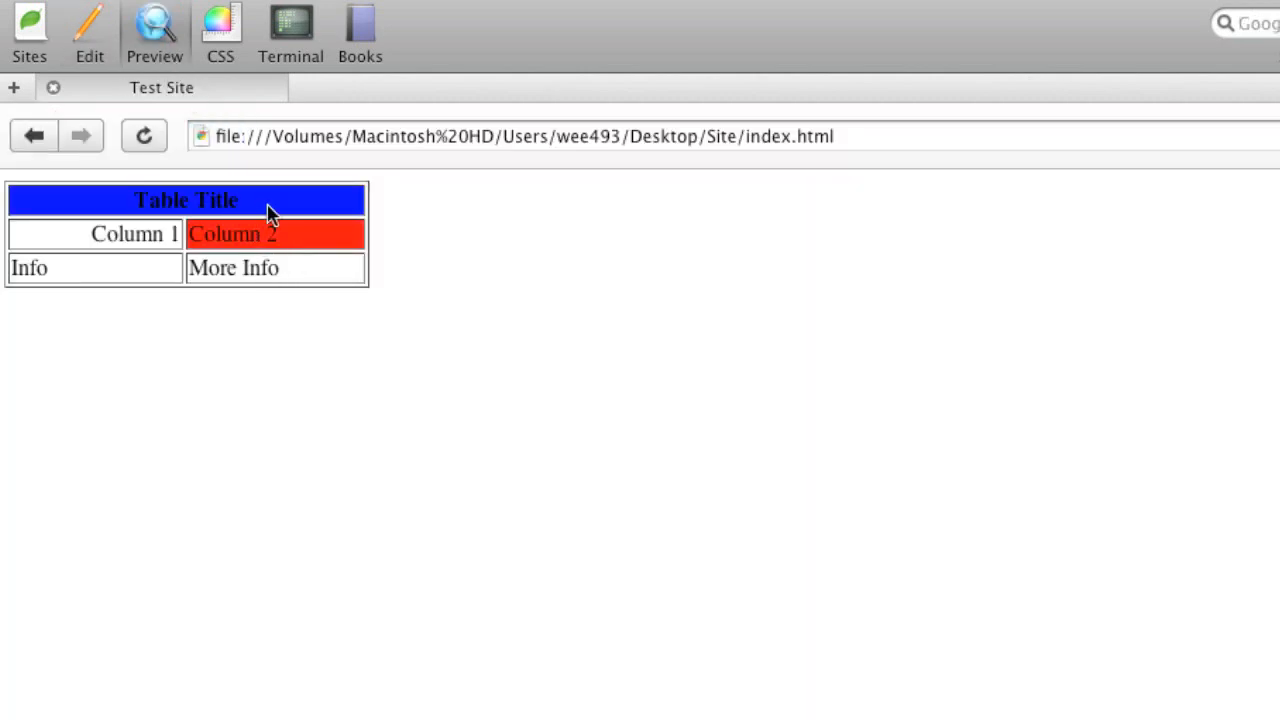
mouse_move(124, 112)
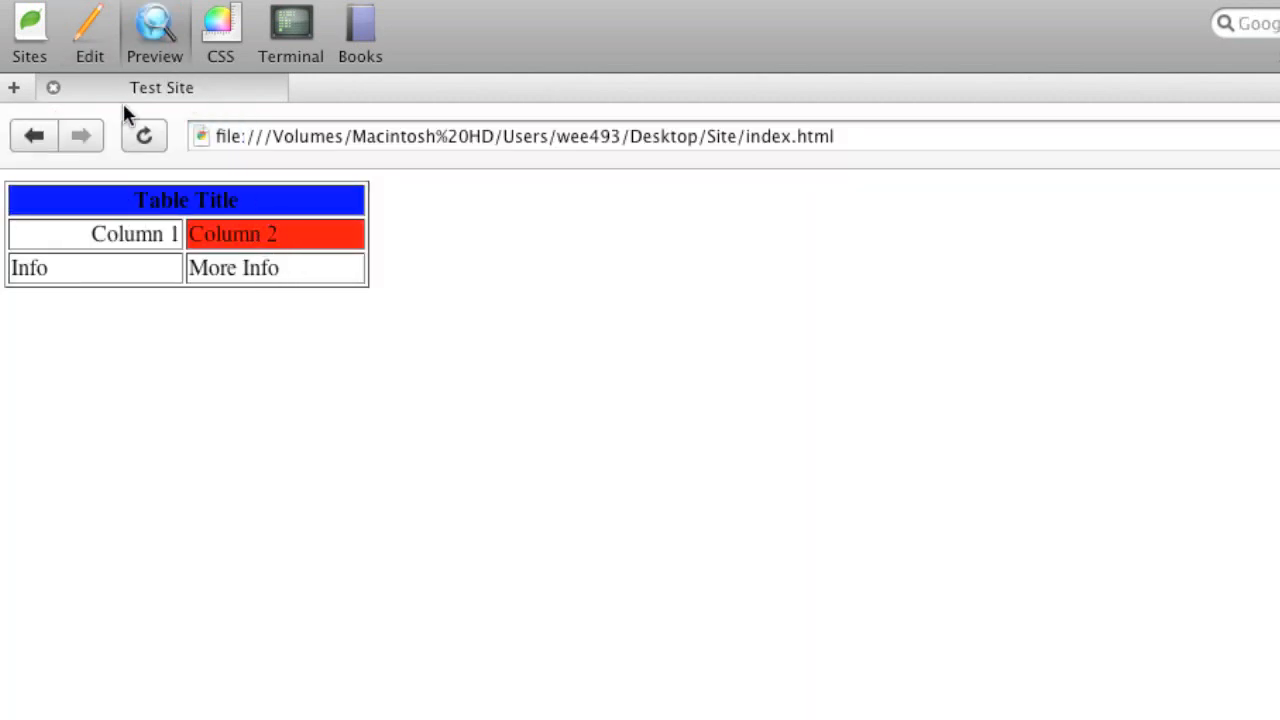
click(88, 30)
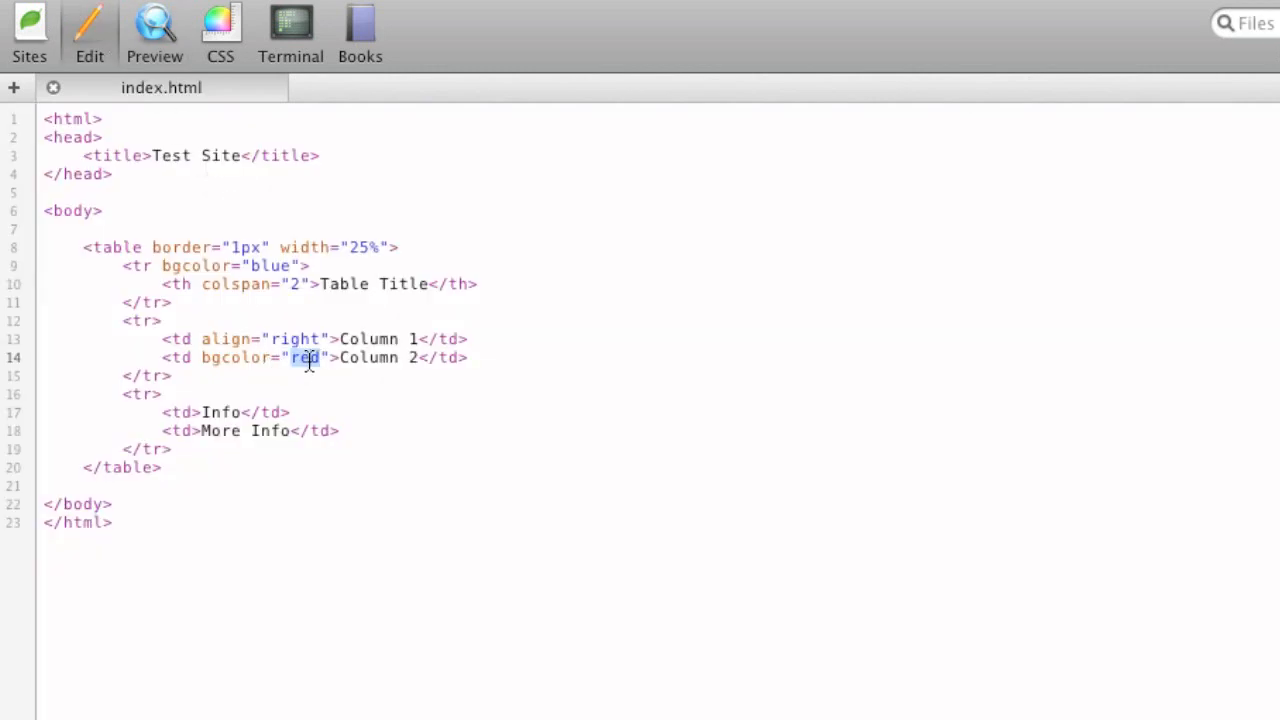
text(#)
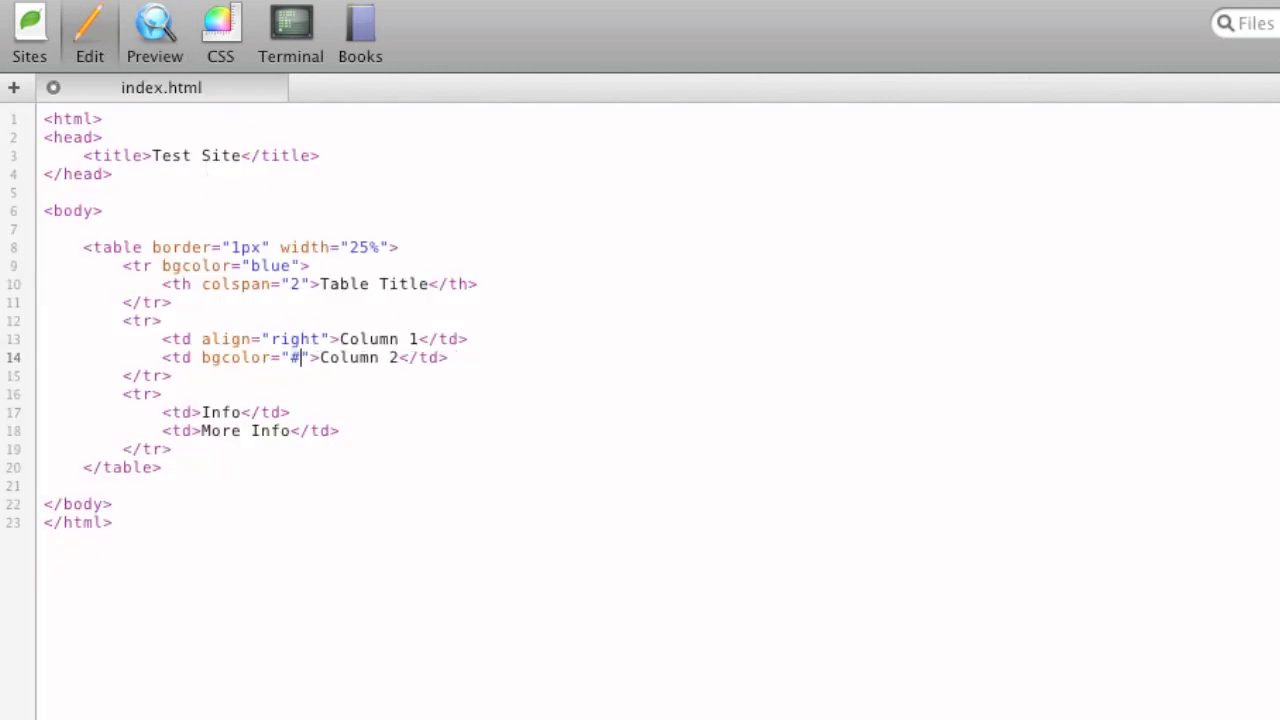
text(EEE)
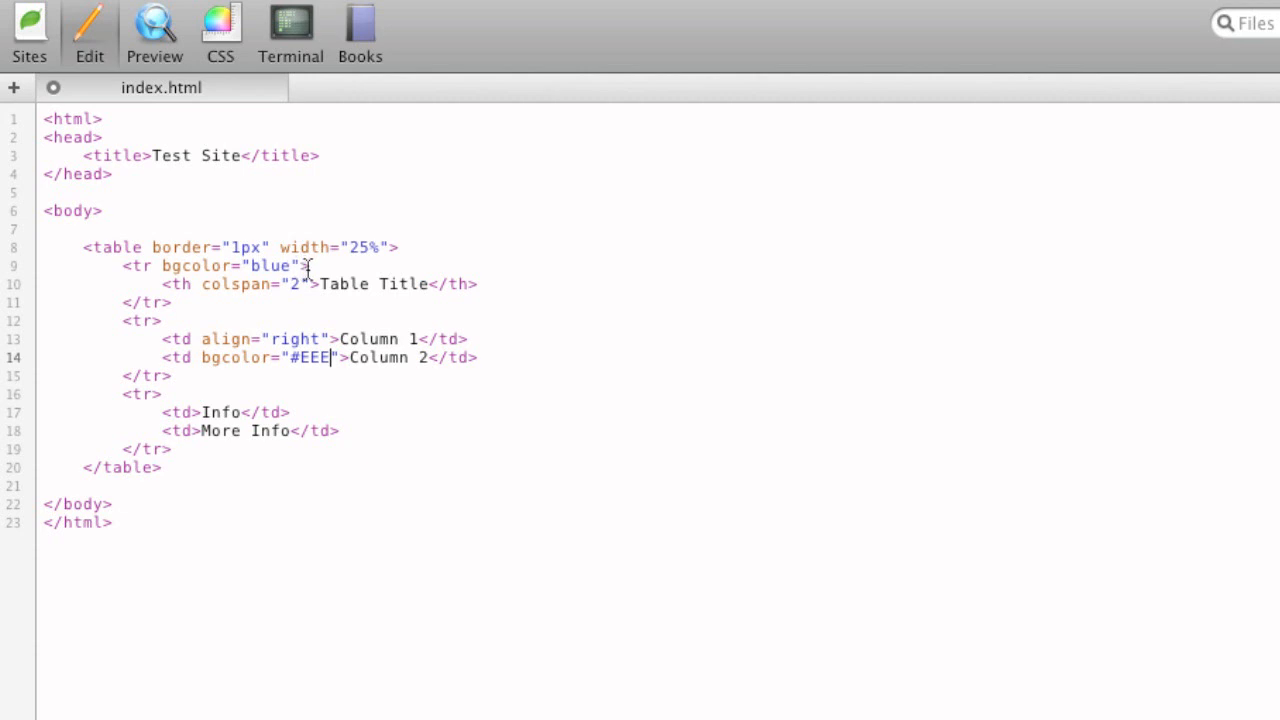
click(154, 30)
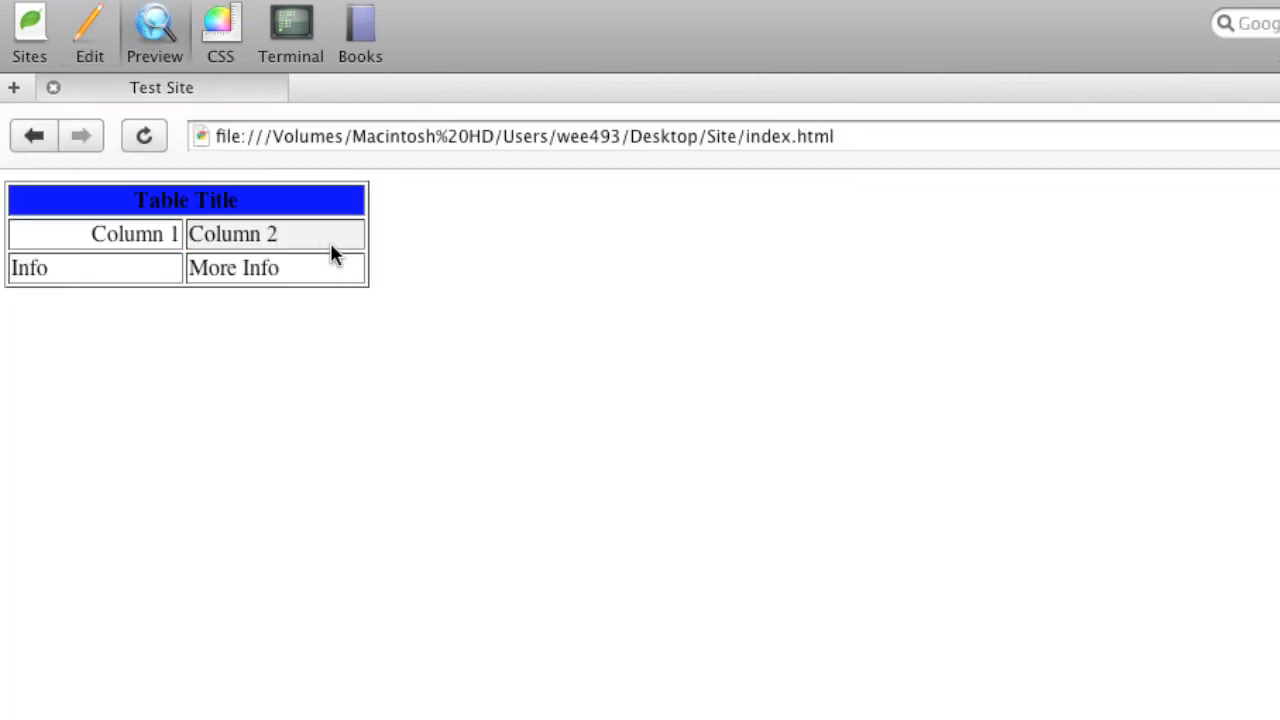
mouse_move(90, 64)
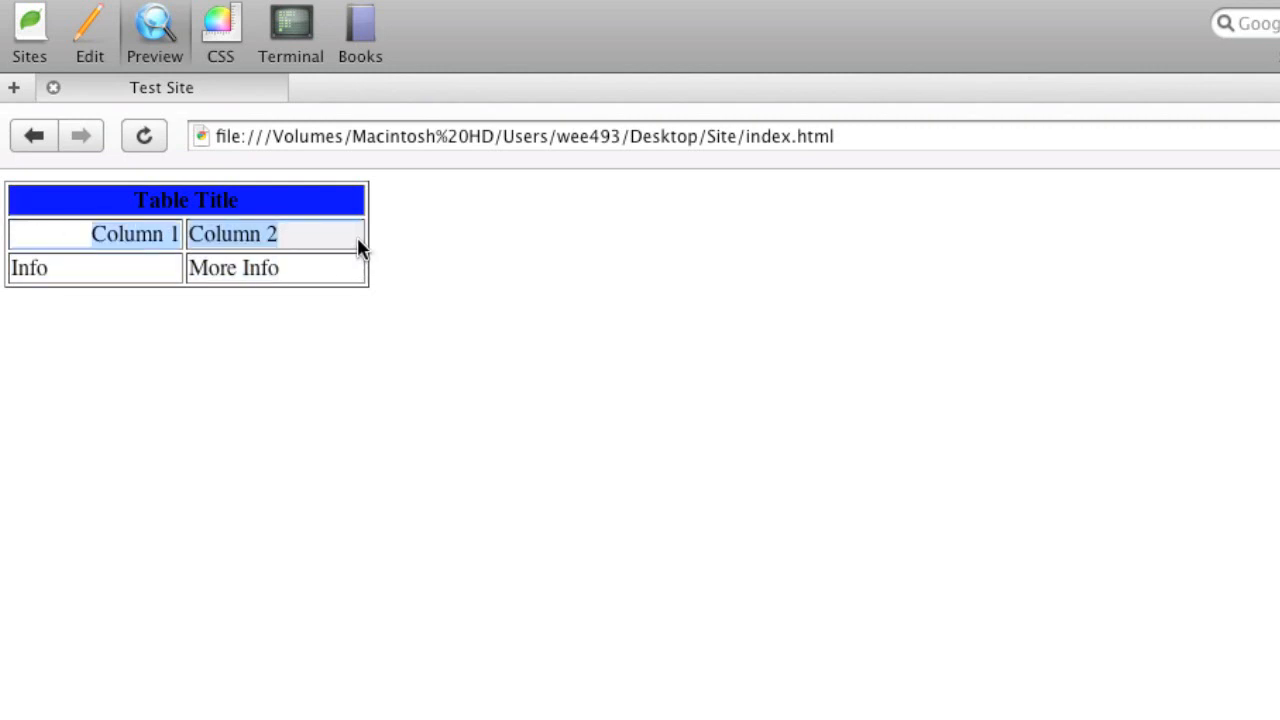
mouse_move(98, 268)
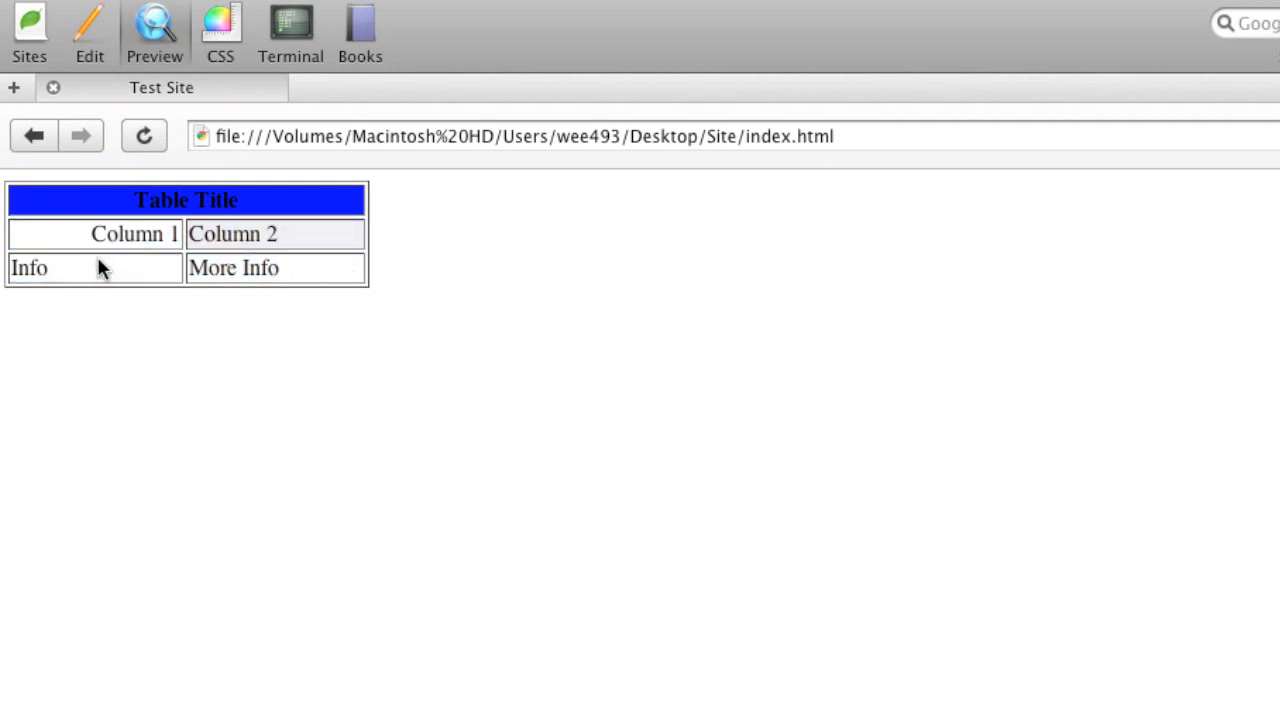
Add cellpadding="5px" to the table tag and preview the padded cells
click(88, 30)
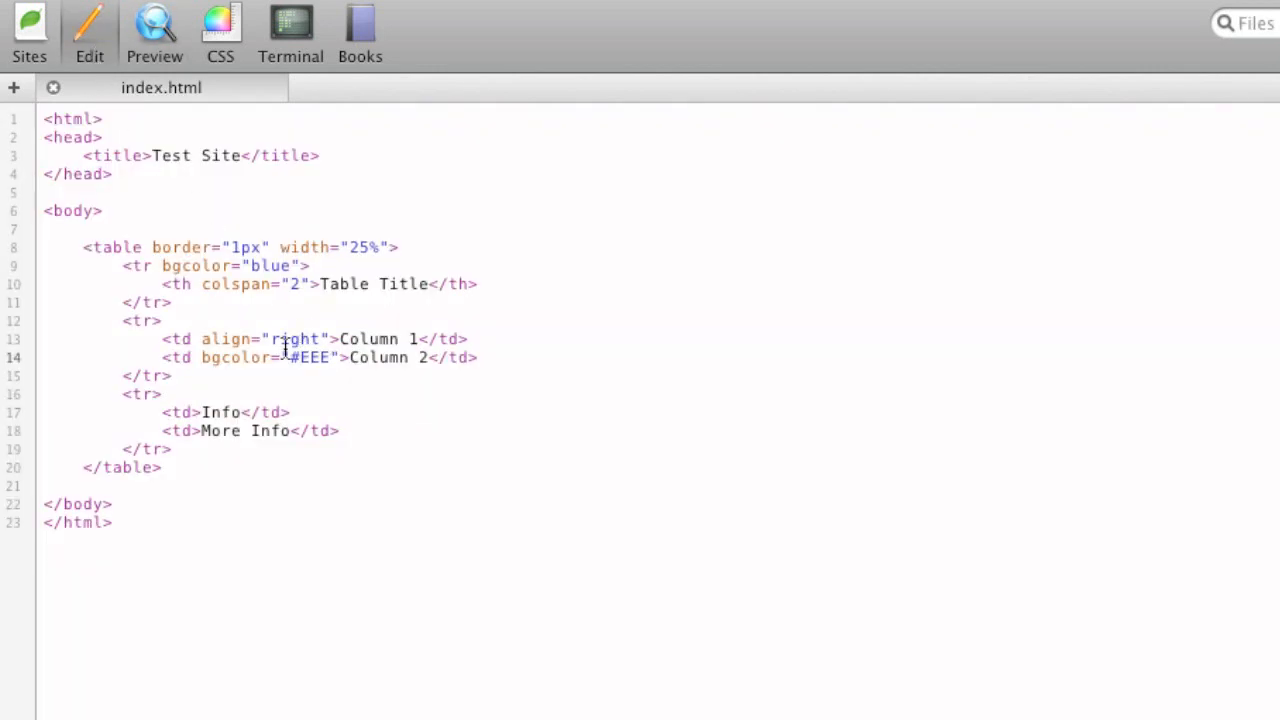
mouse_move(178, 252)
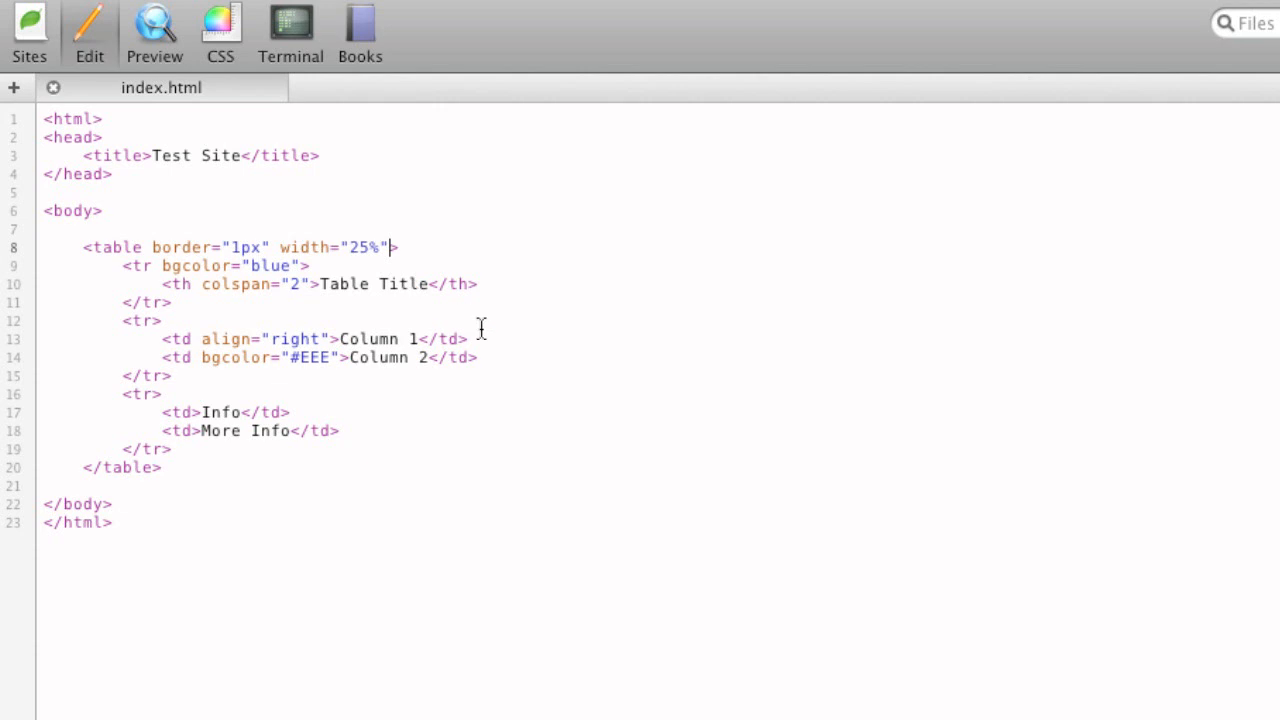
text(cellpadding="")
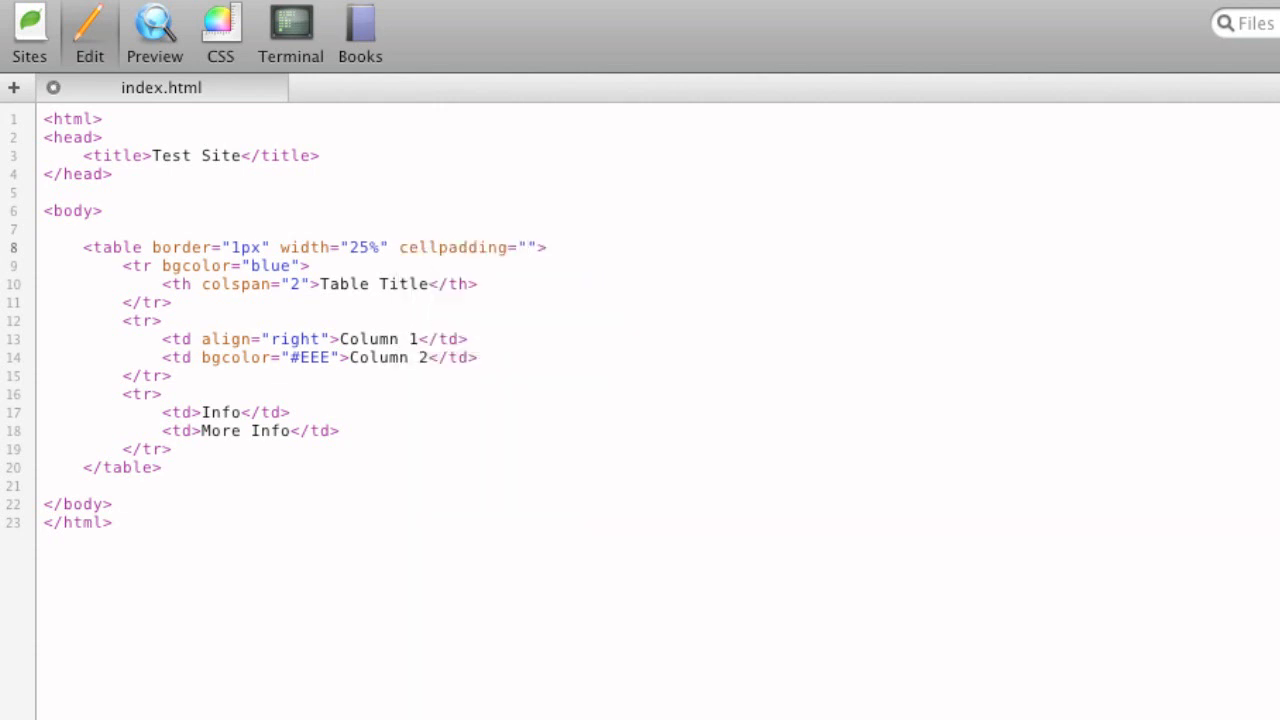
text(5px)
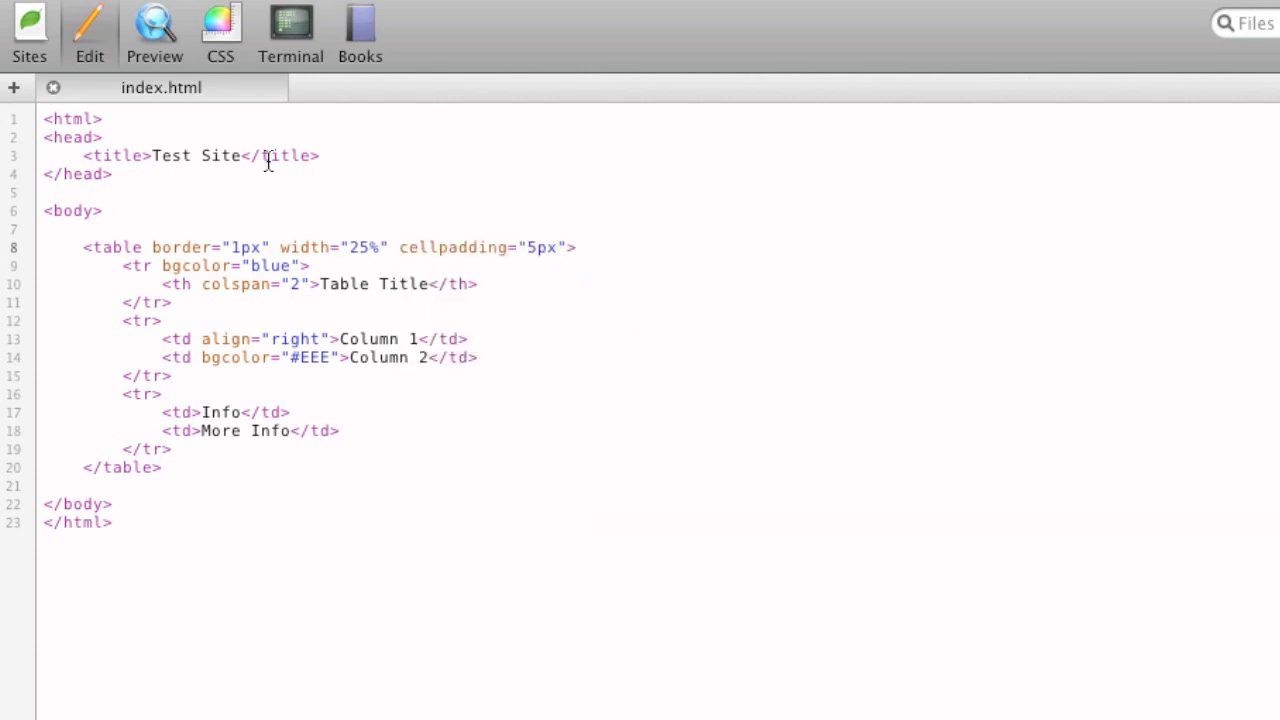
click(154, 30)
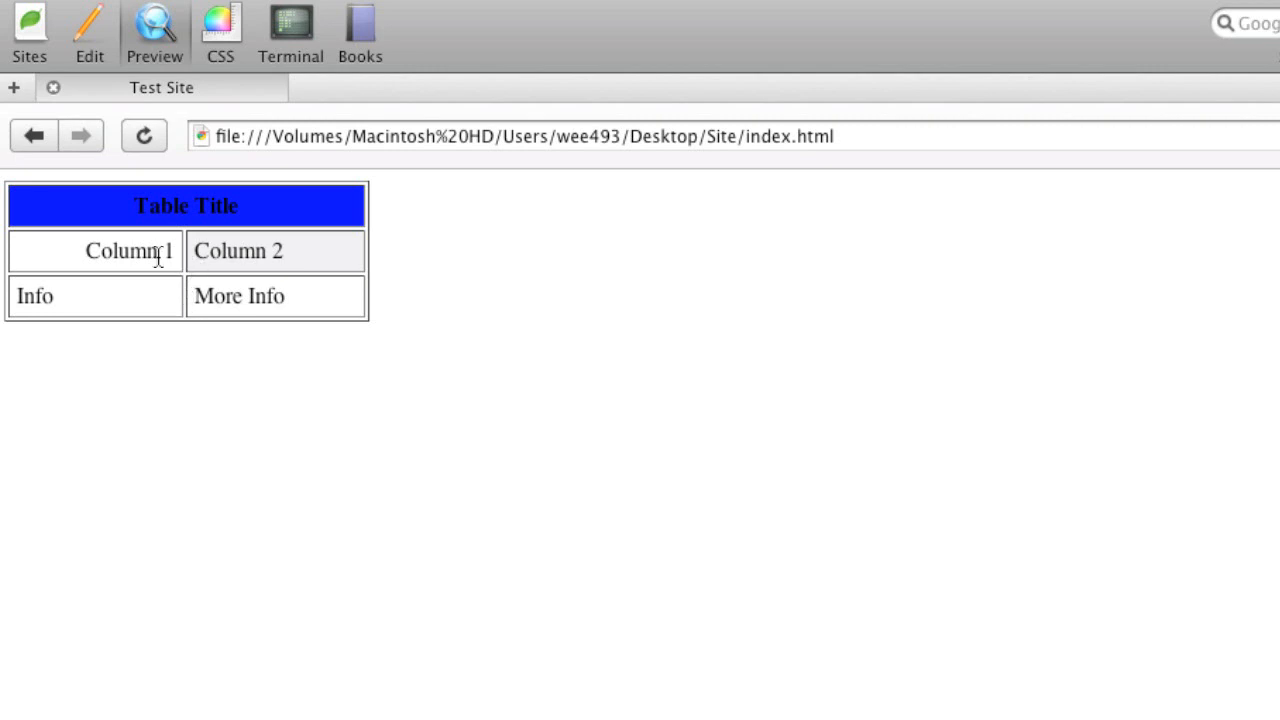
mouse_move(240, 272)
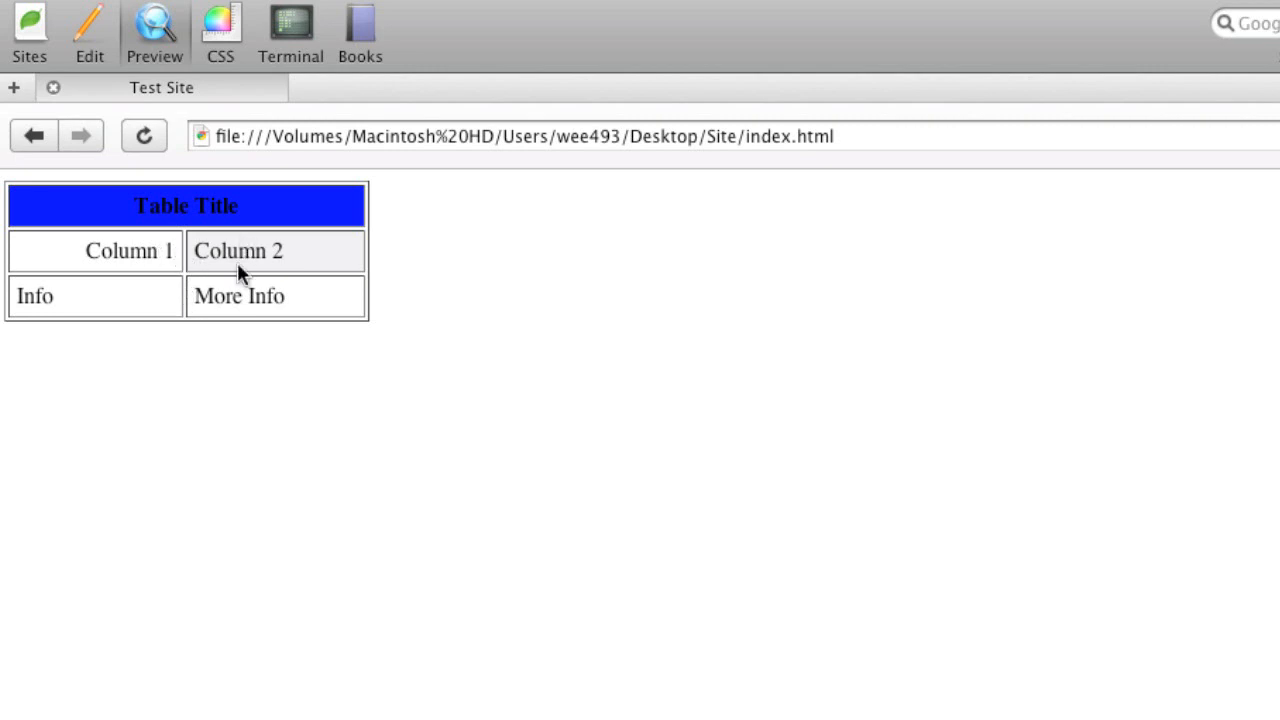
mouse_move(212, 120)
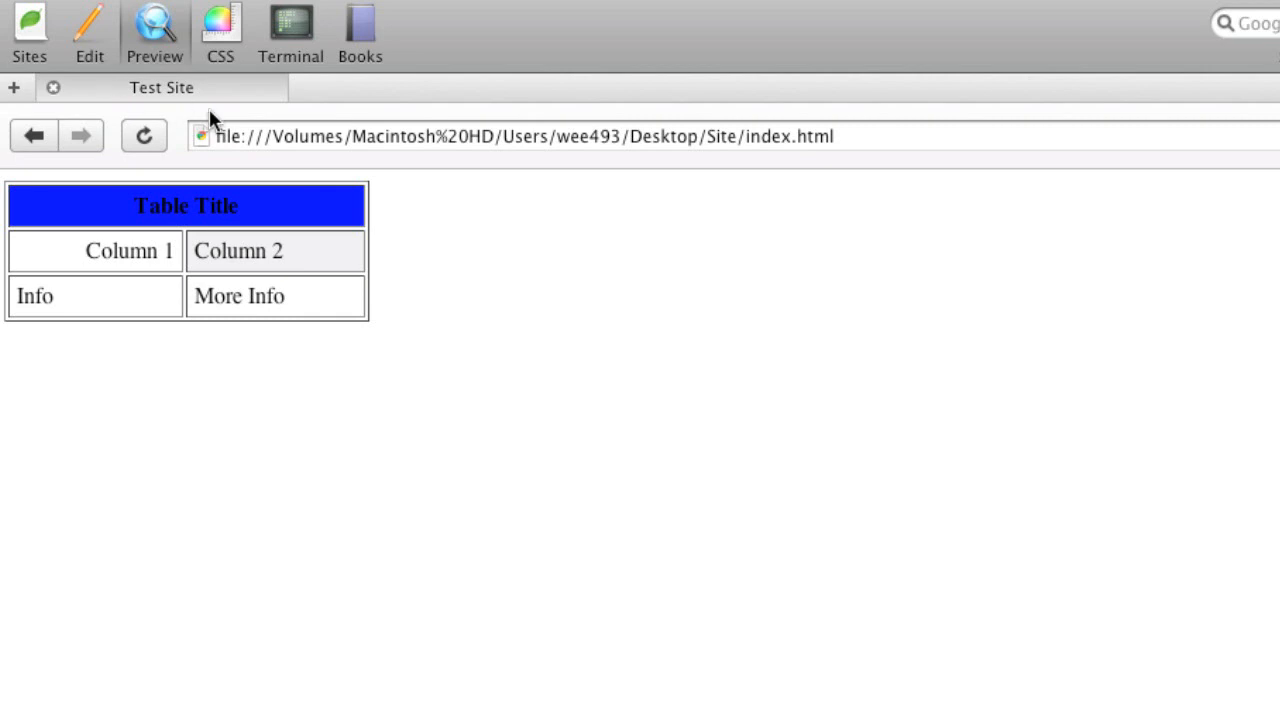
Add cellspacing="15px" to the table tag and preview the spaced-out cells
click(88, 30)
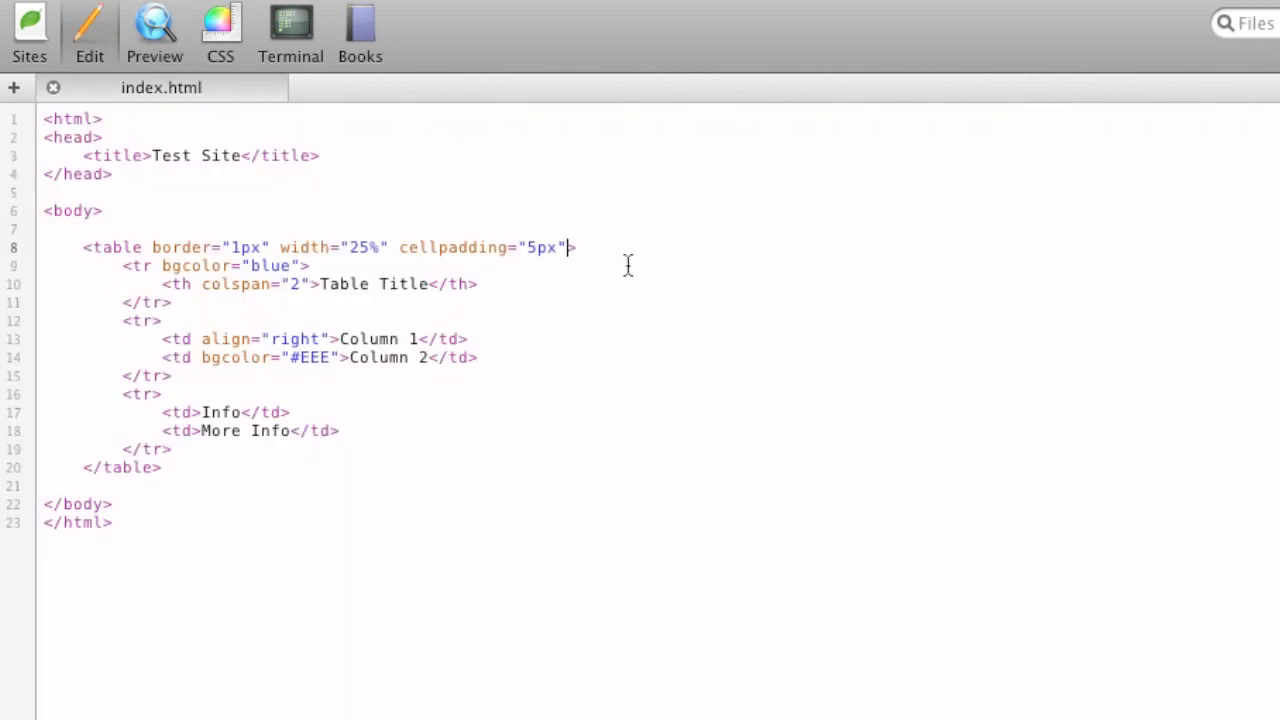
text(cellspacing="5p)
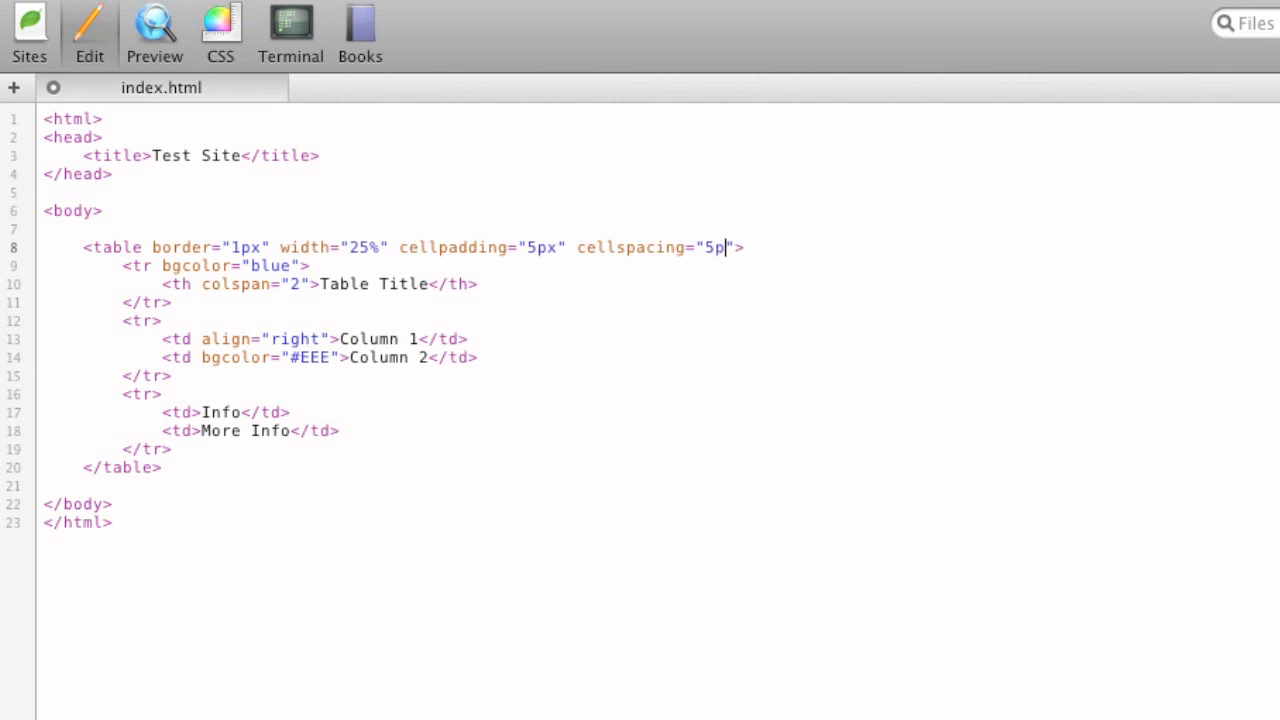
click(156, 30)
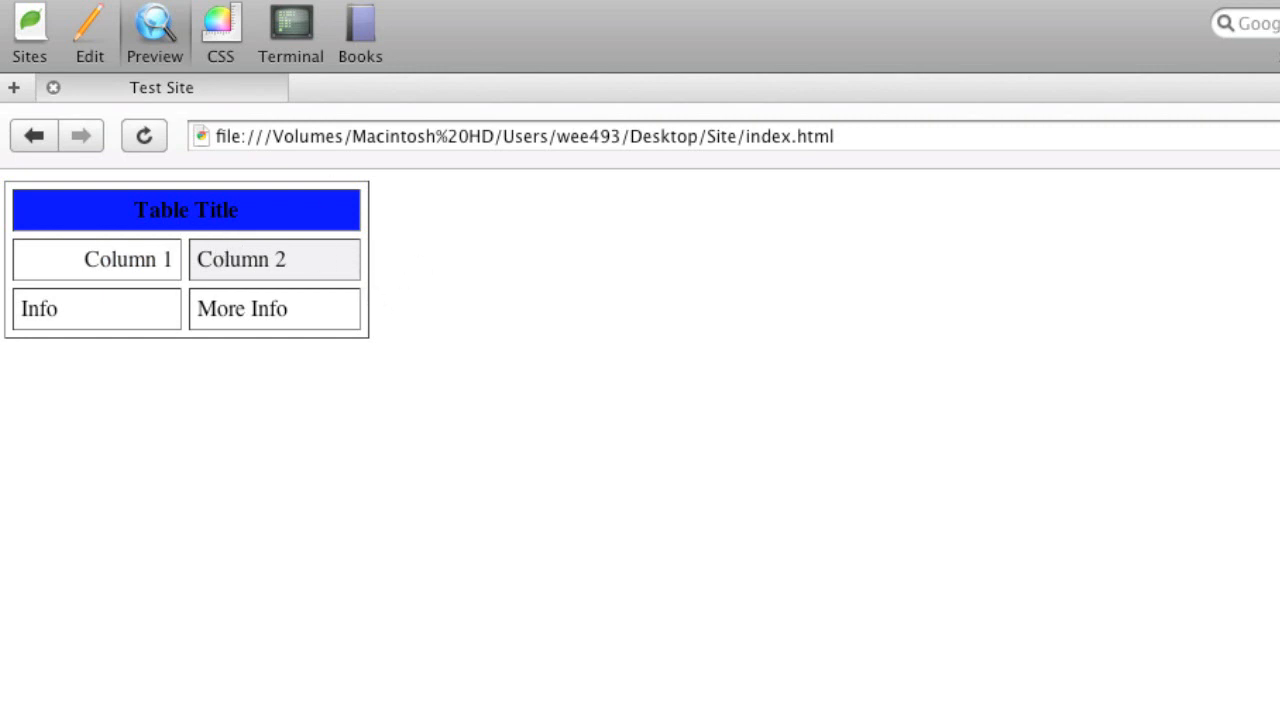
click(88, 30)
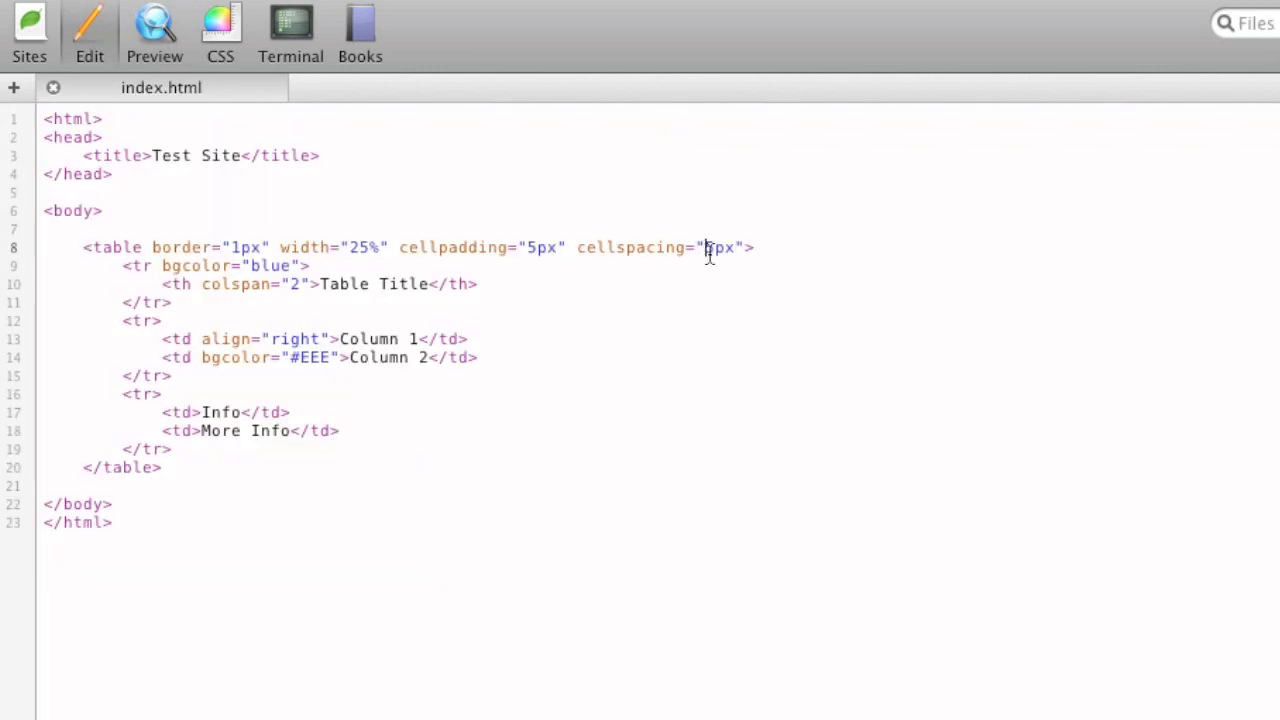
click(156, 30)
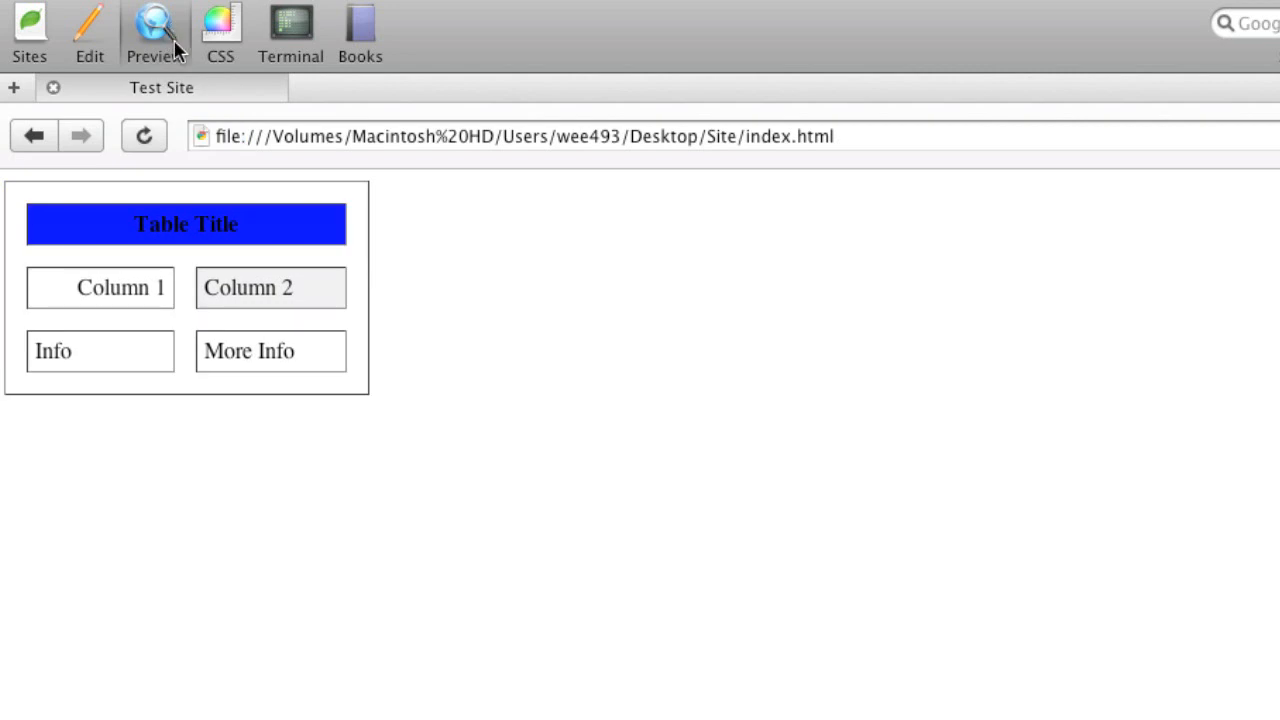
mouse_move(304, 262)
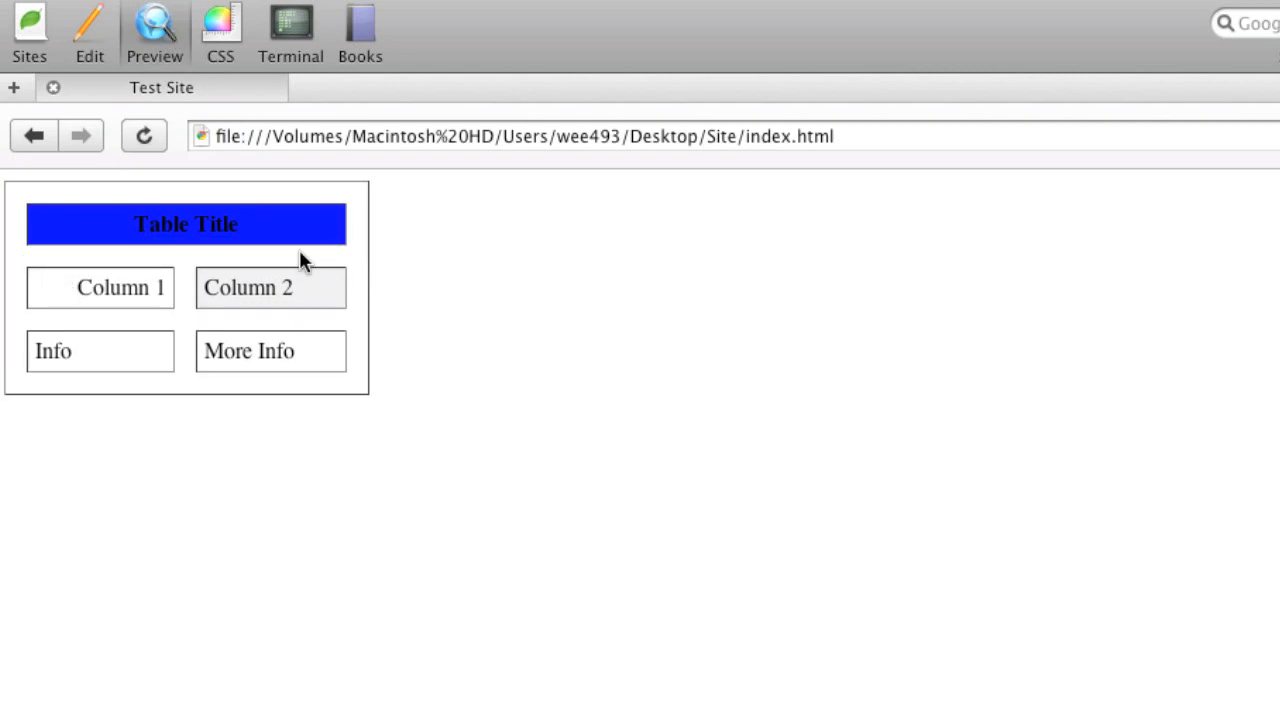
mouse_move(350, 304)
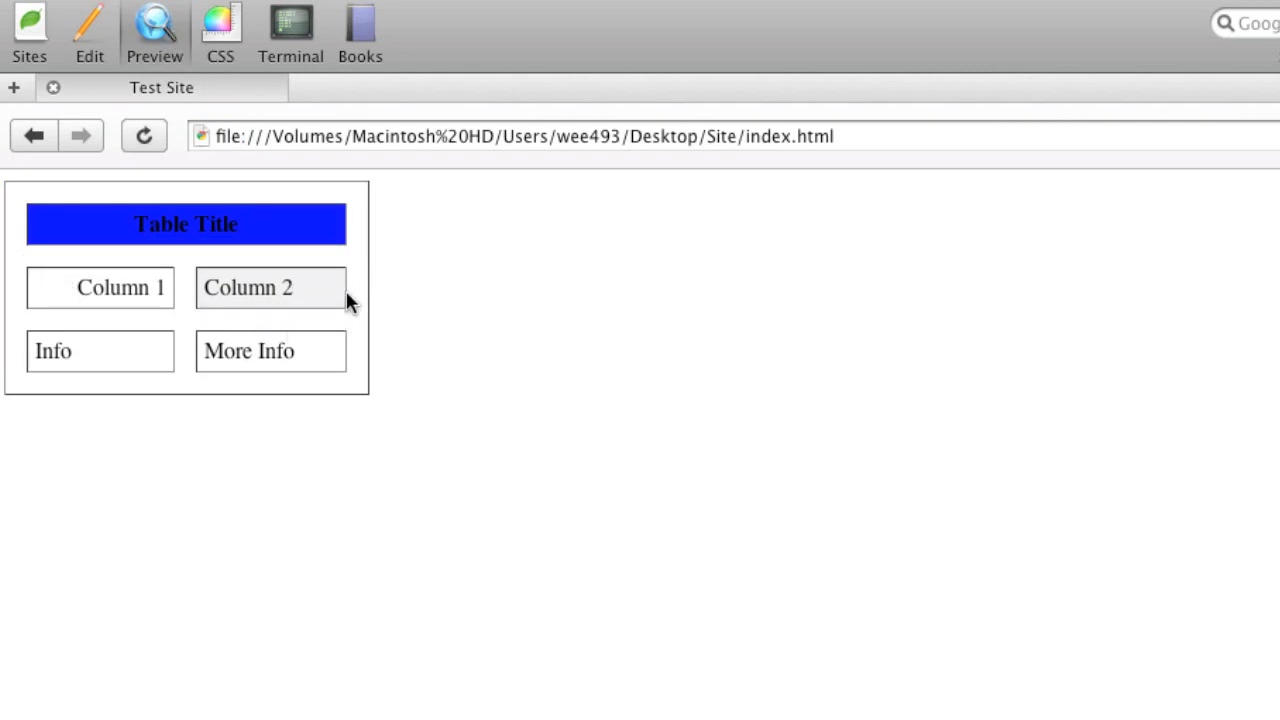
mouse_move(200, 276)
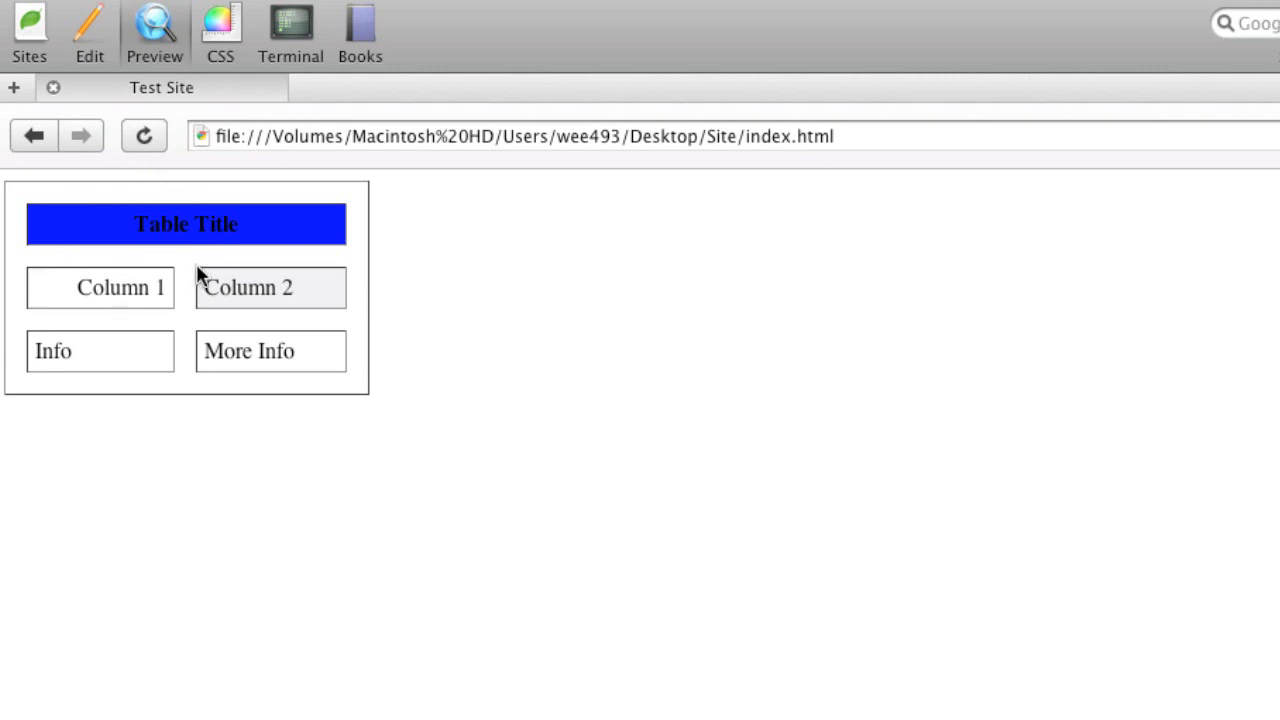
click(88, 30)
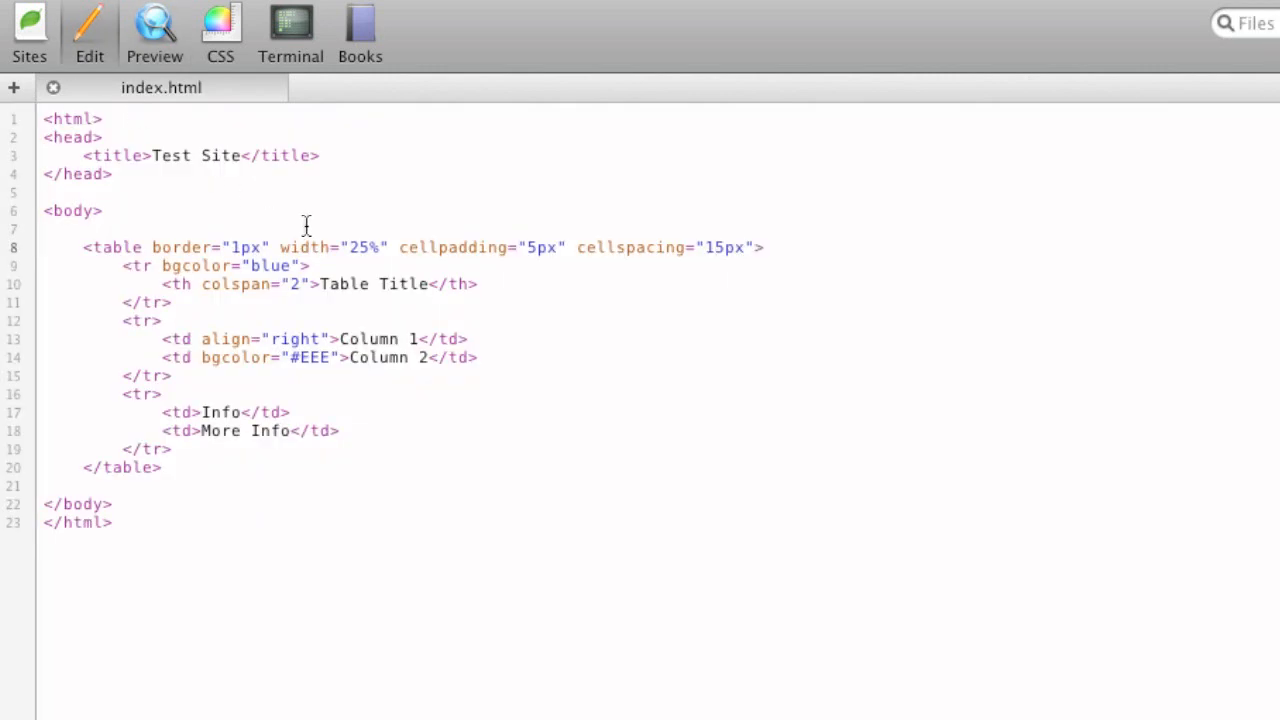
mouse_move(72, 268)
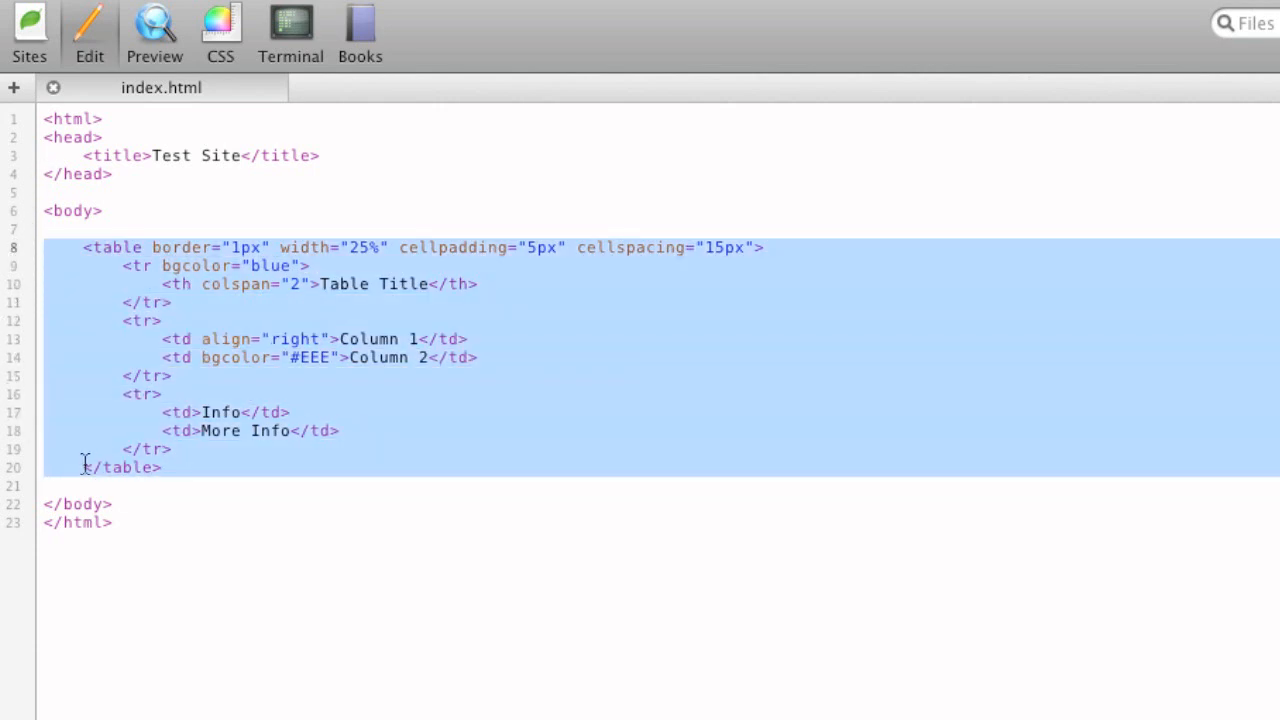
Replace the table with an <ol> of three <li> items: Yahoo, Google, Facebook
key(Delete)
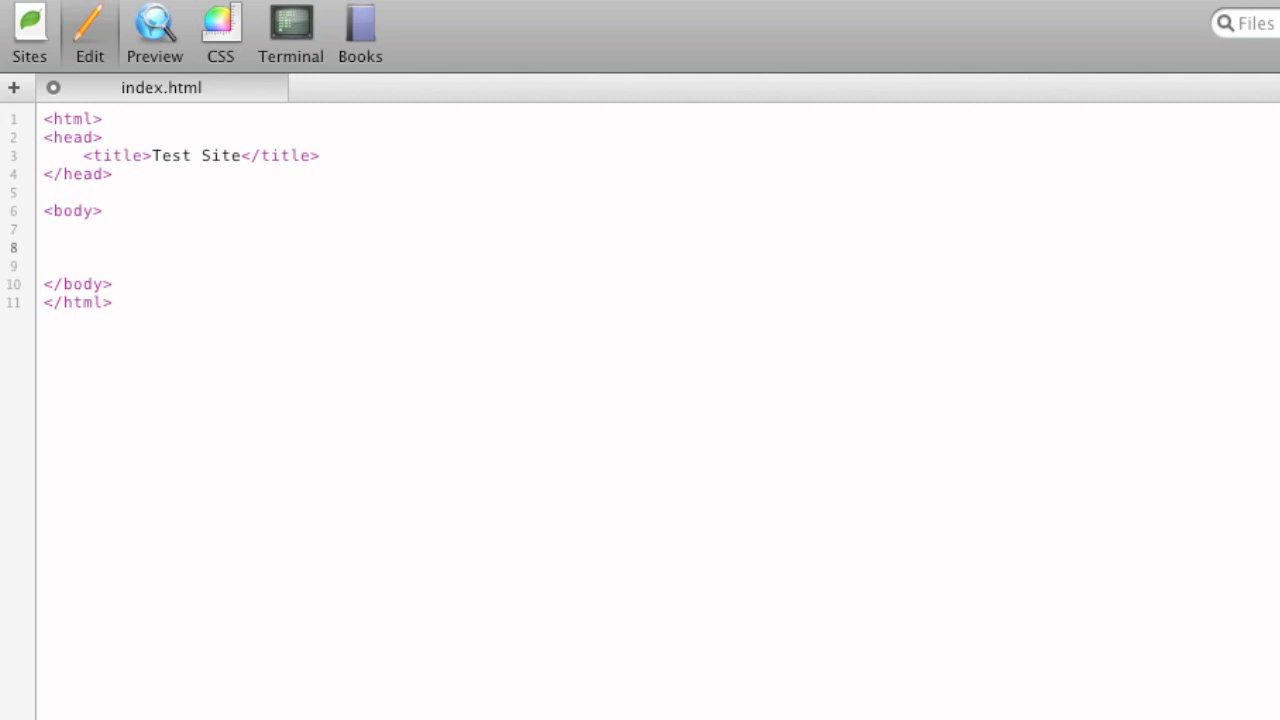
text(<ol>)
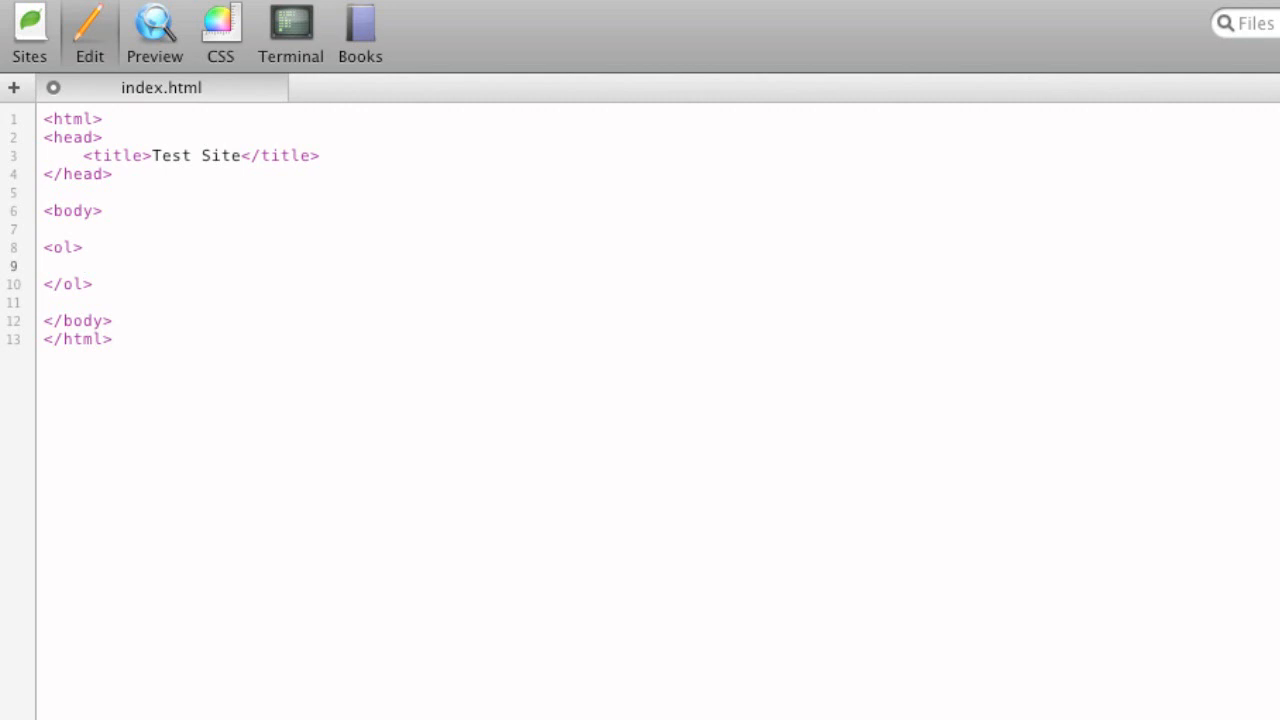
text(<li></li>)
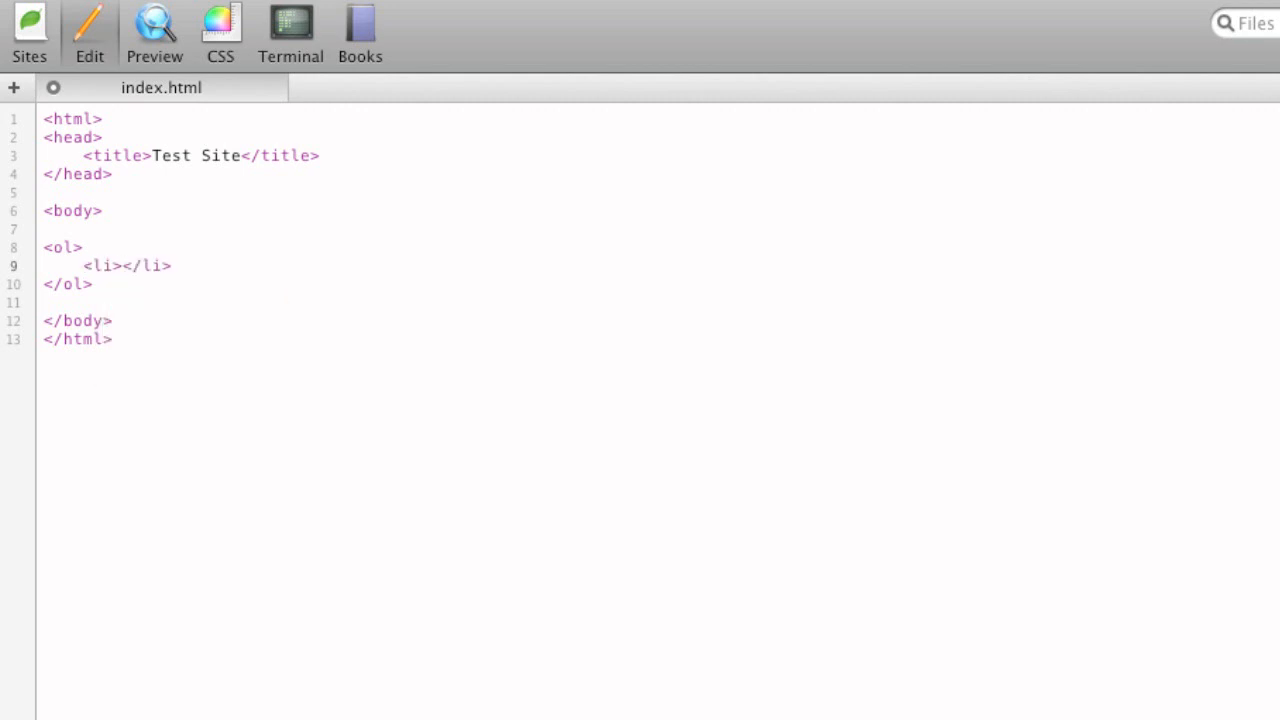
text(Yahoo)
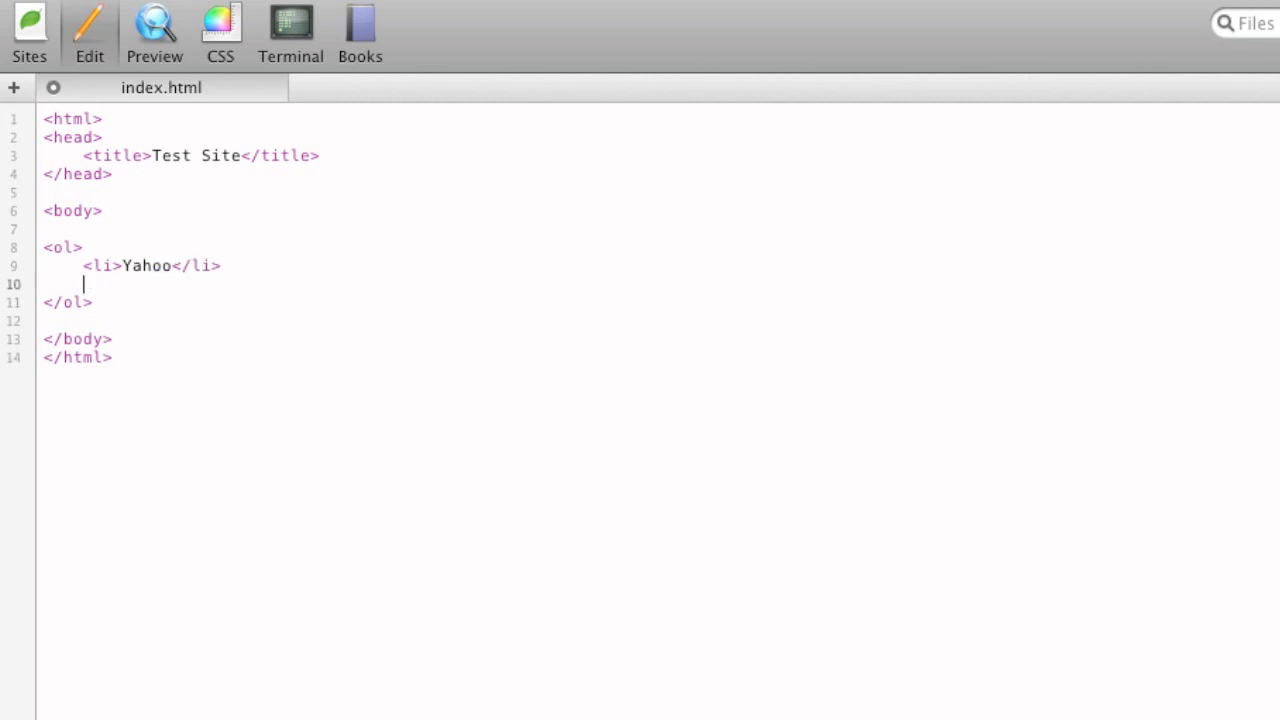
text(<li>Goo</li>)
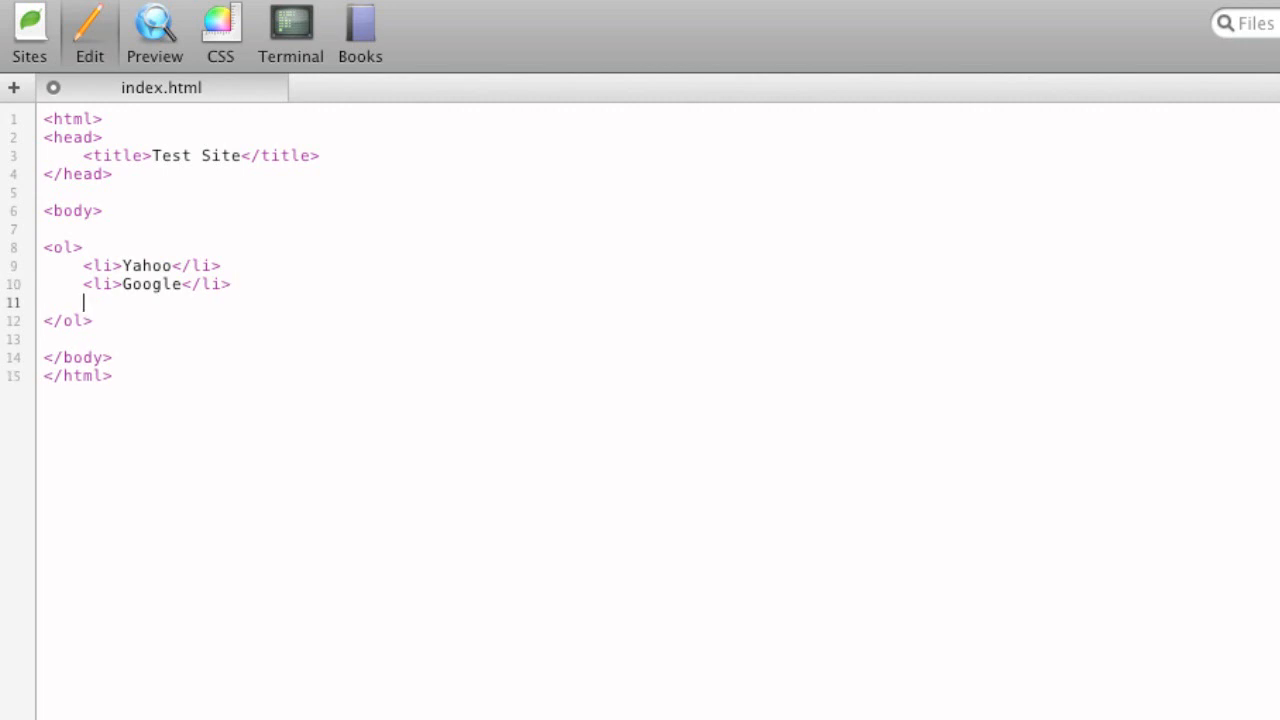
text(<li></li>)
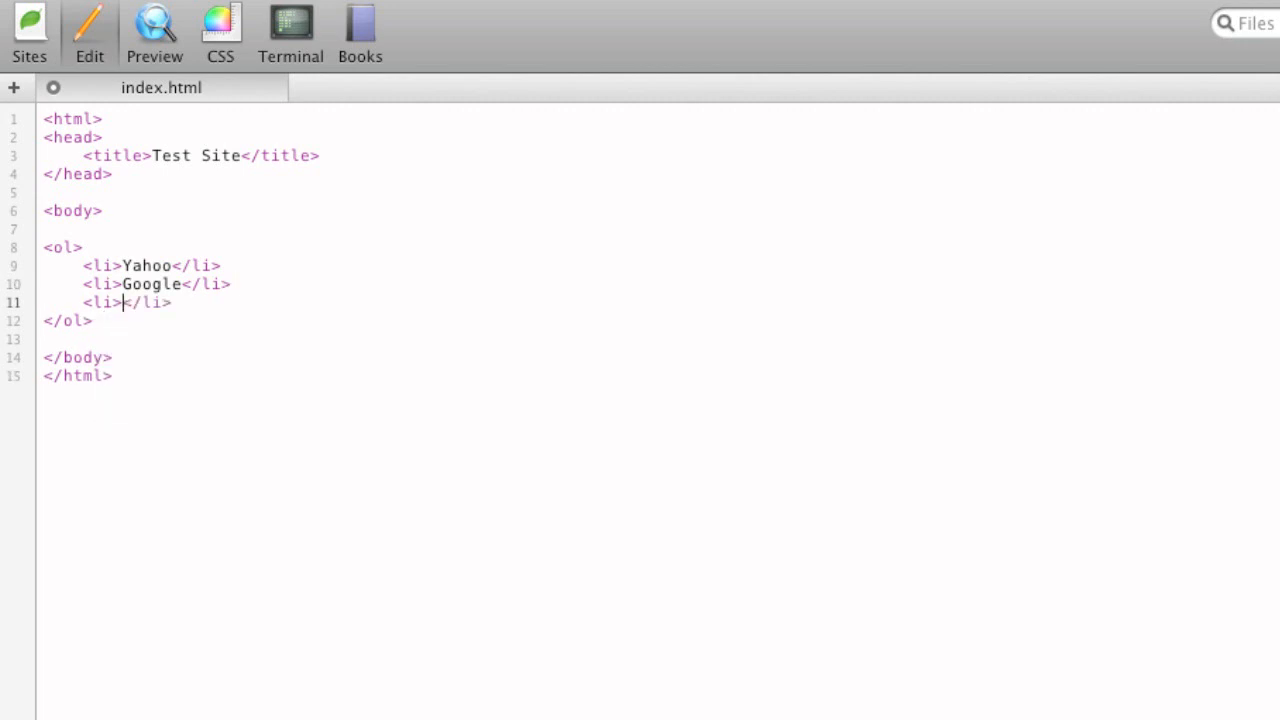
text(Facebook)
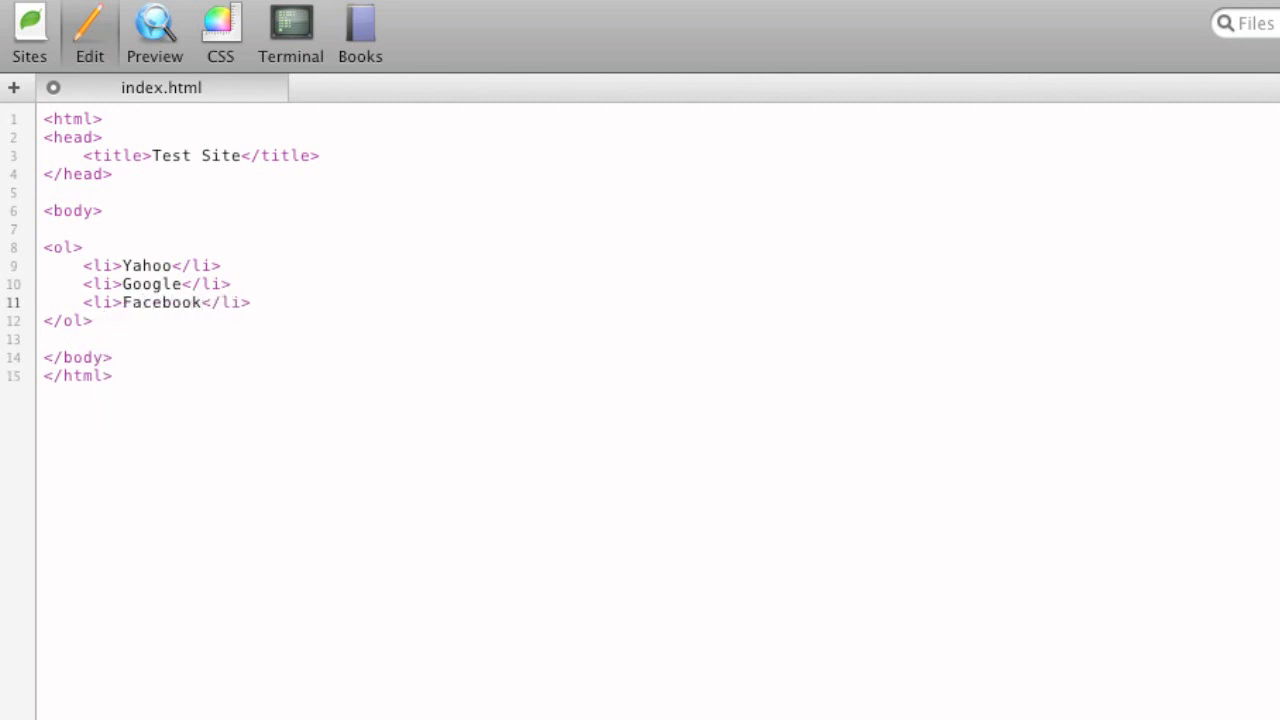
Preview the numbered list 1-3 of Yahoo, Google, Facebook and return to the source
click(154, 30)
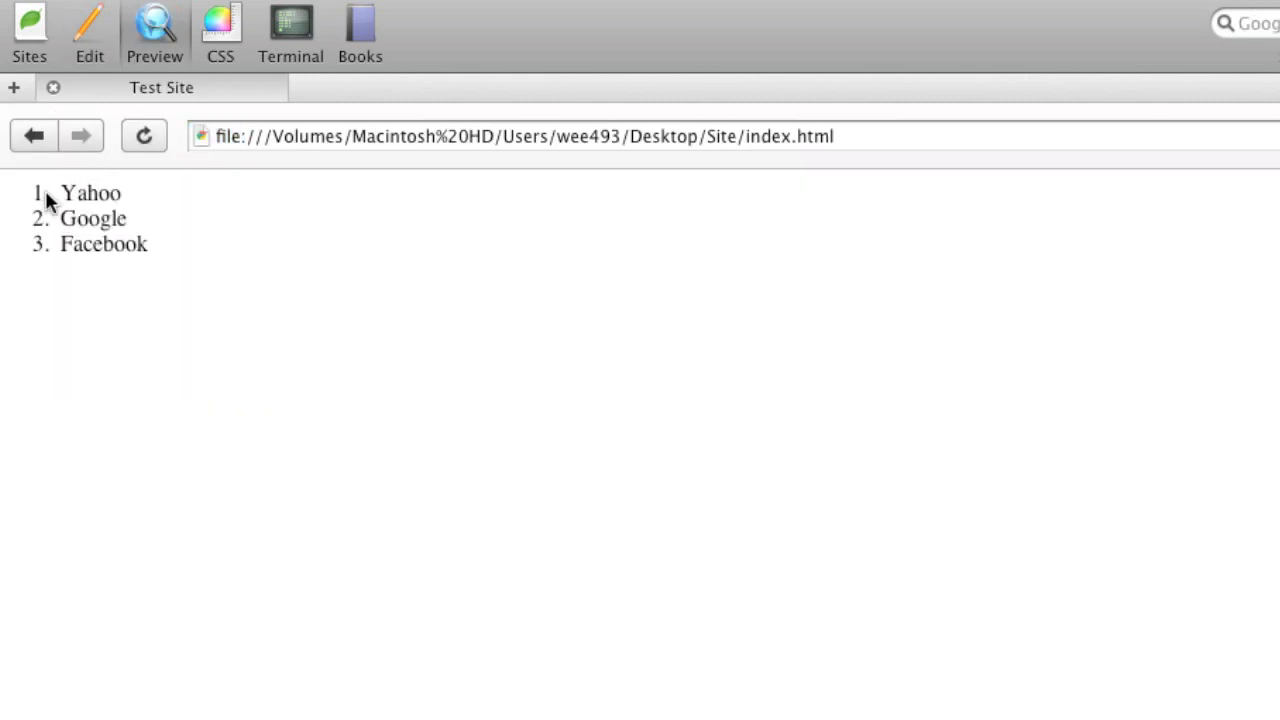
mouse_move(82, 94)
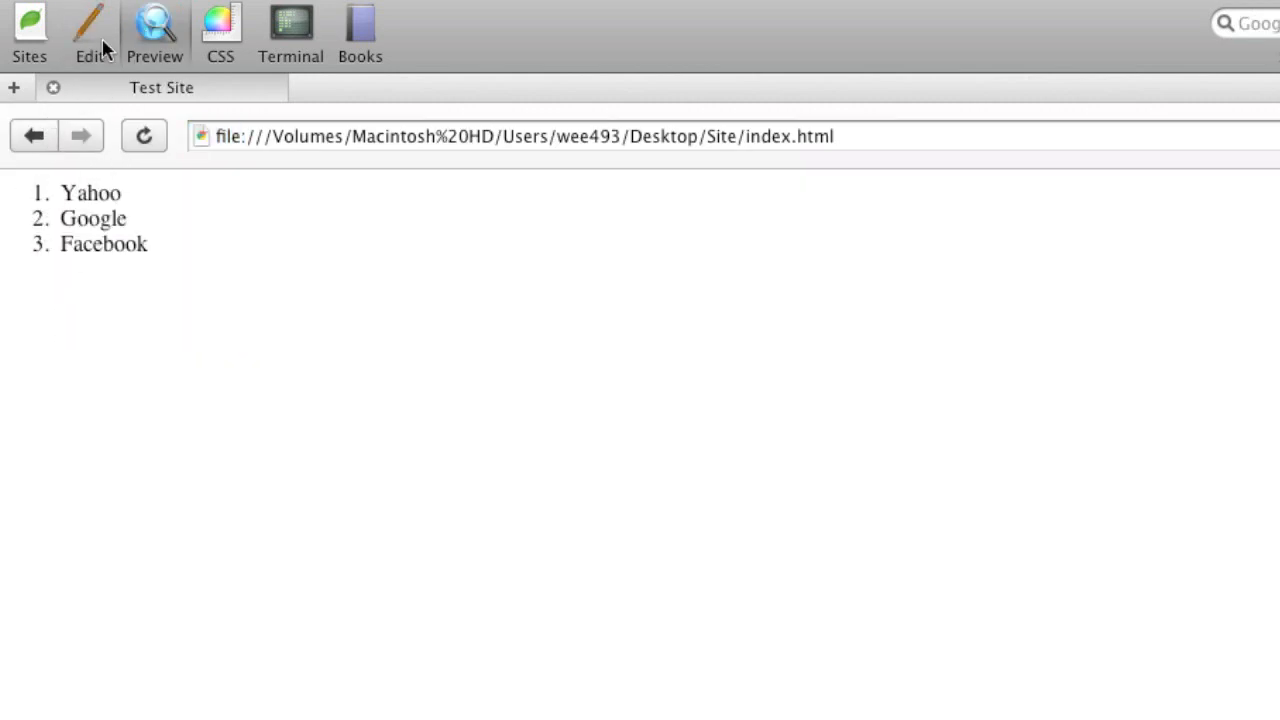
click(88, 30)
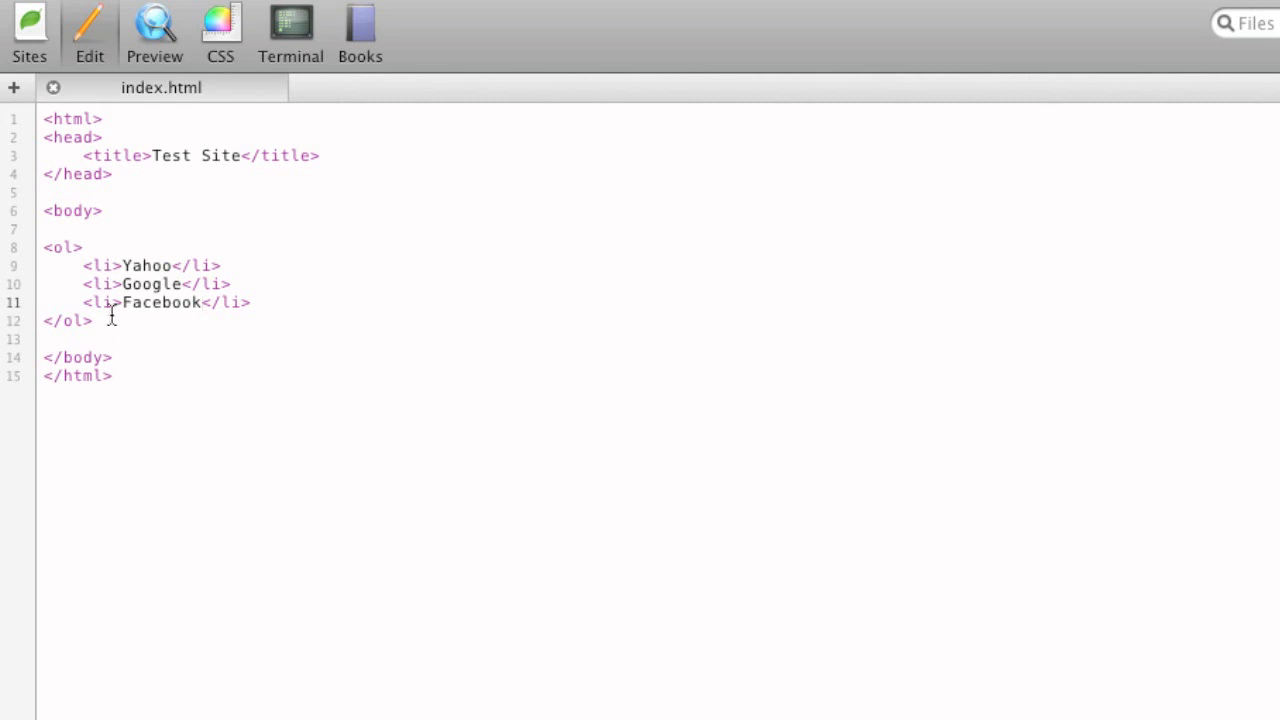
click(154, 30)
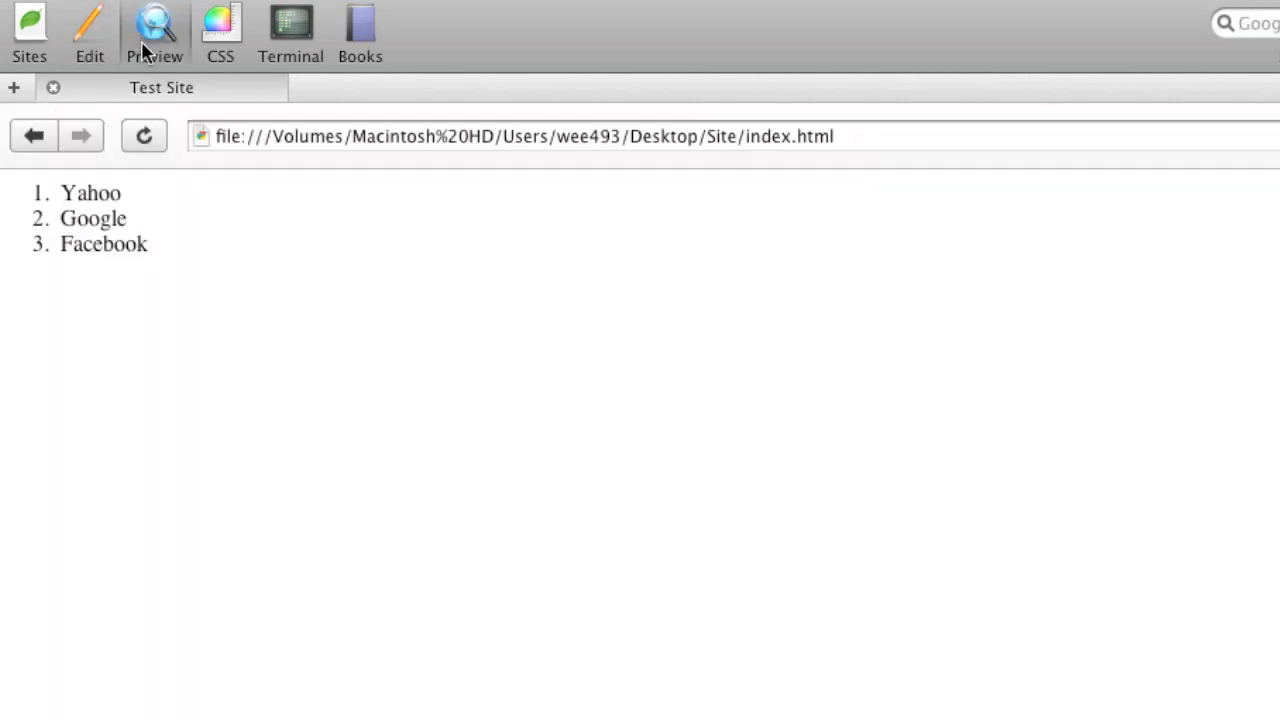
click(88, 30)
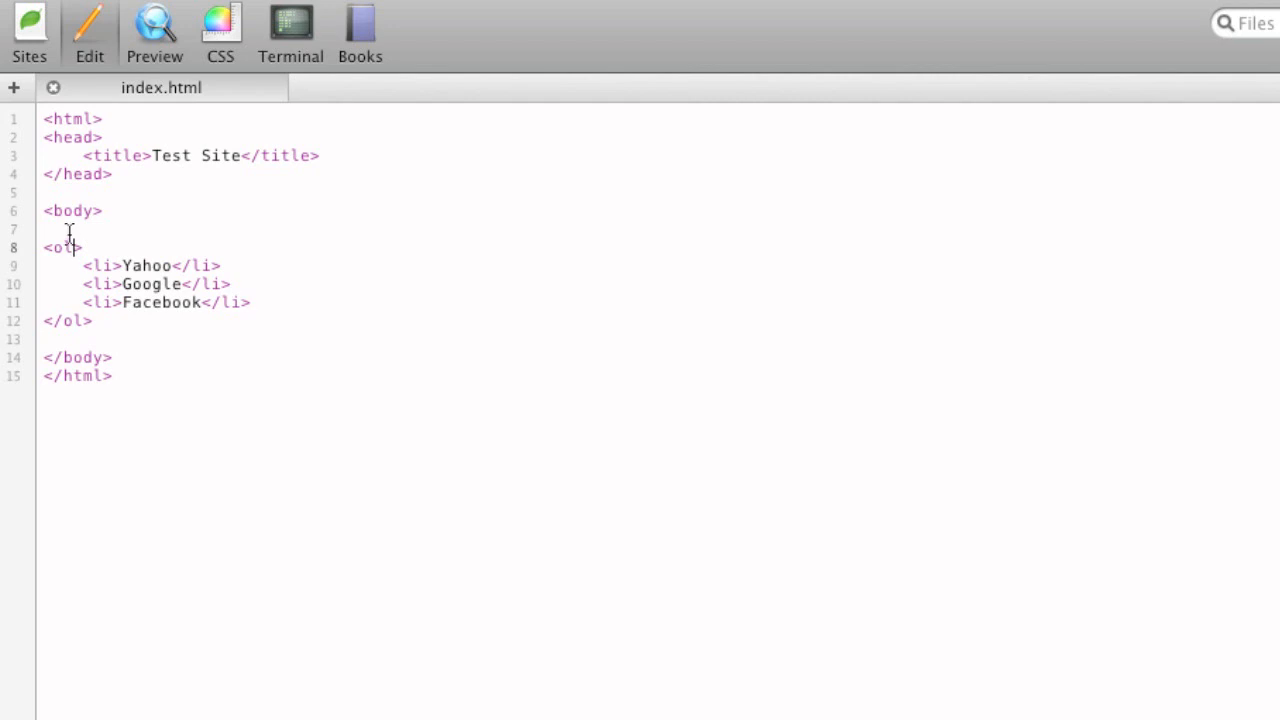
Add type="a" to the <ol> and preview Yahoo, Google, Facebook lettered a to c
text(type=")
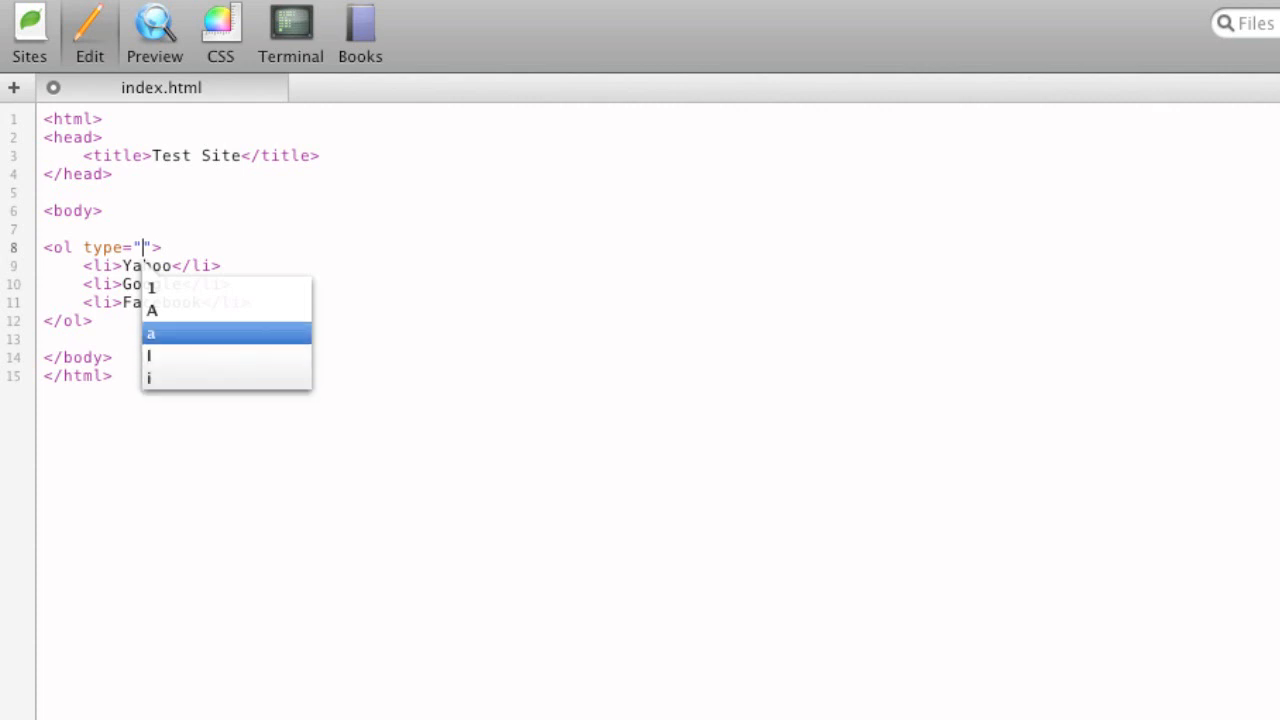
click(224, 332)
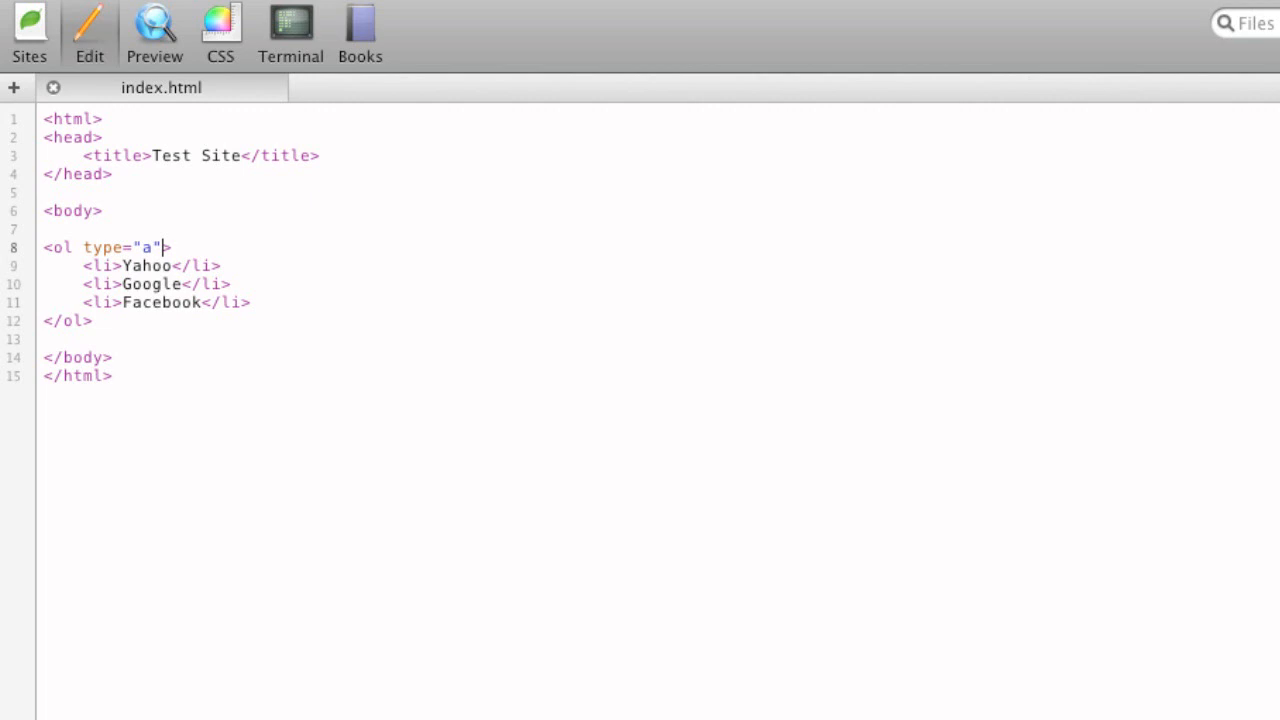
click(154, 30)
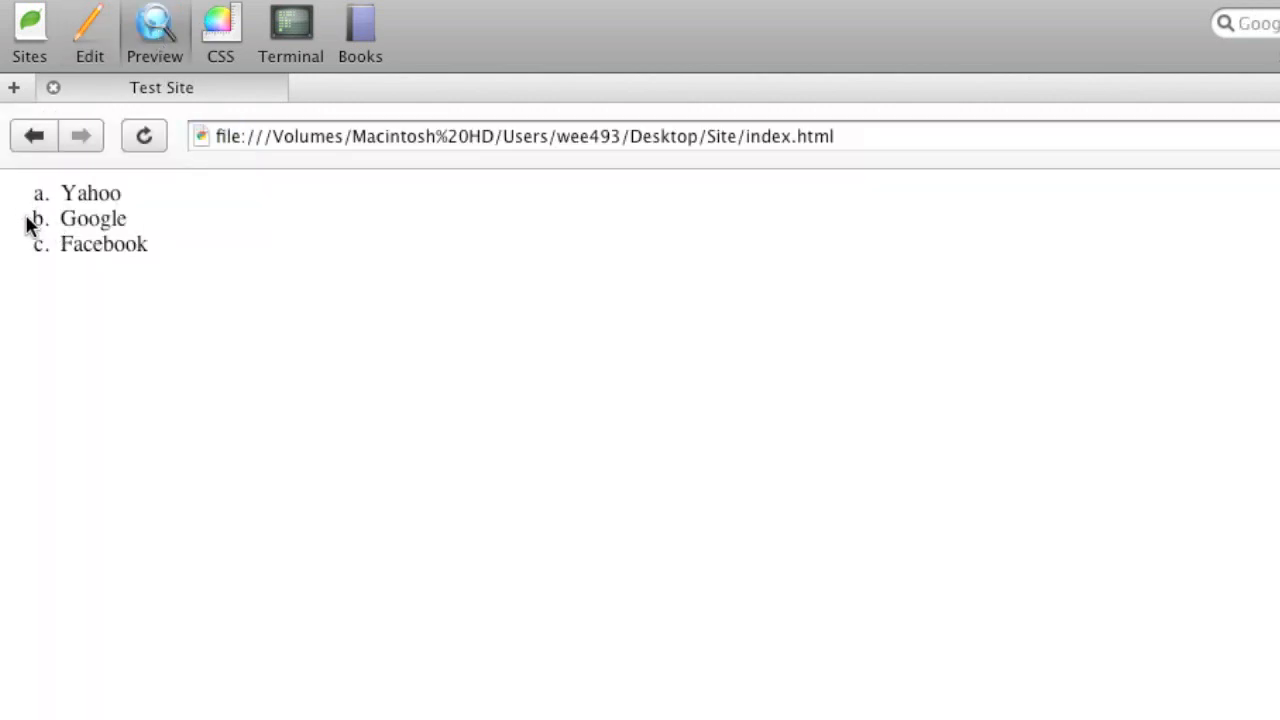
mouse_move(88, 20)
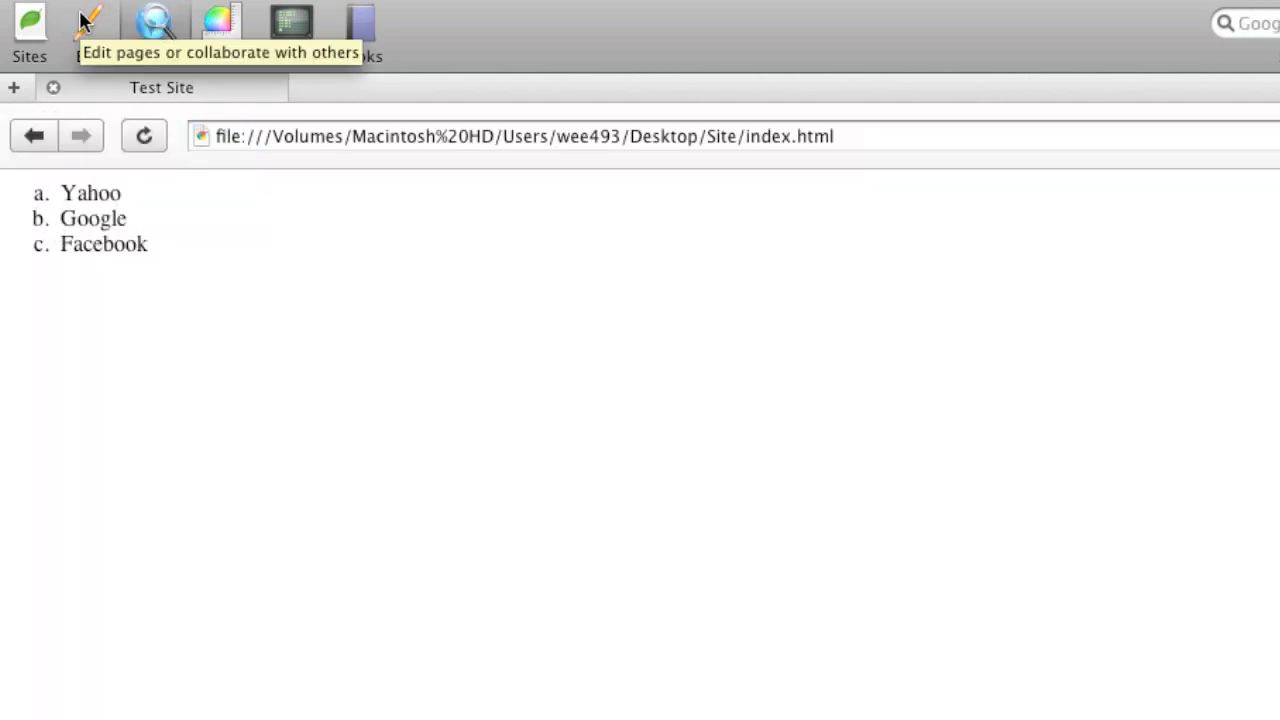
click(88, 24)
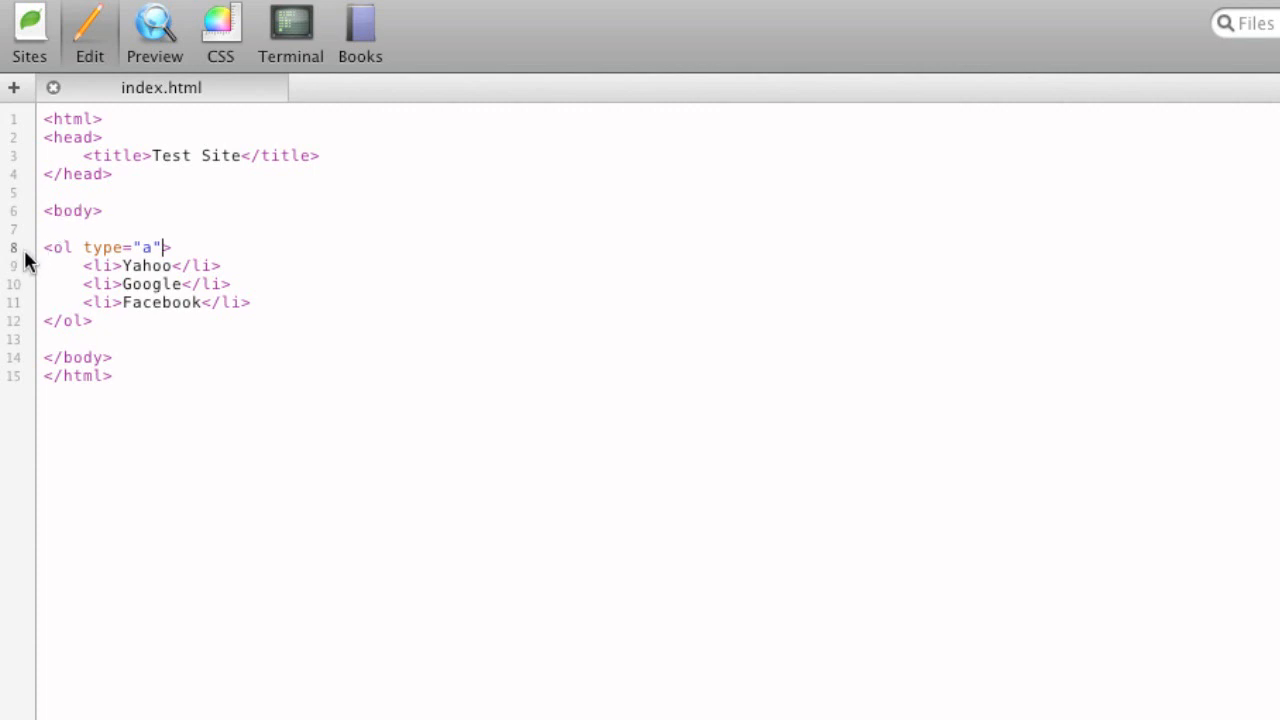
Add a <ul> with Yahoo, Google, Facebook items after the </ol> and preview both lists
text(<)
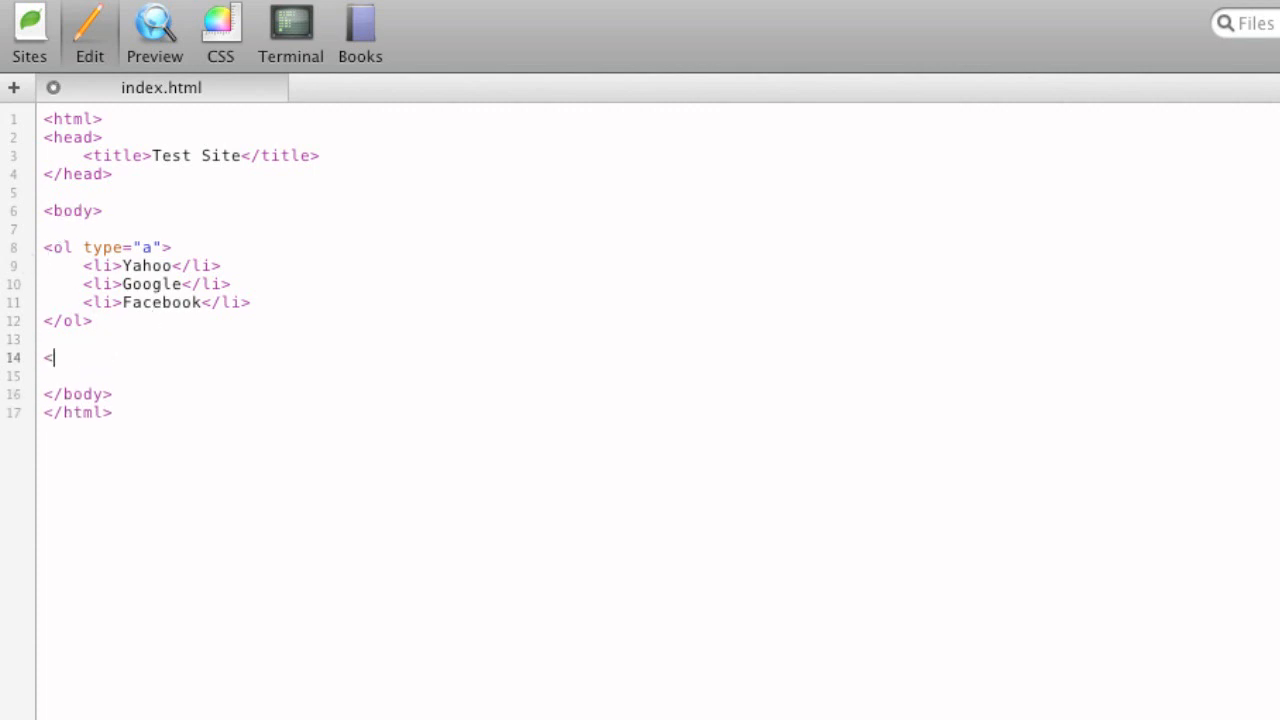
text(ul>)
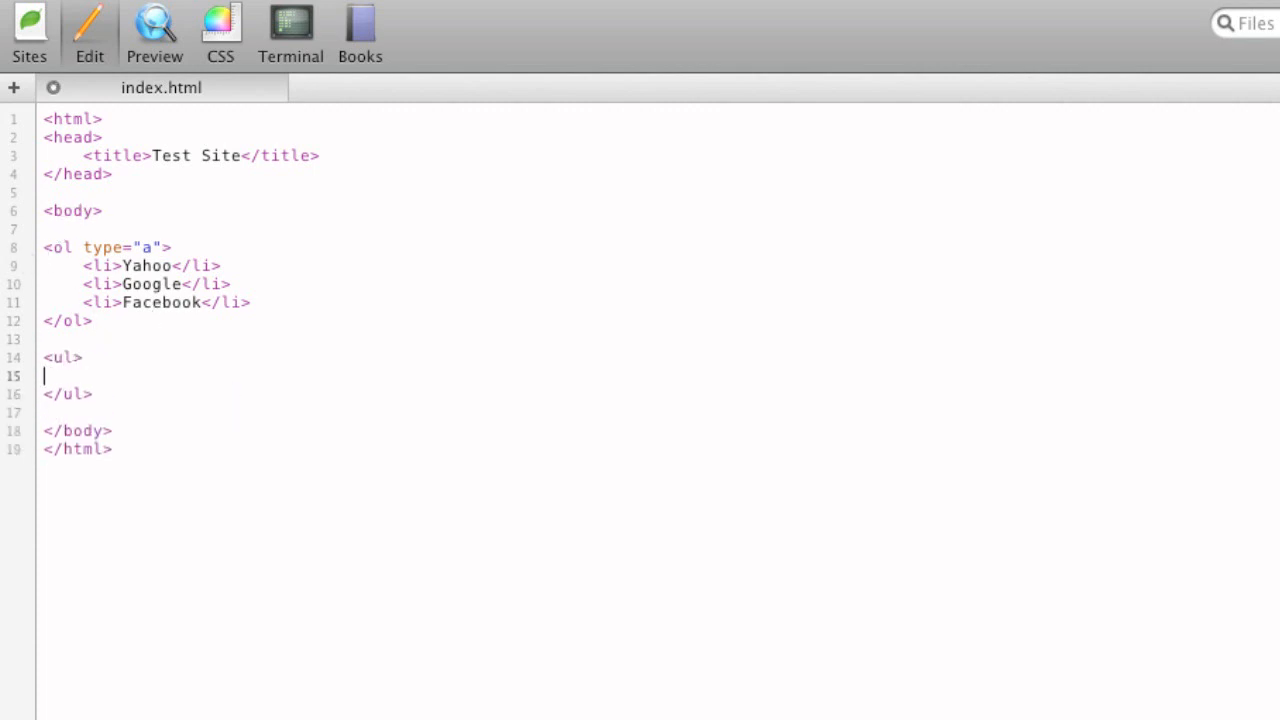
text(<li></li>)
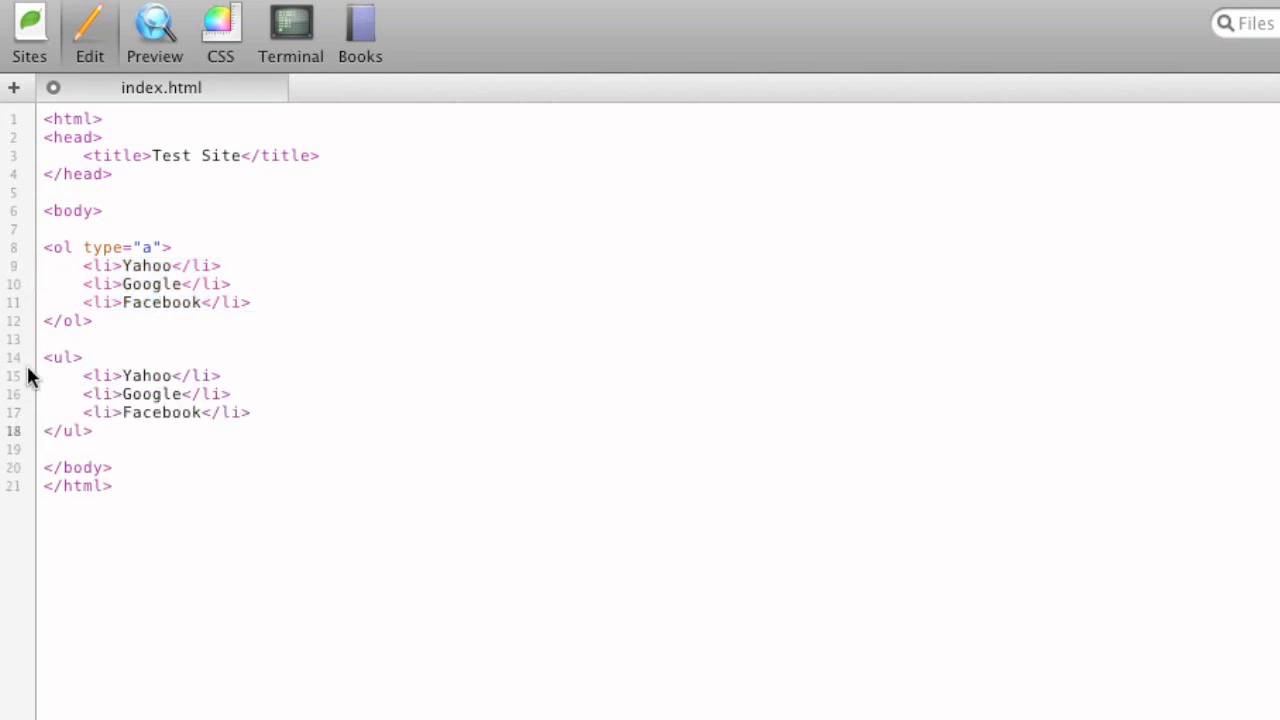
click(154, 30)
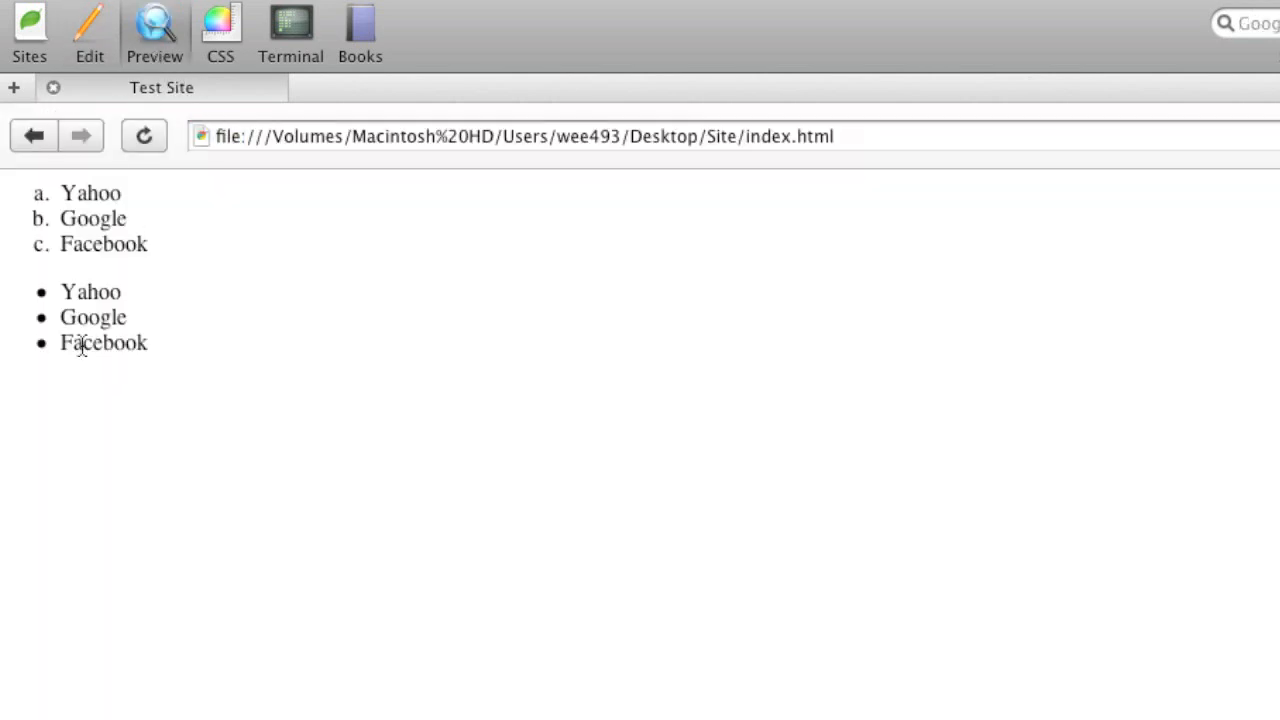
mouse_move(62, 396)
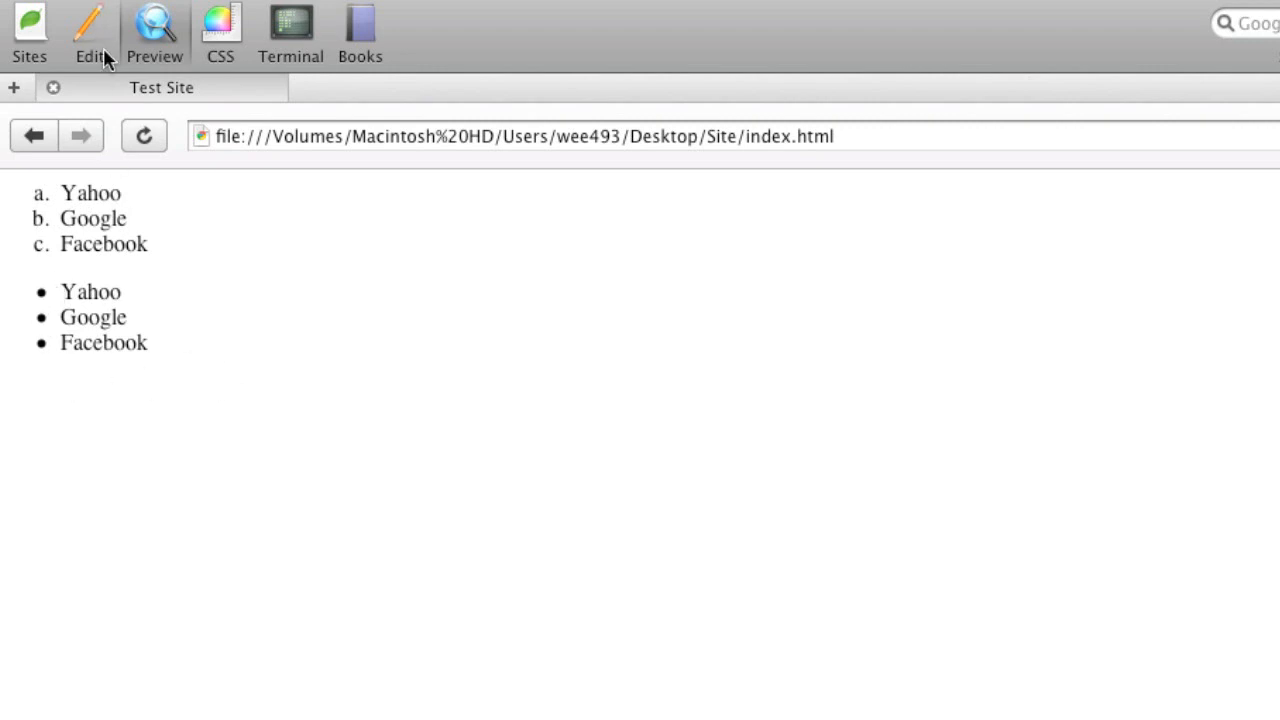
Add type="circle" to the <ul> tag and preview the circle bullets
click(88, 30)
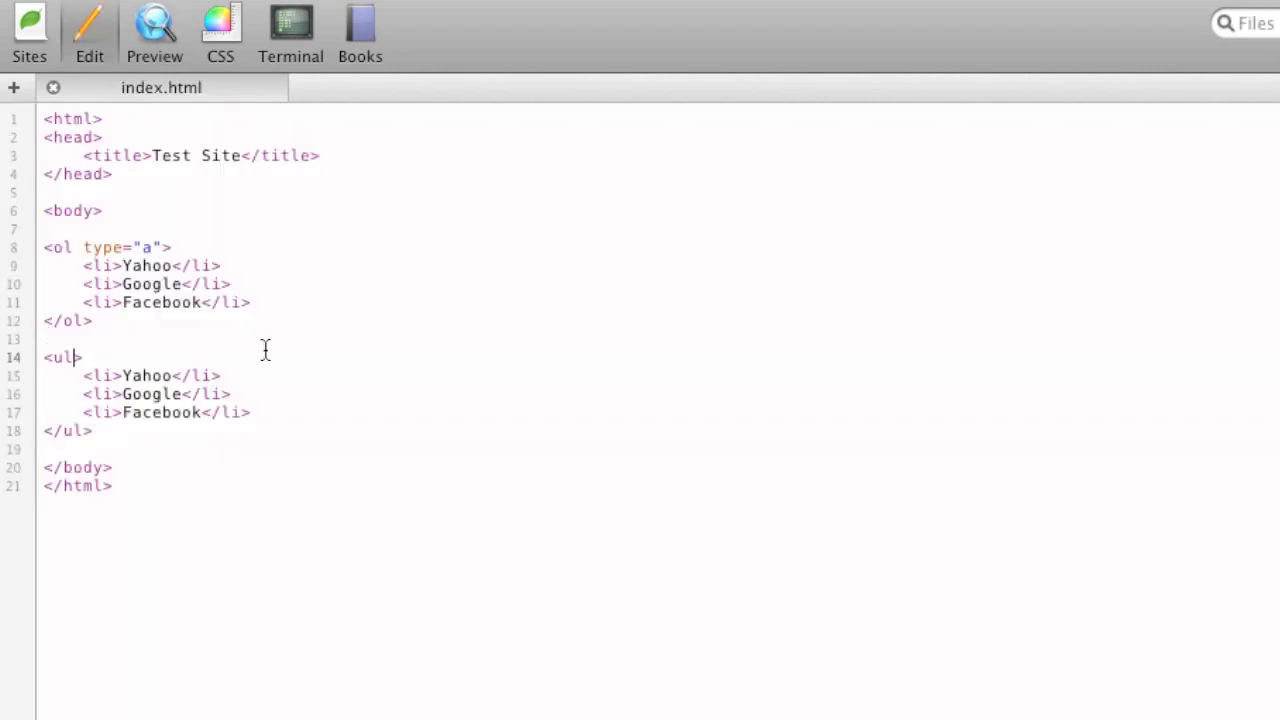
text(type="")
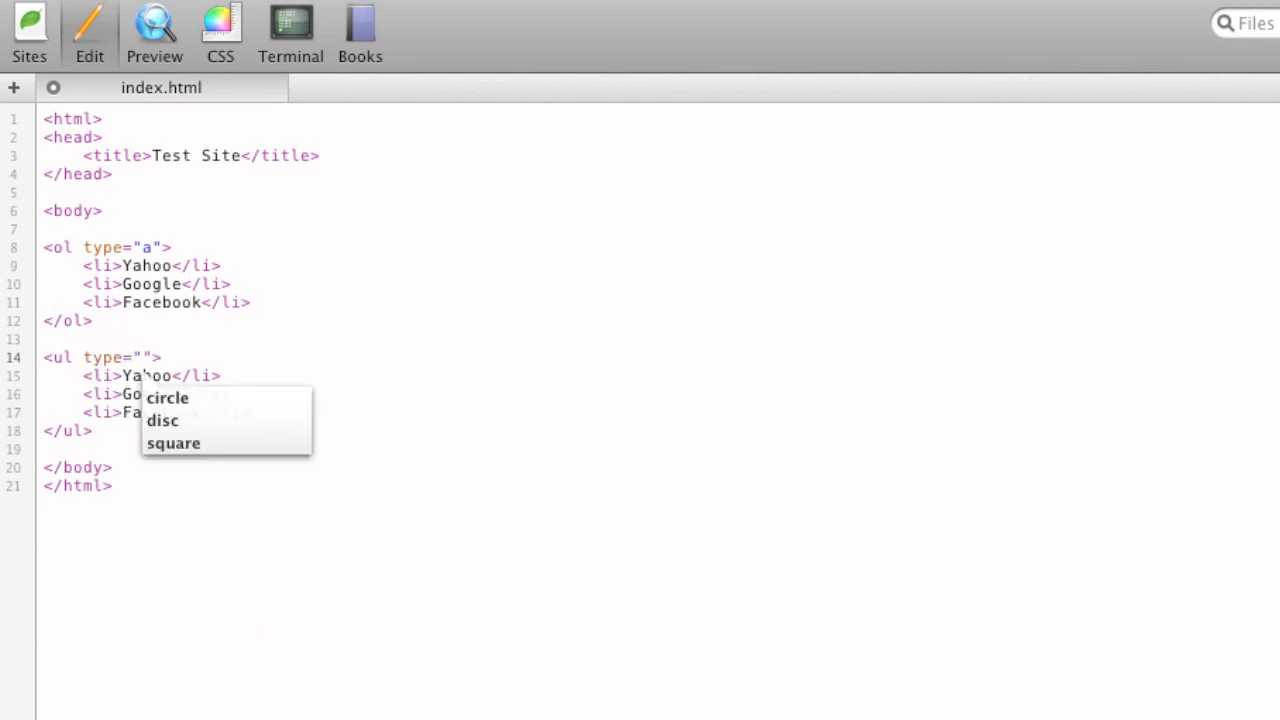
click(168, 396)
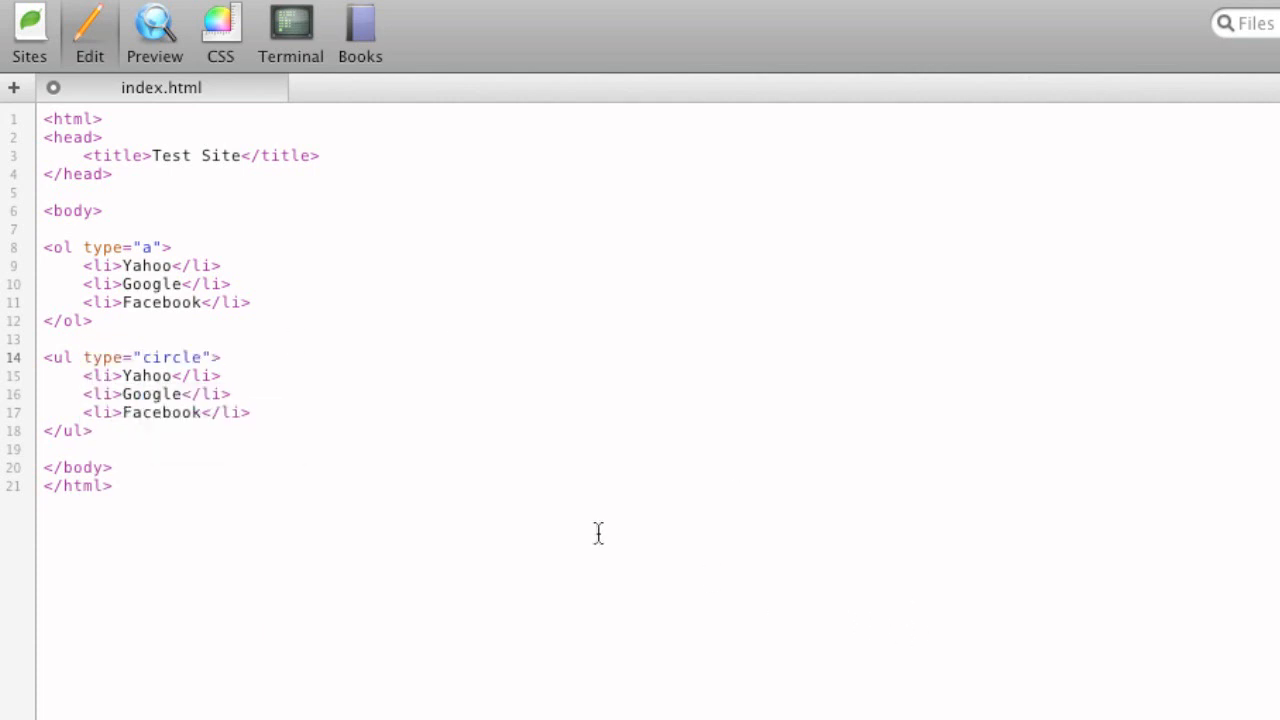
click(154, 30)
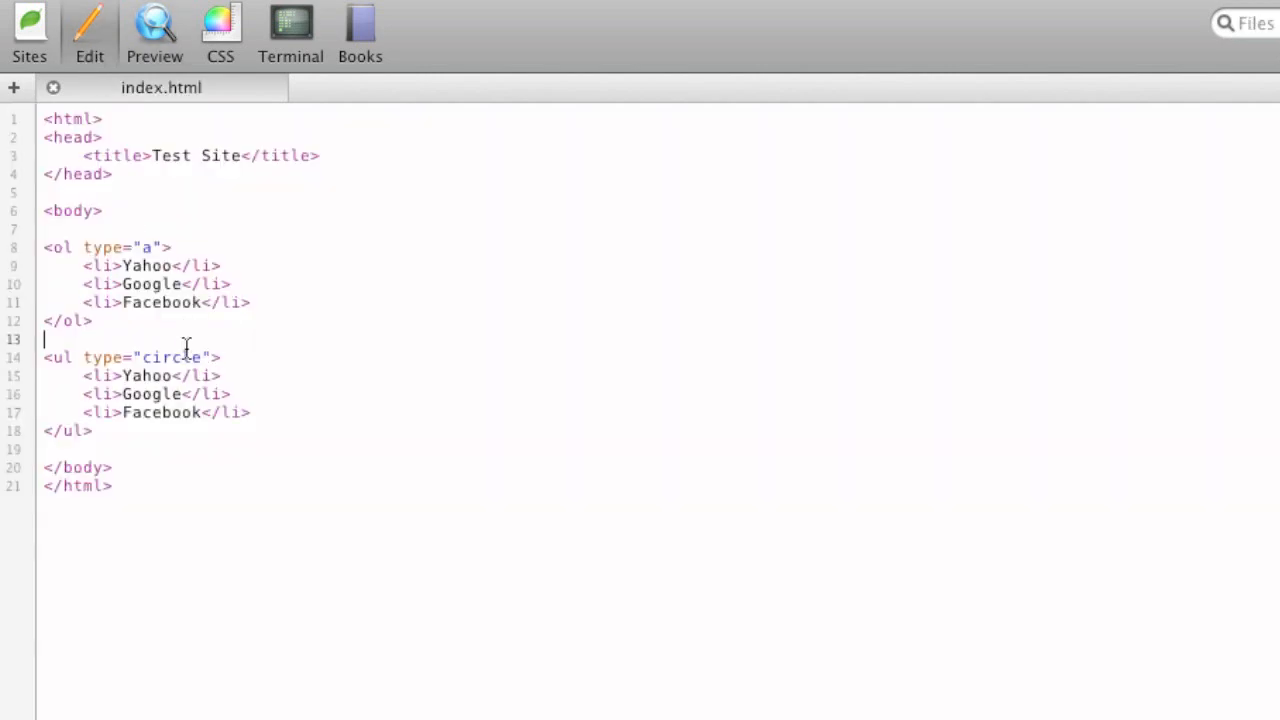
Change the <ul> type to square, then disc, and preview the disc bullets
text(squa)
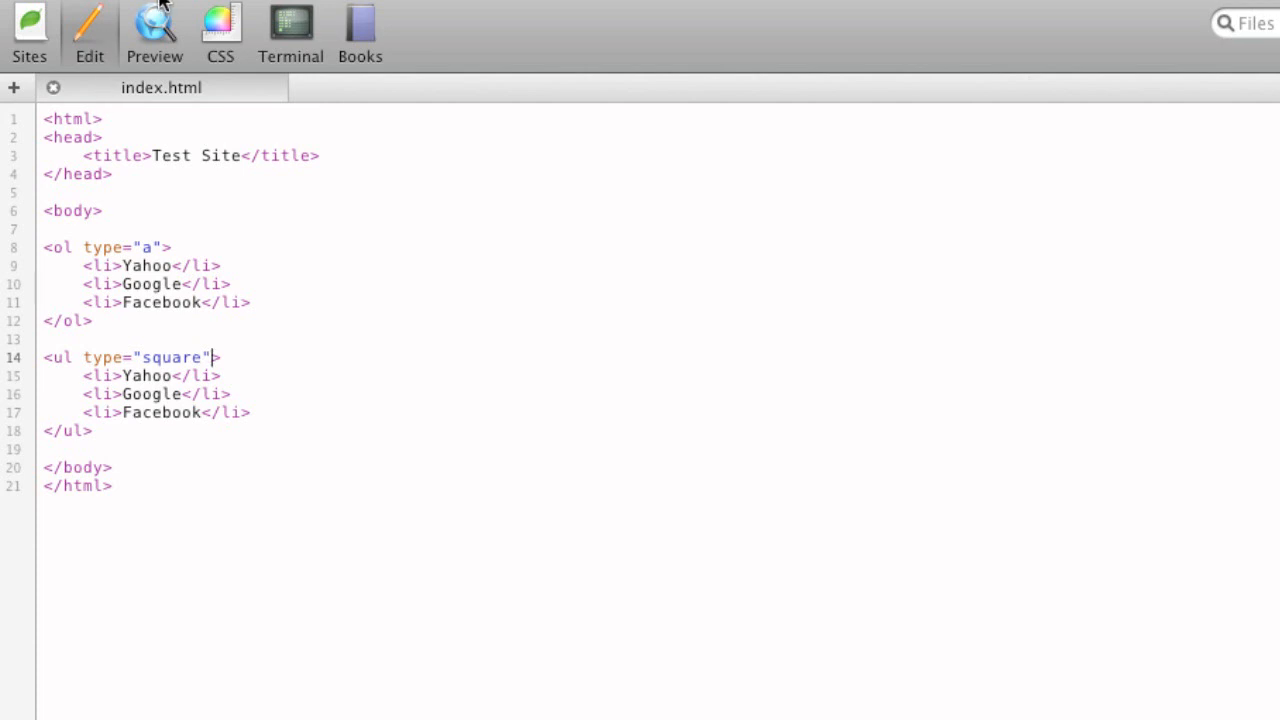
mouse_move(172, 224)
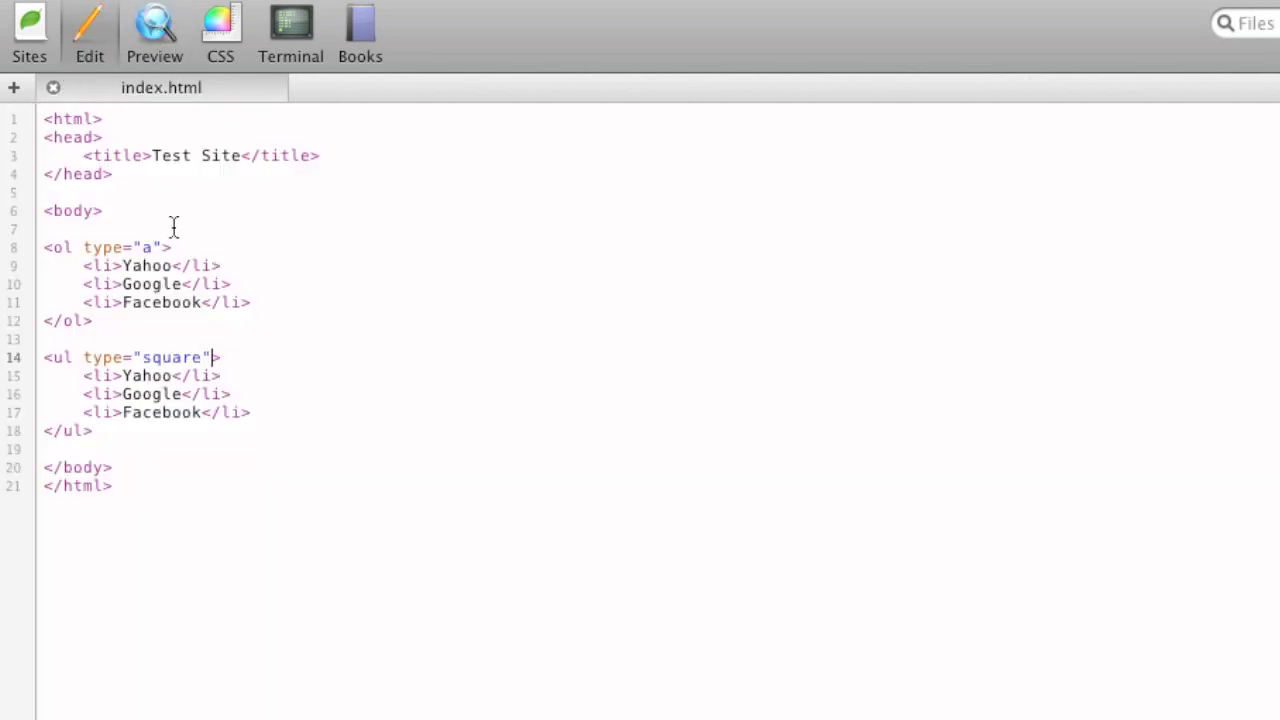
text(d)
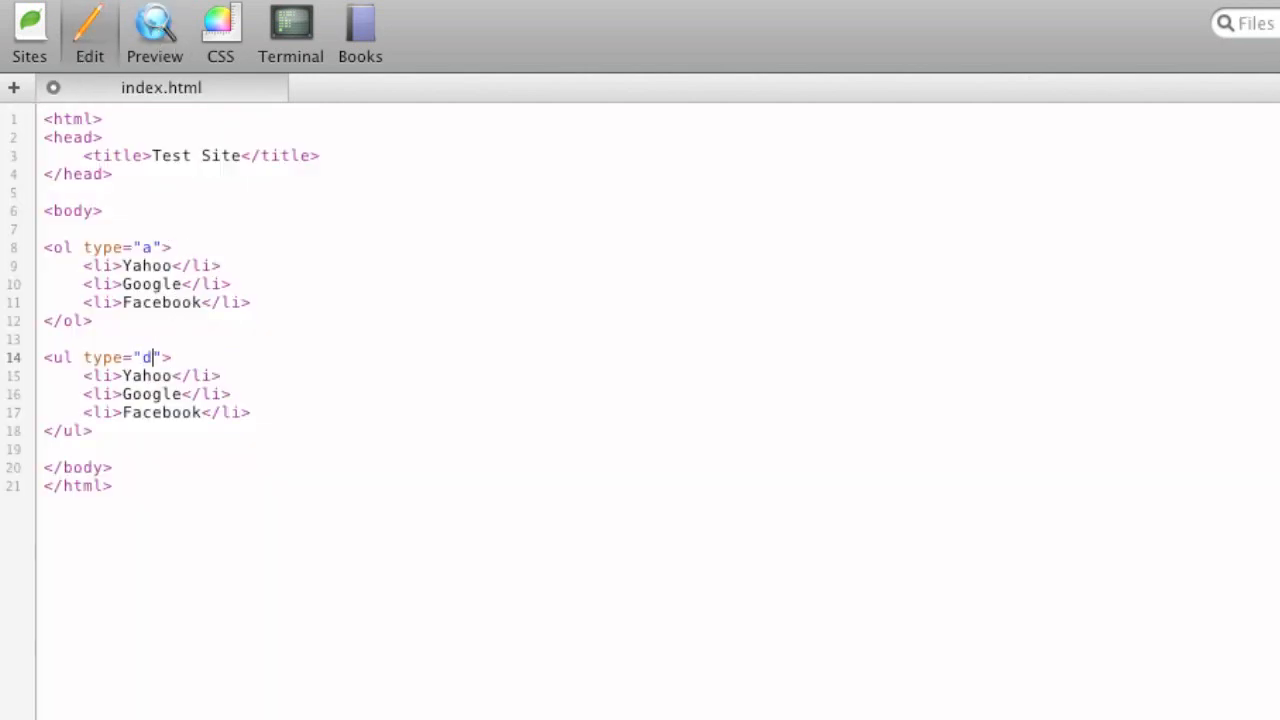
click(154, 30)
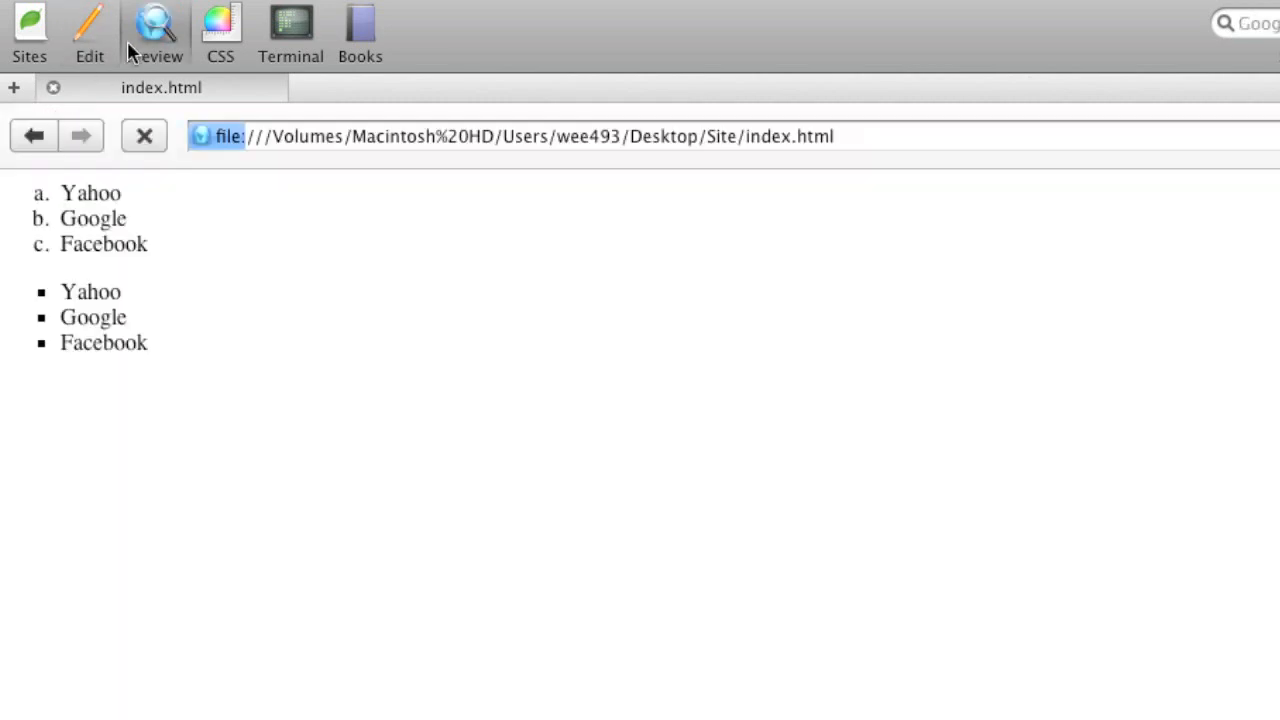
click(88, 30)
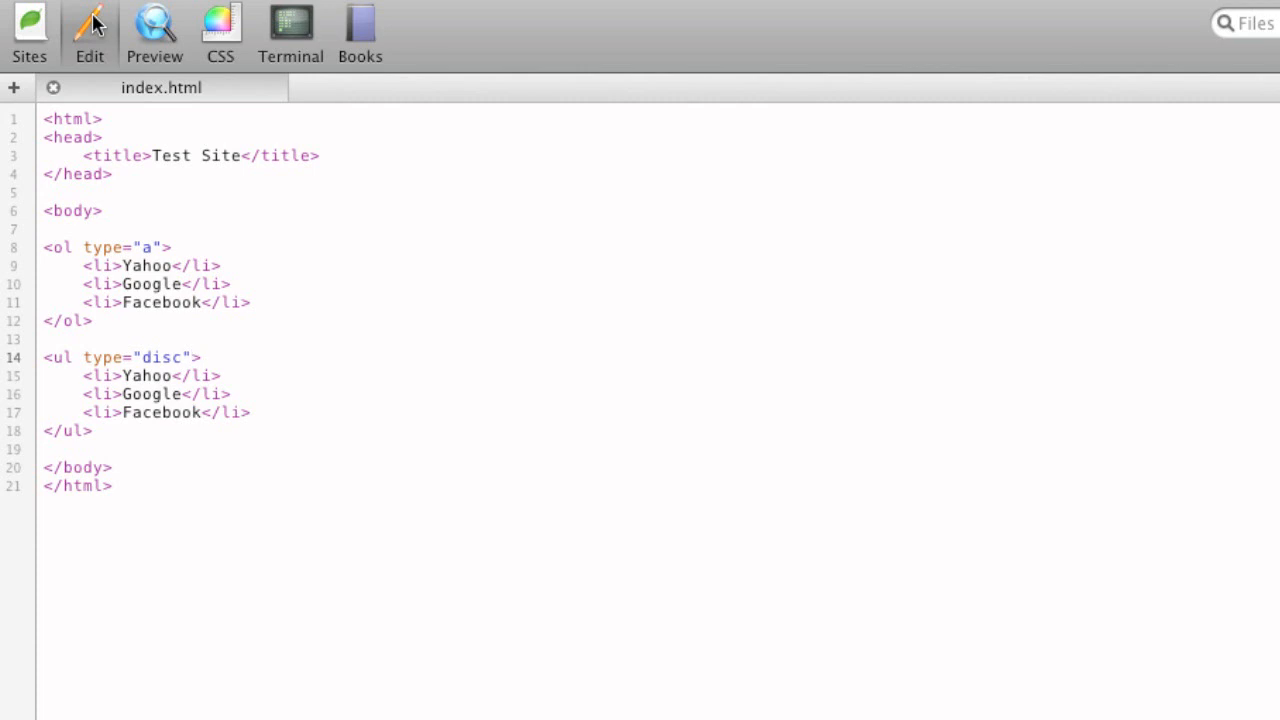
click(192, 356)
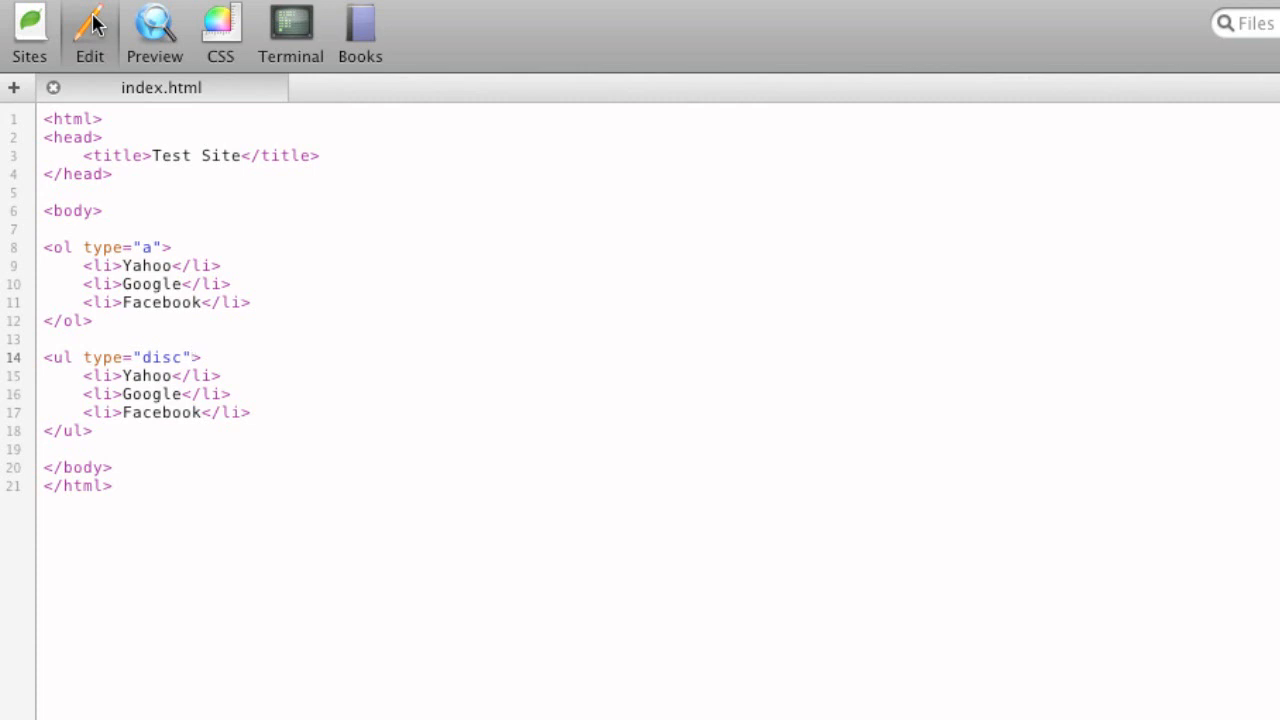
click(192, 356)
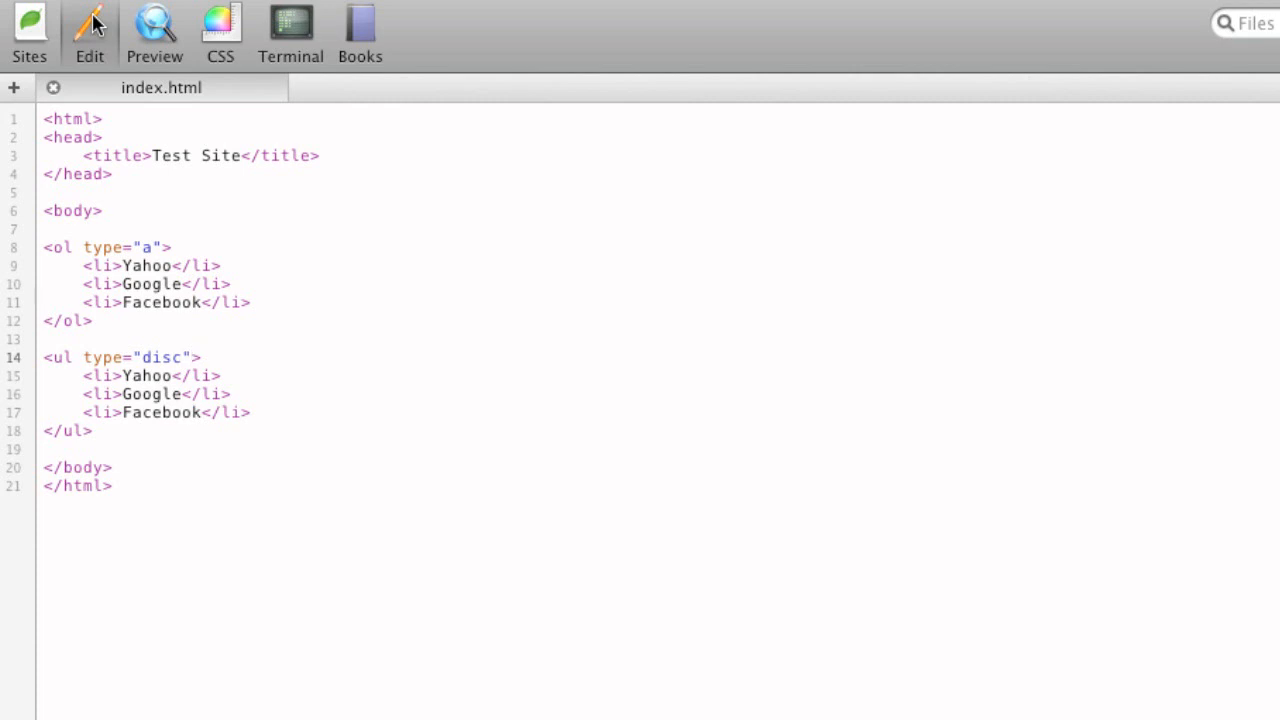
click(192, 356)
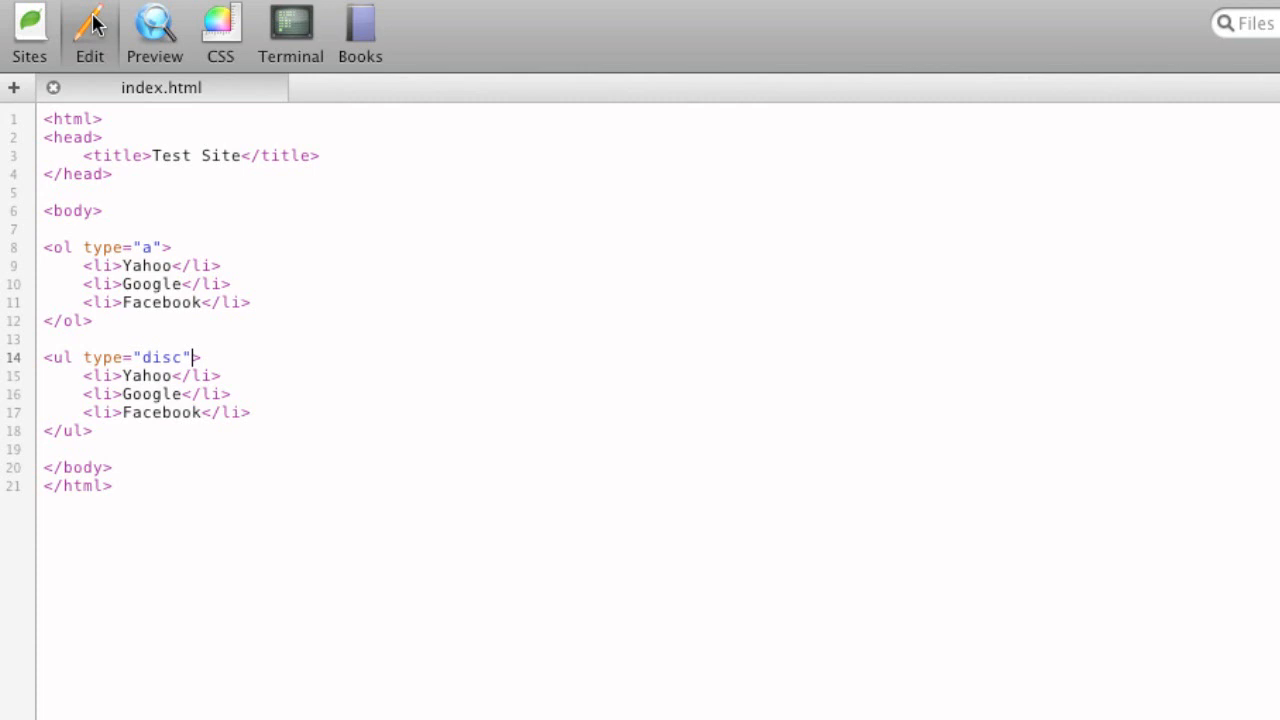